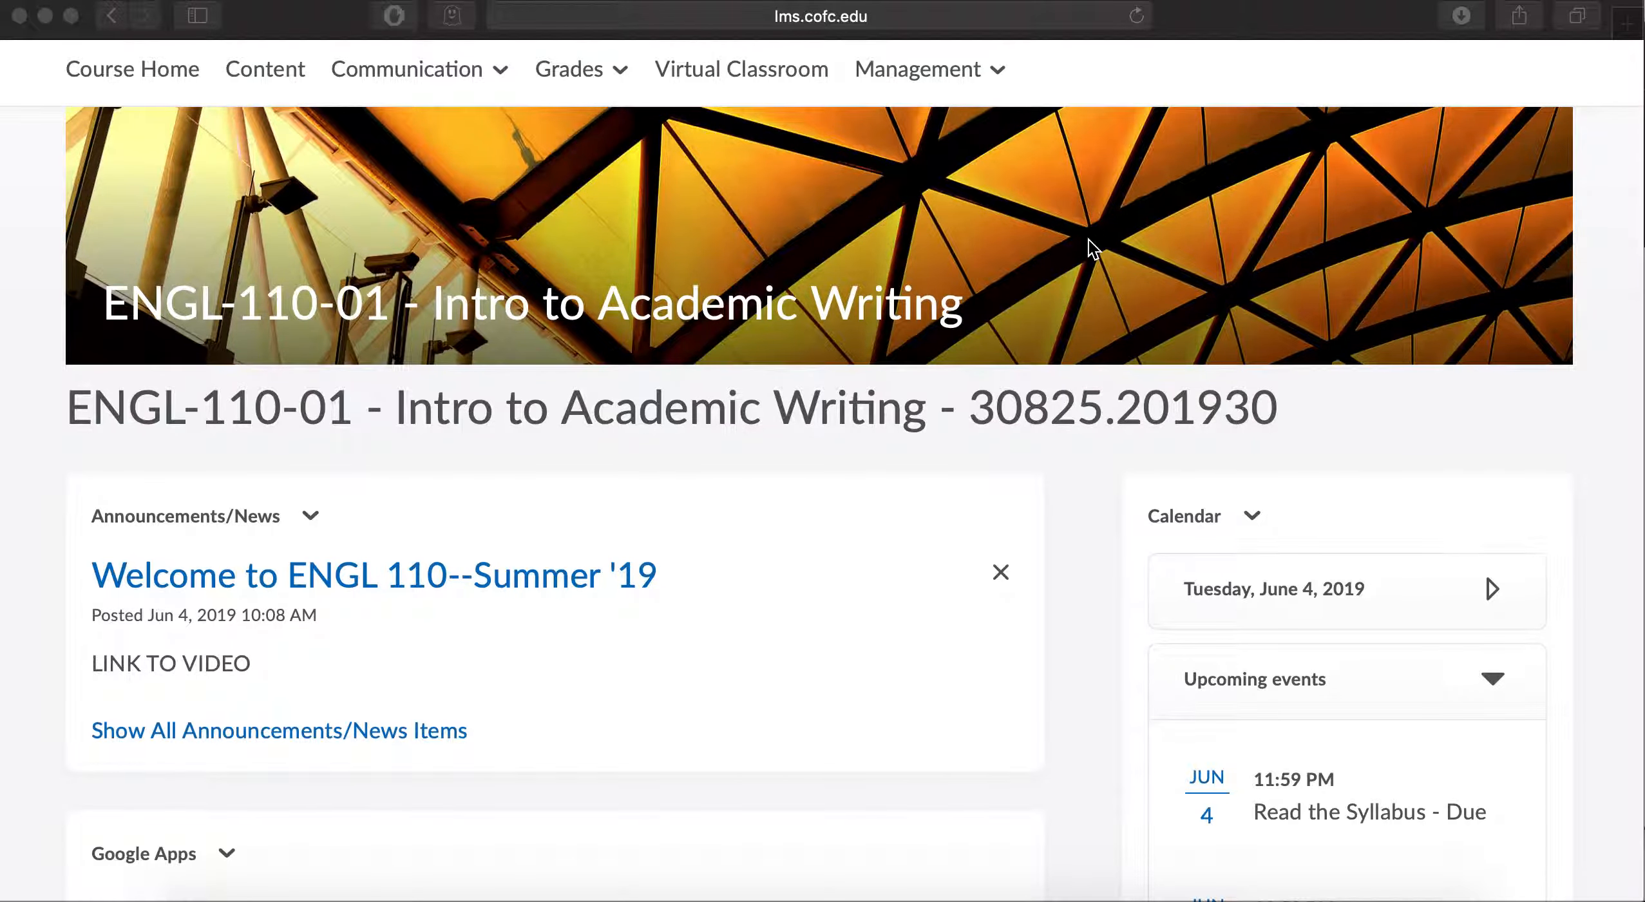
- Go to the account's Notifications settings via the profile menu and review the contact methods
{"action": "scroll", "scroll_direction": "down", "scroll_amount": 3}
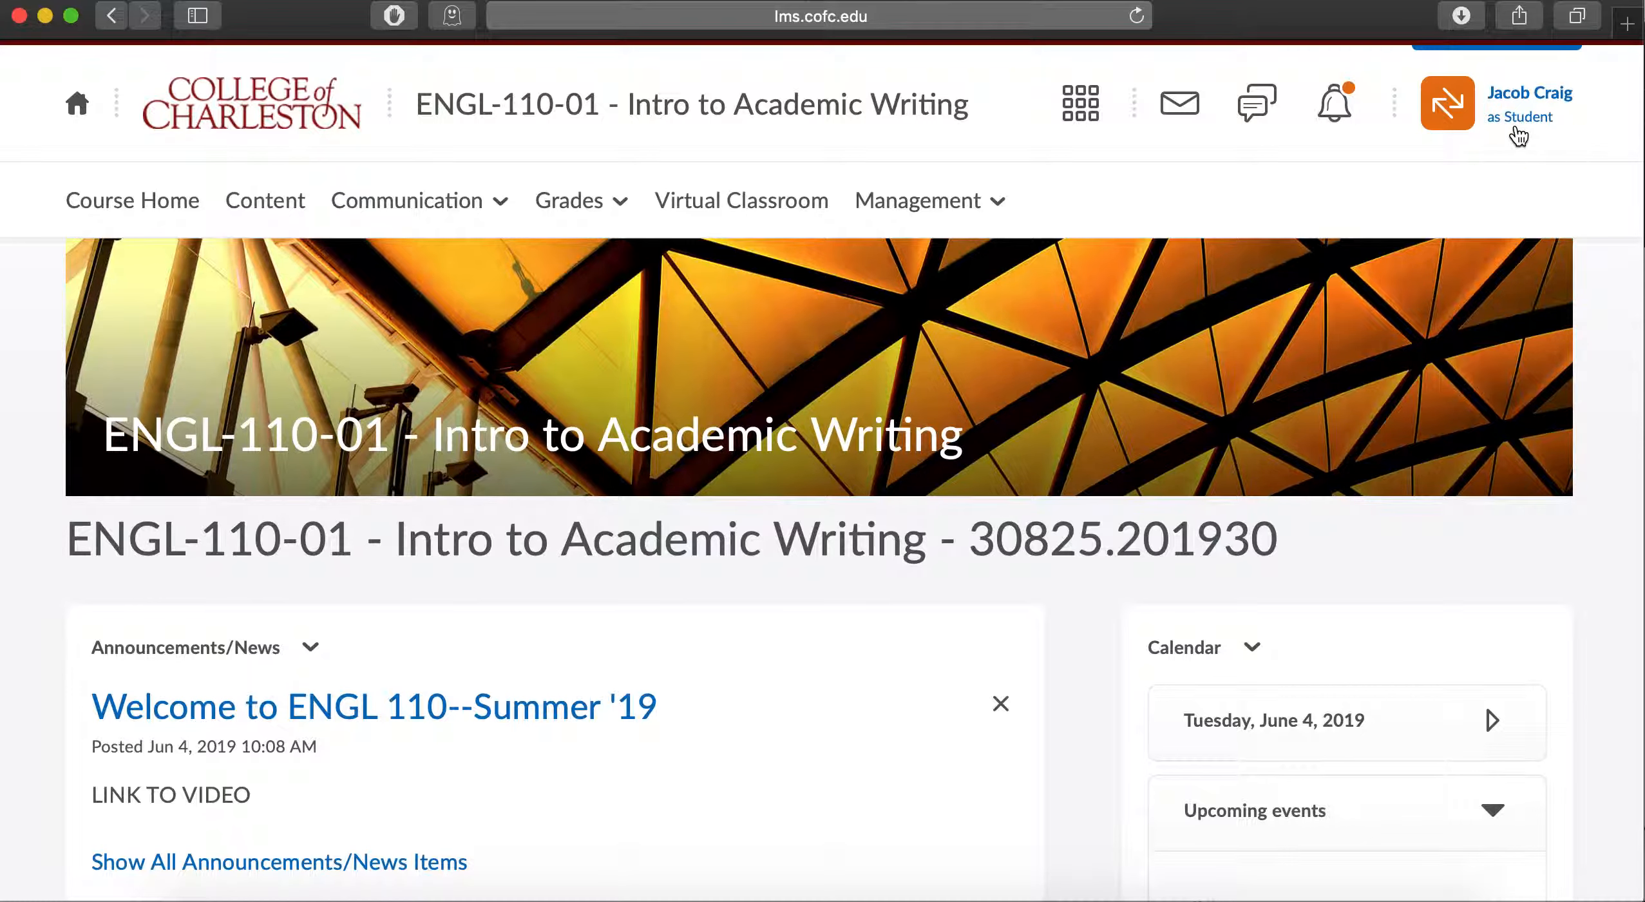
{"action": "left_click", "coordinate": [1449, 103]}
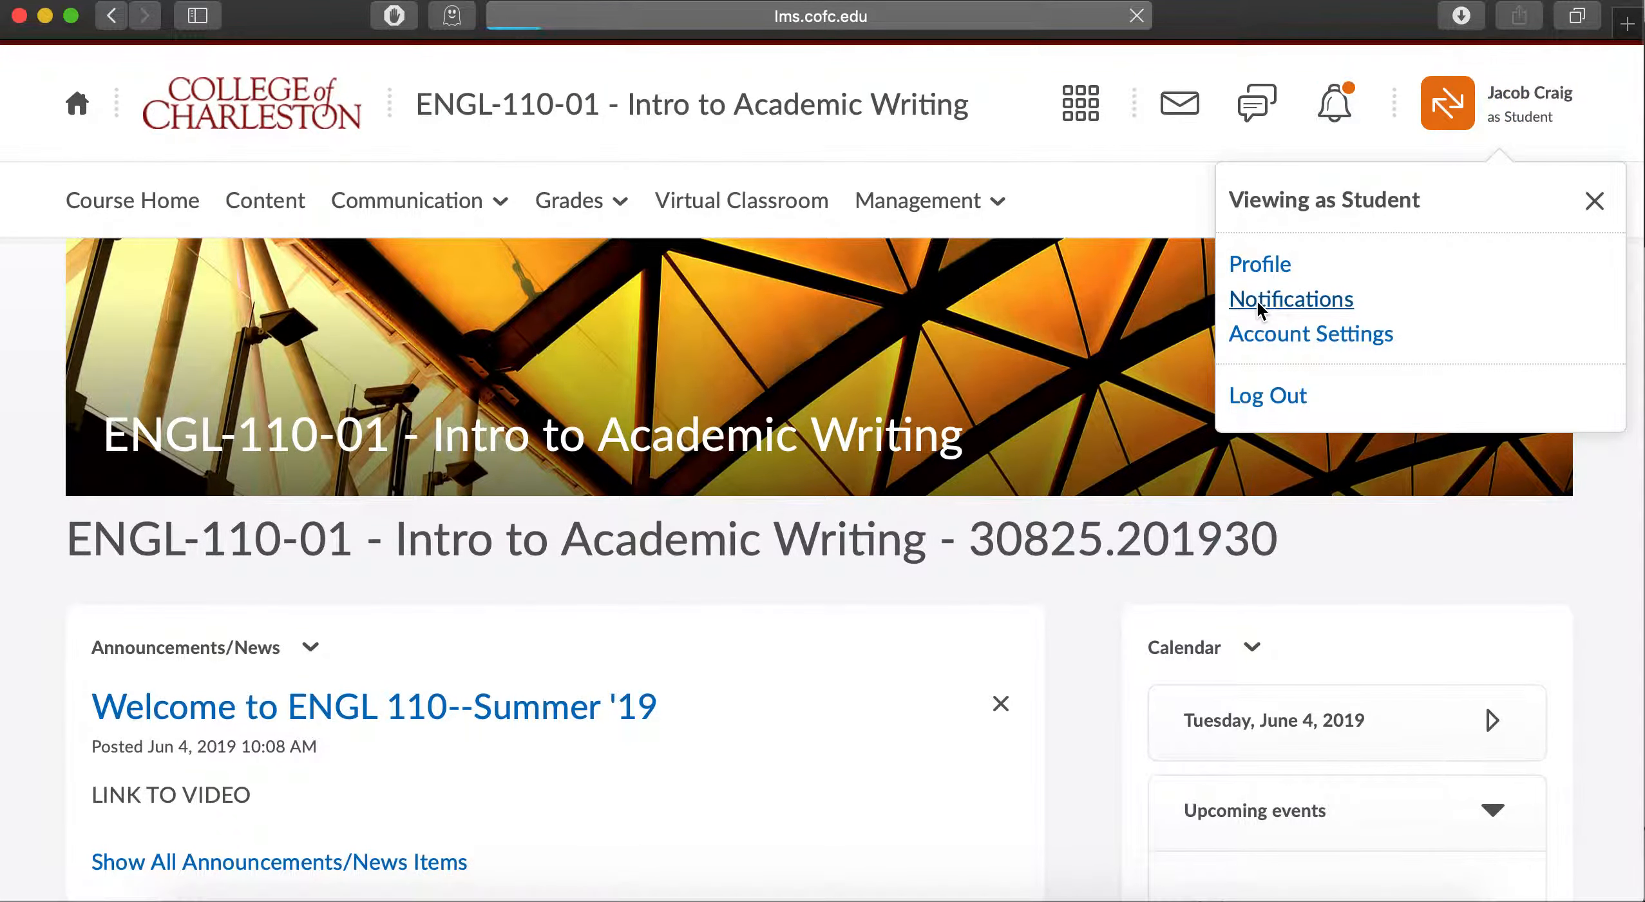
{"action": "left_click", "coordinate": [1291, 299]}
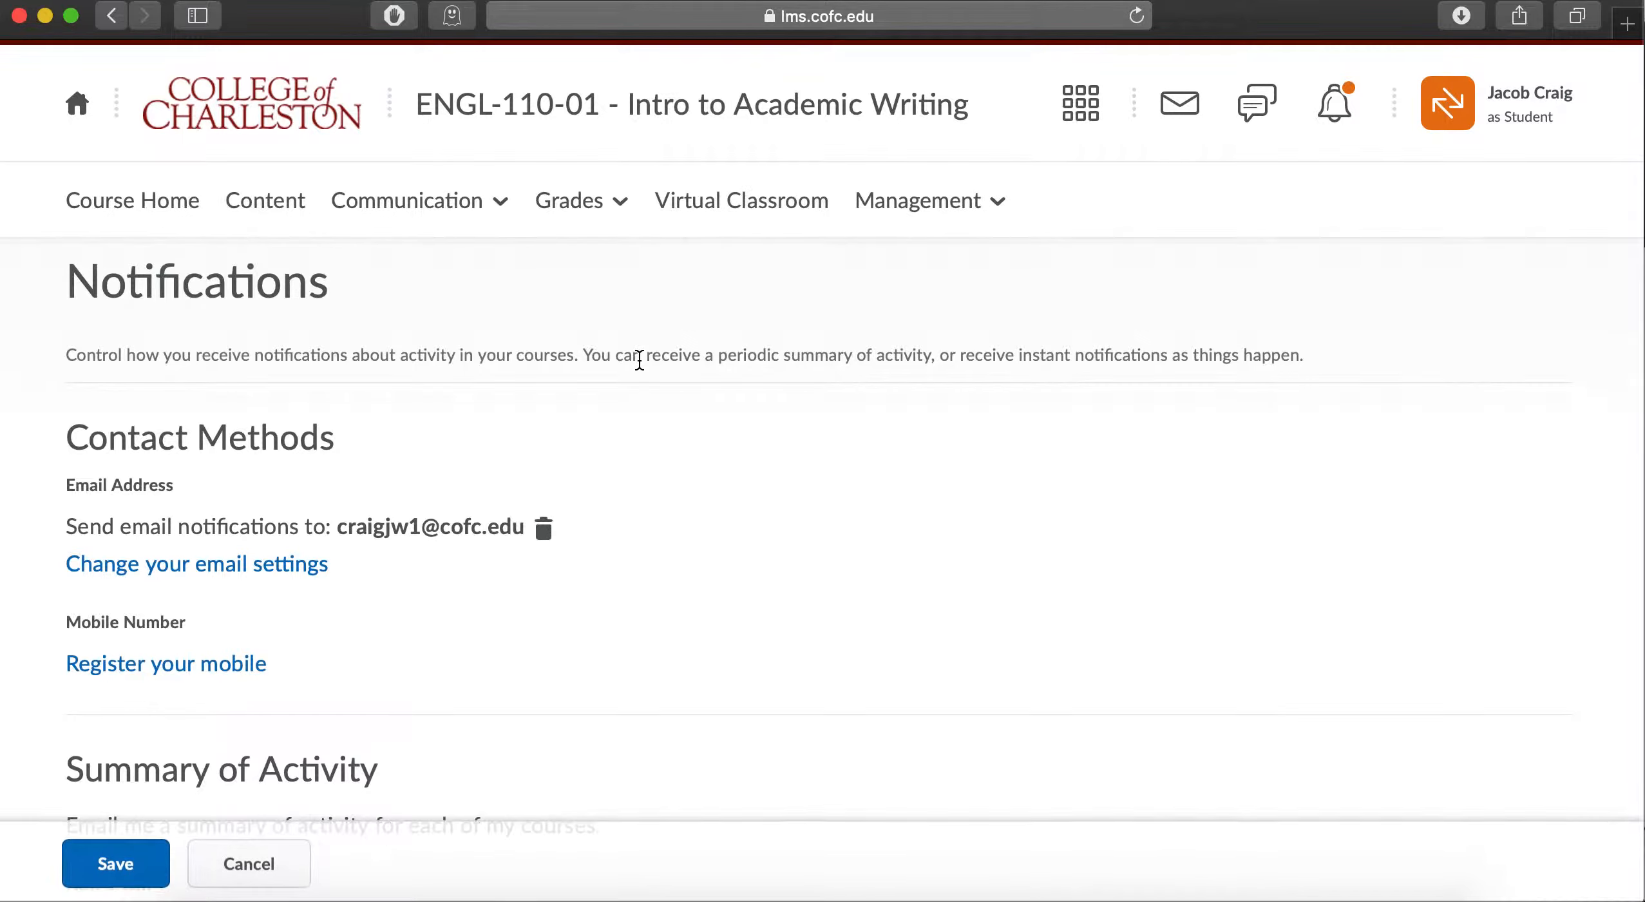
{"action": "scroll", "scroll_direction": "down", "scroll_amount": 3}
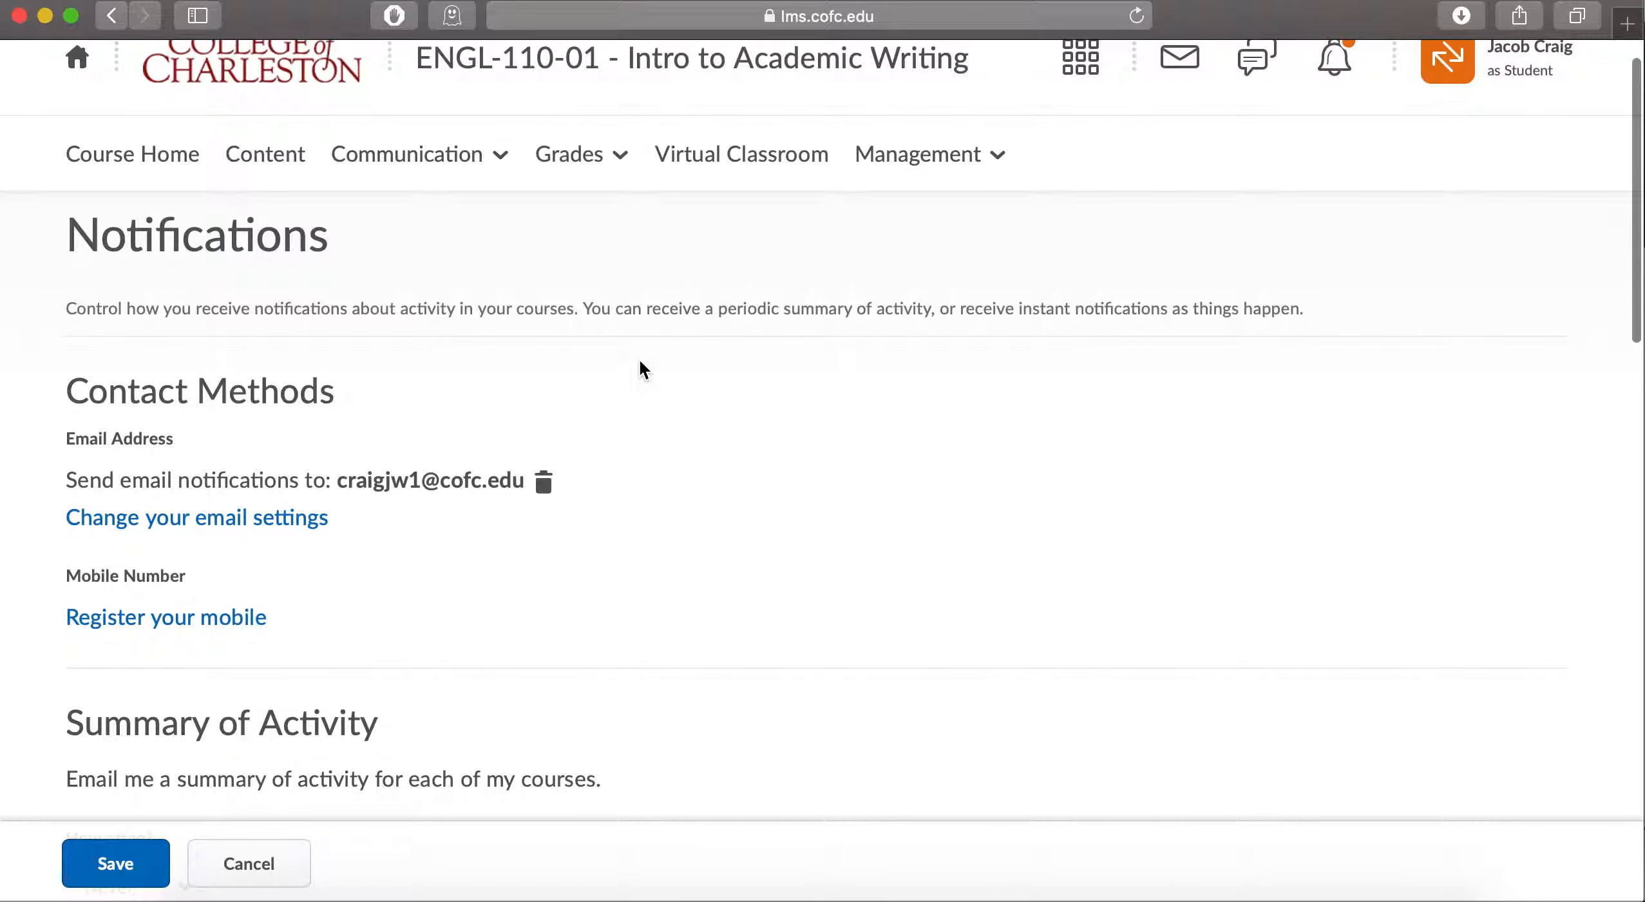
{"action": "scroll", "scroll_direction": "down", "scroll_amount": 3}
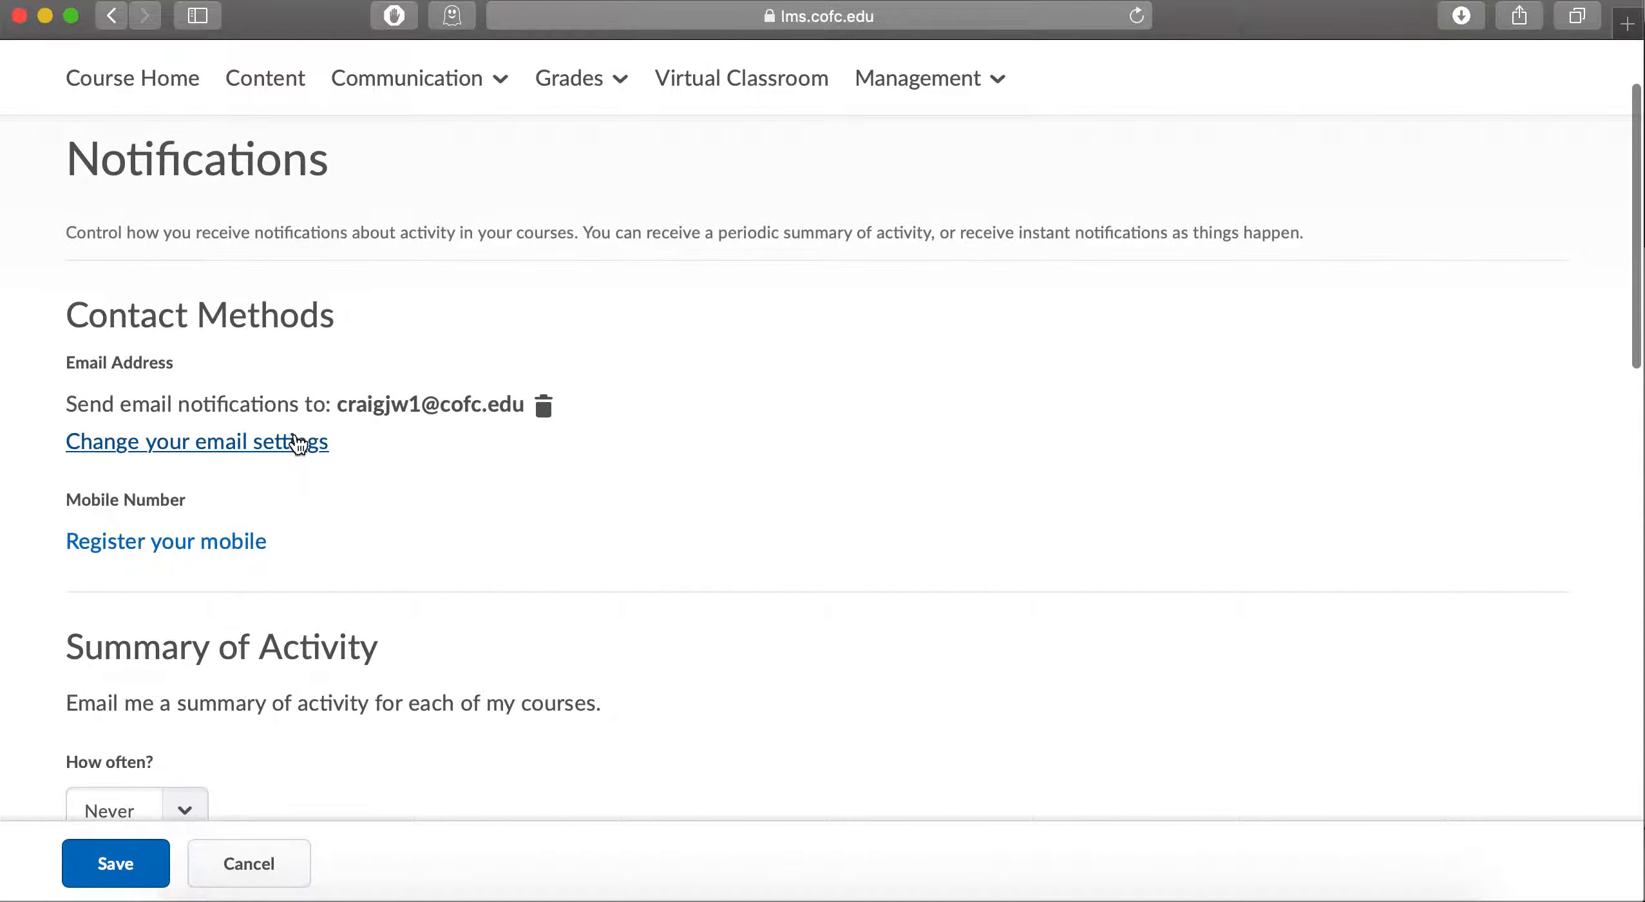
{"action": "scroll", "scroll_direction": "down", "scroll_amount": 3}
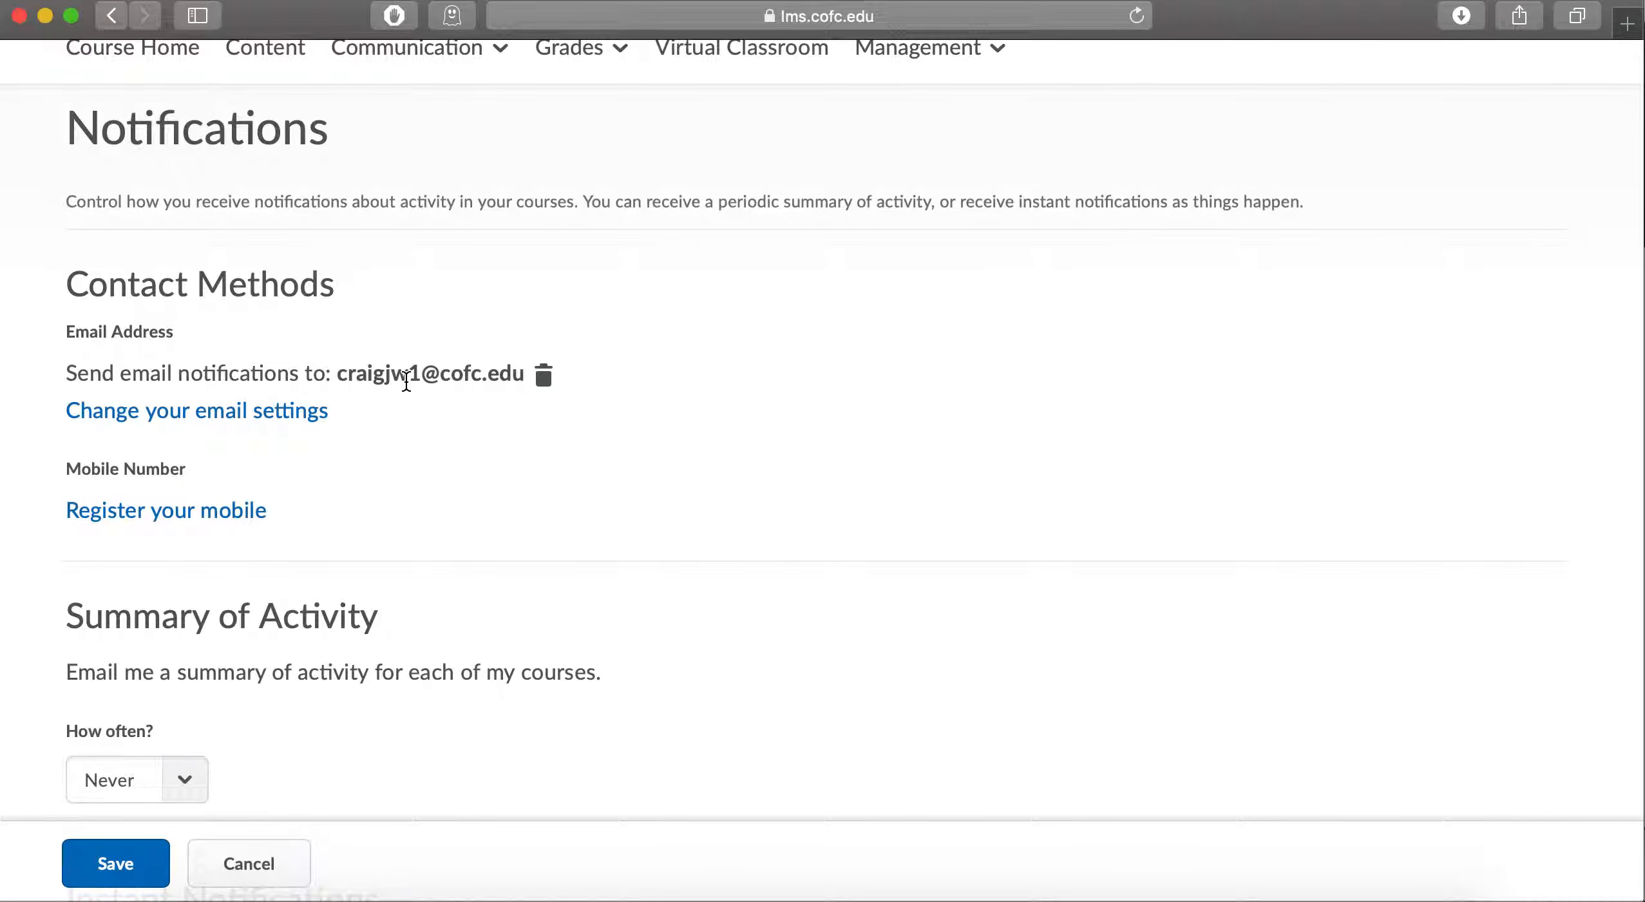
{"action": "scroll", "scroll_direction": "down", "scroll_amount": 3}
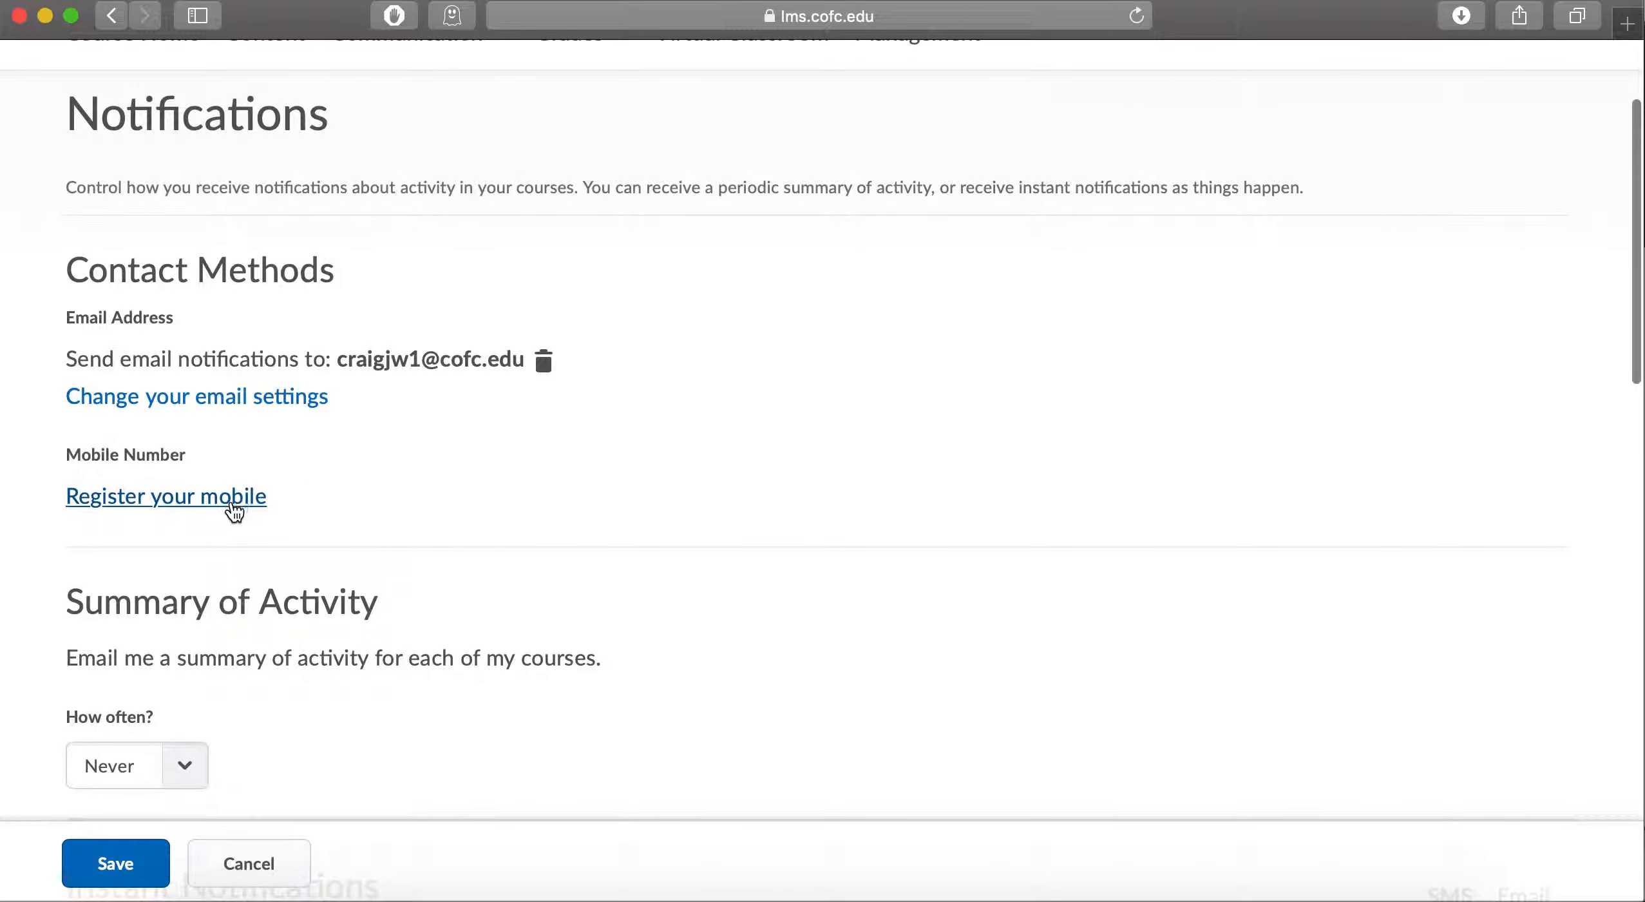
- Start registering a mobile number for texts, then close the dialog without saving
{"action": "left_click", "coordinate": [165, 496]}
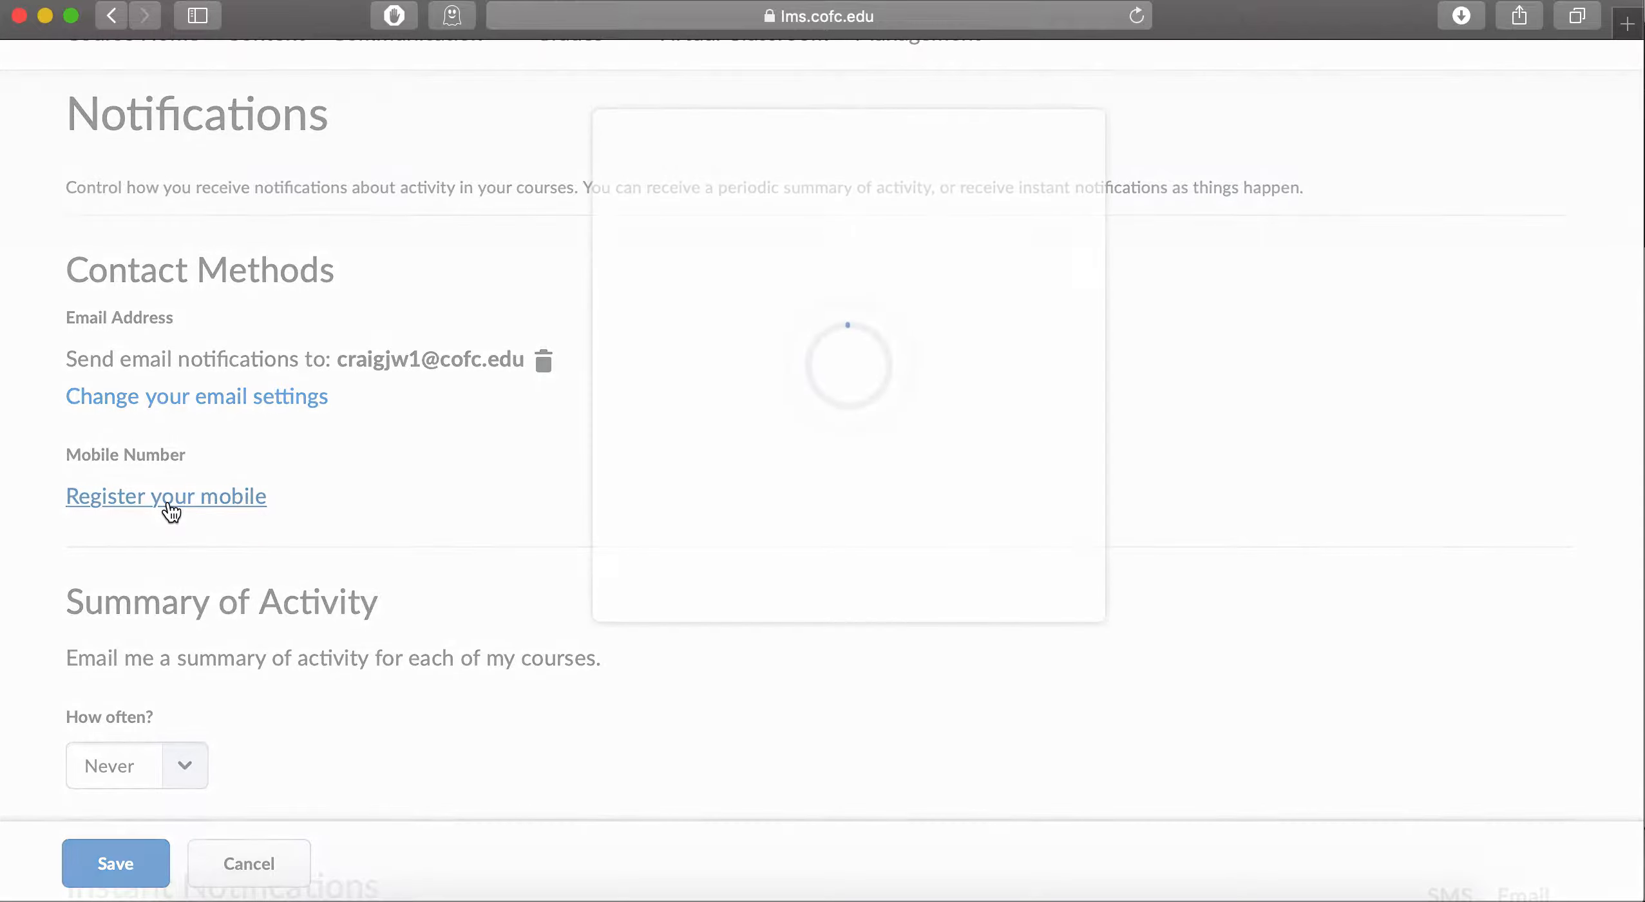
{"action": "left_click", "coordinate": [167, 495]}
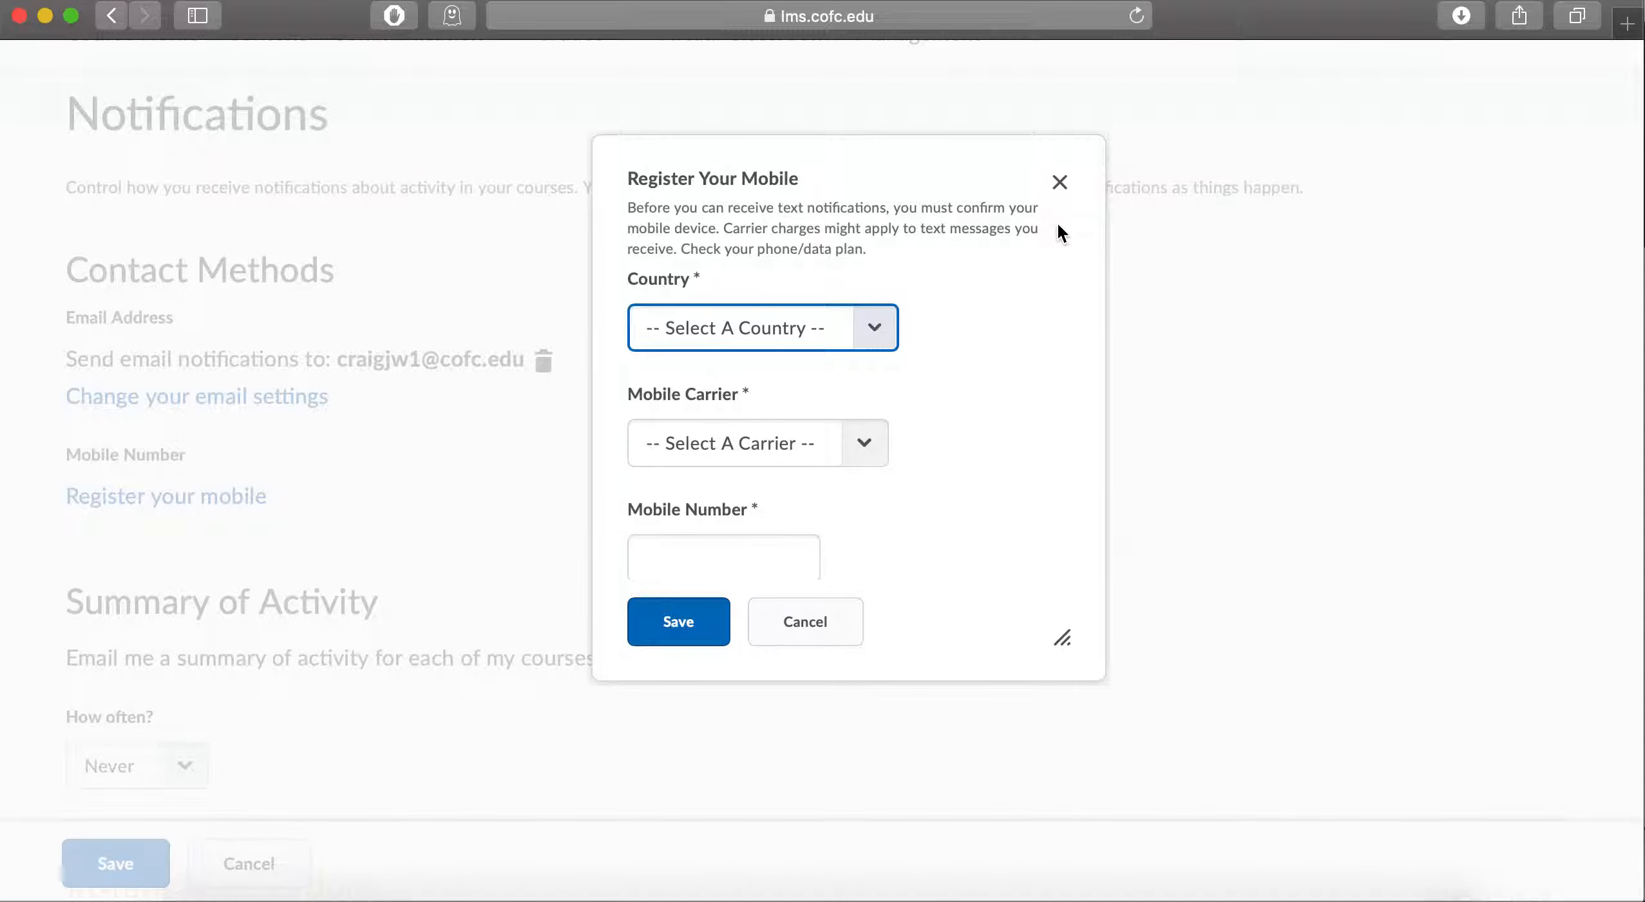
{"action": "left_click", "coordinate": [1060, 183]}
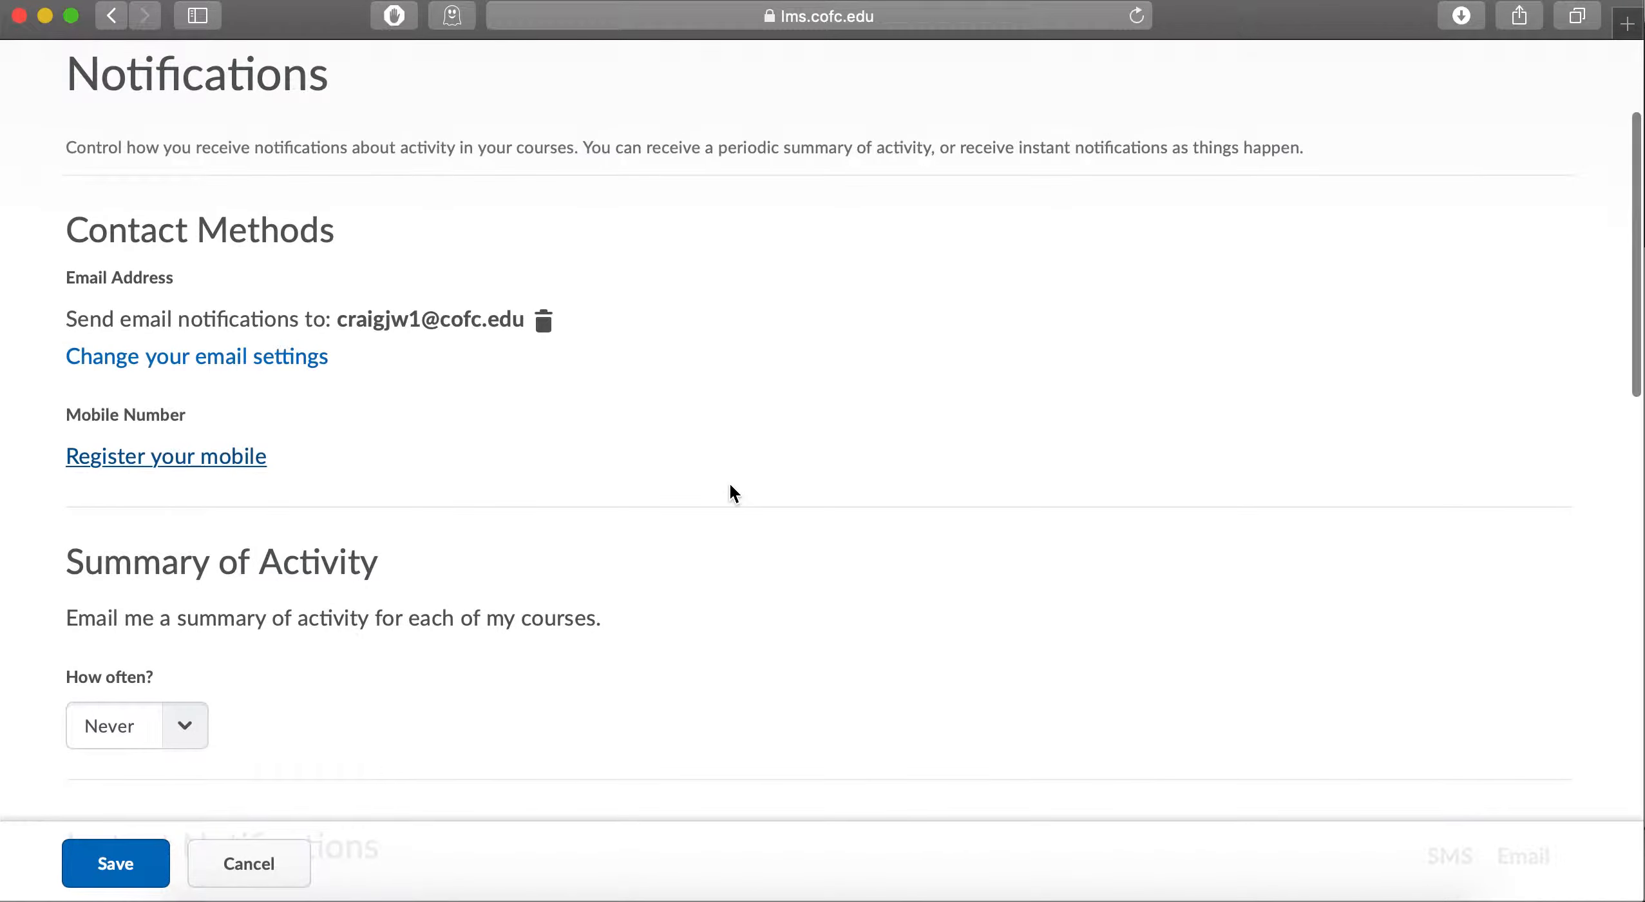
{"action": "scroll", "scroll_direction": "down", "scroll_amount": 3}
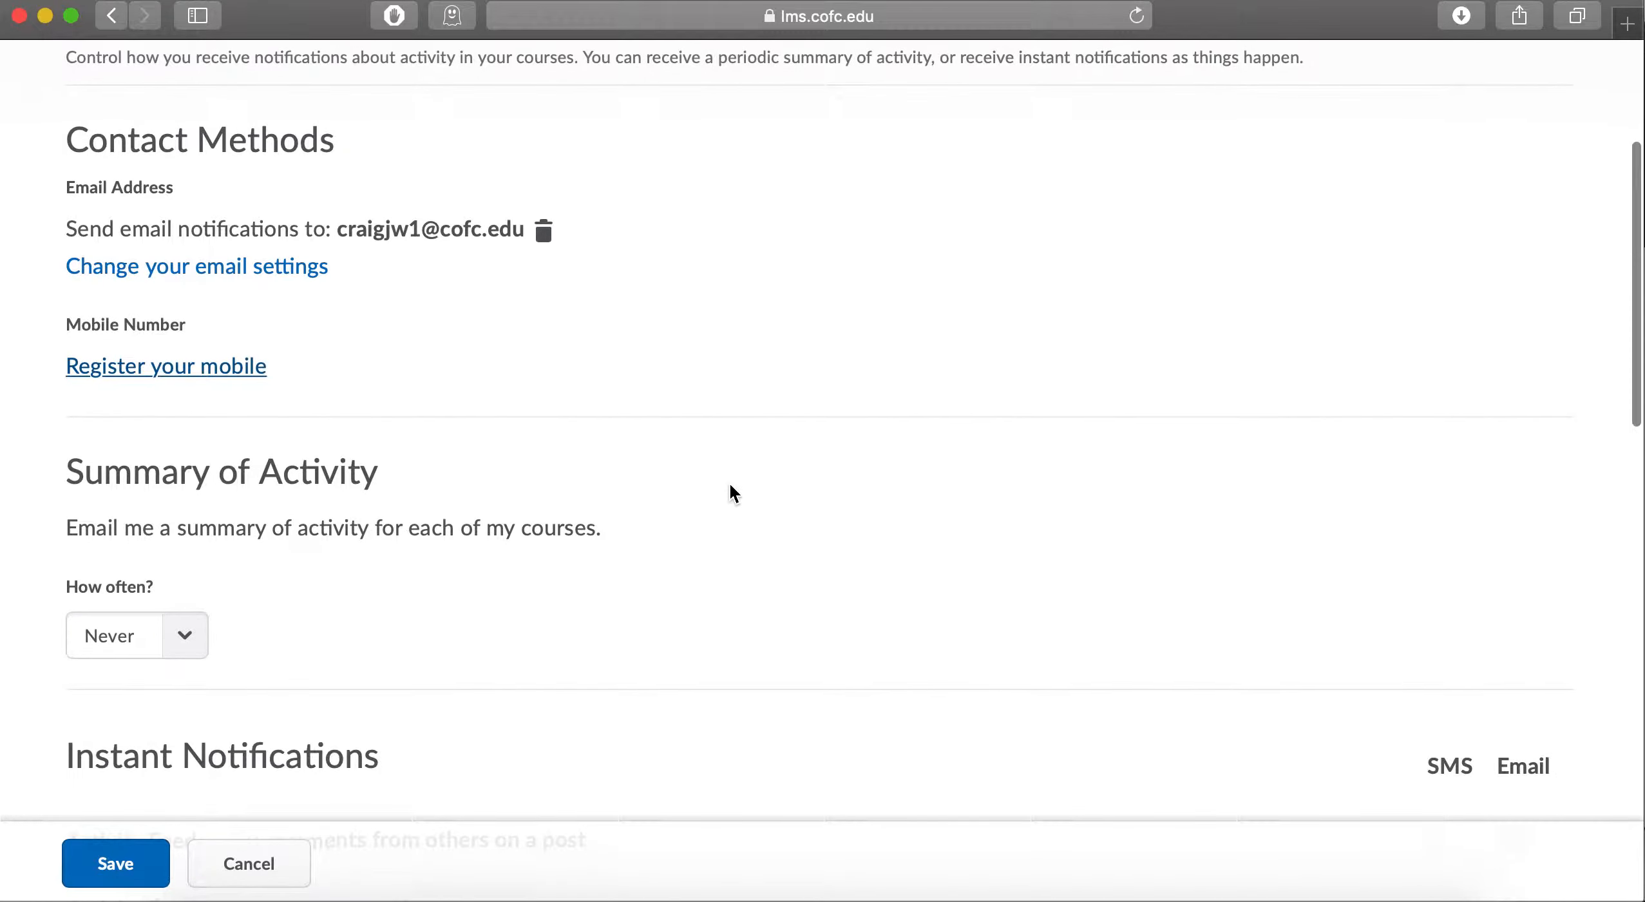
{"action": "scroll", "scroll_direction": "down", "scroll_amount": 3}
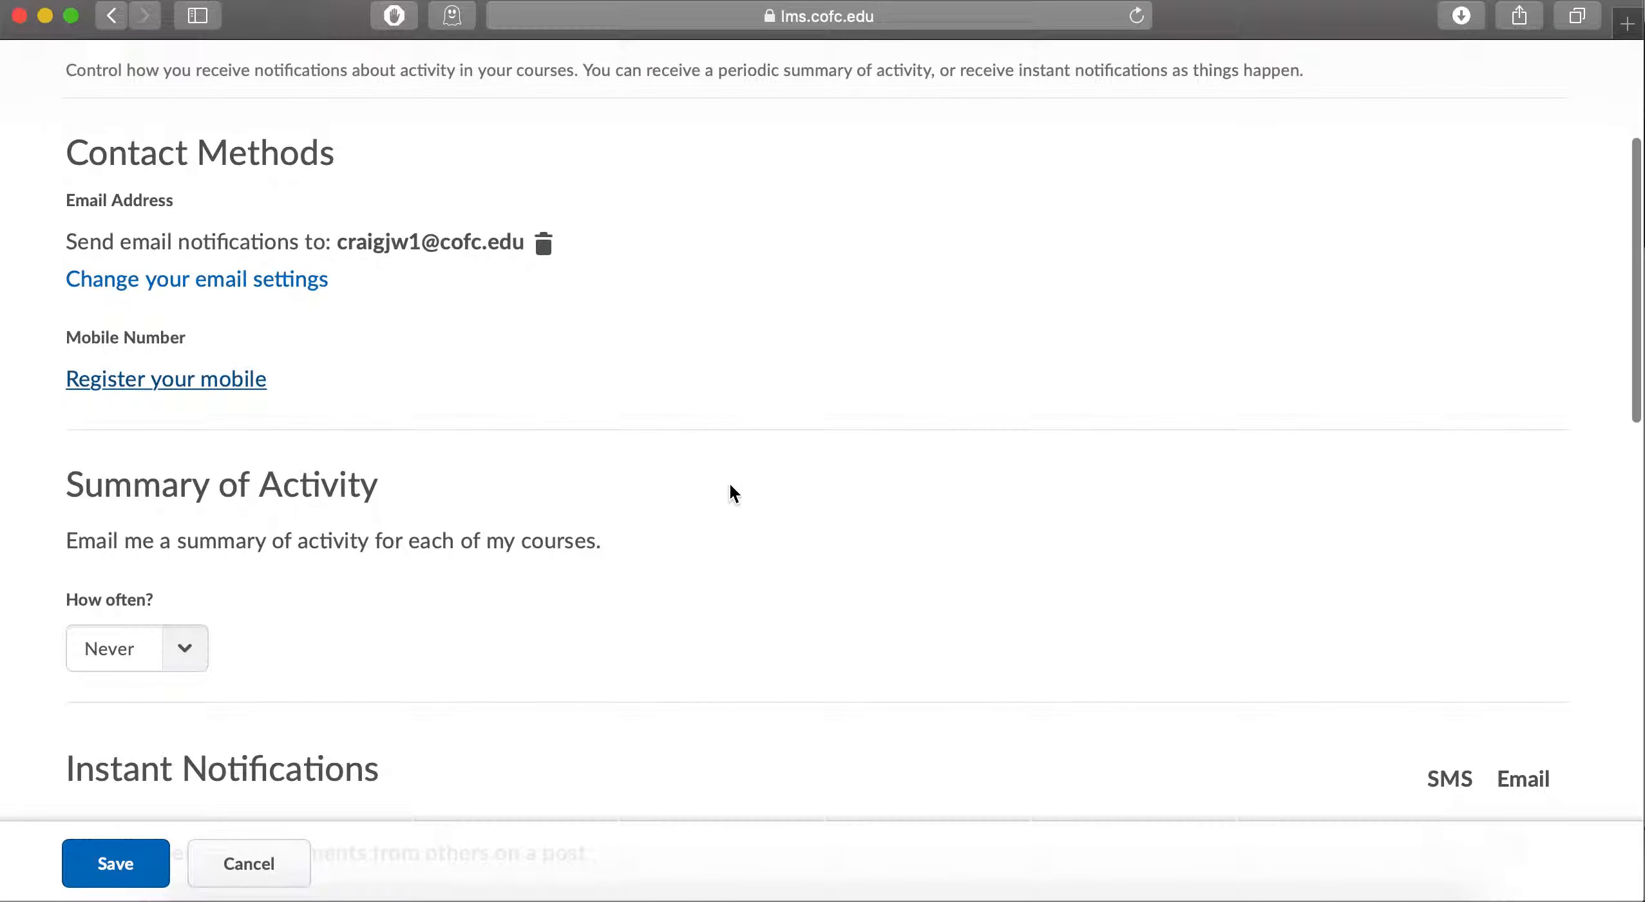
{"action": "scroll", "scroll_direction": "down", "scroll_amount": 3}
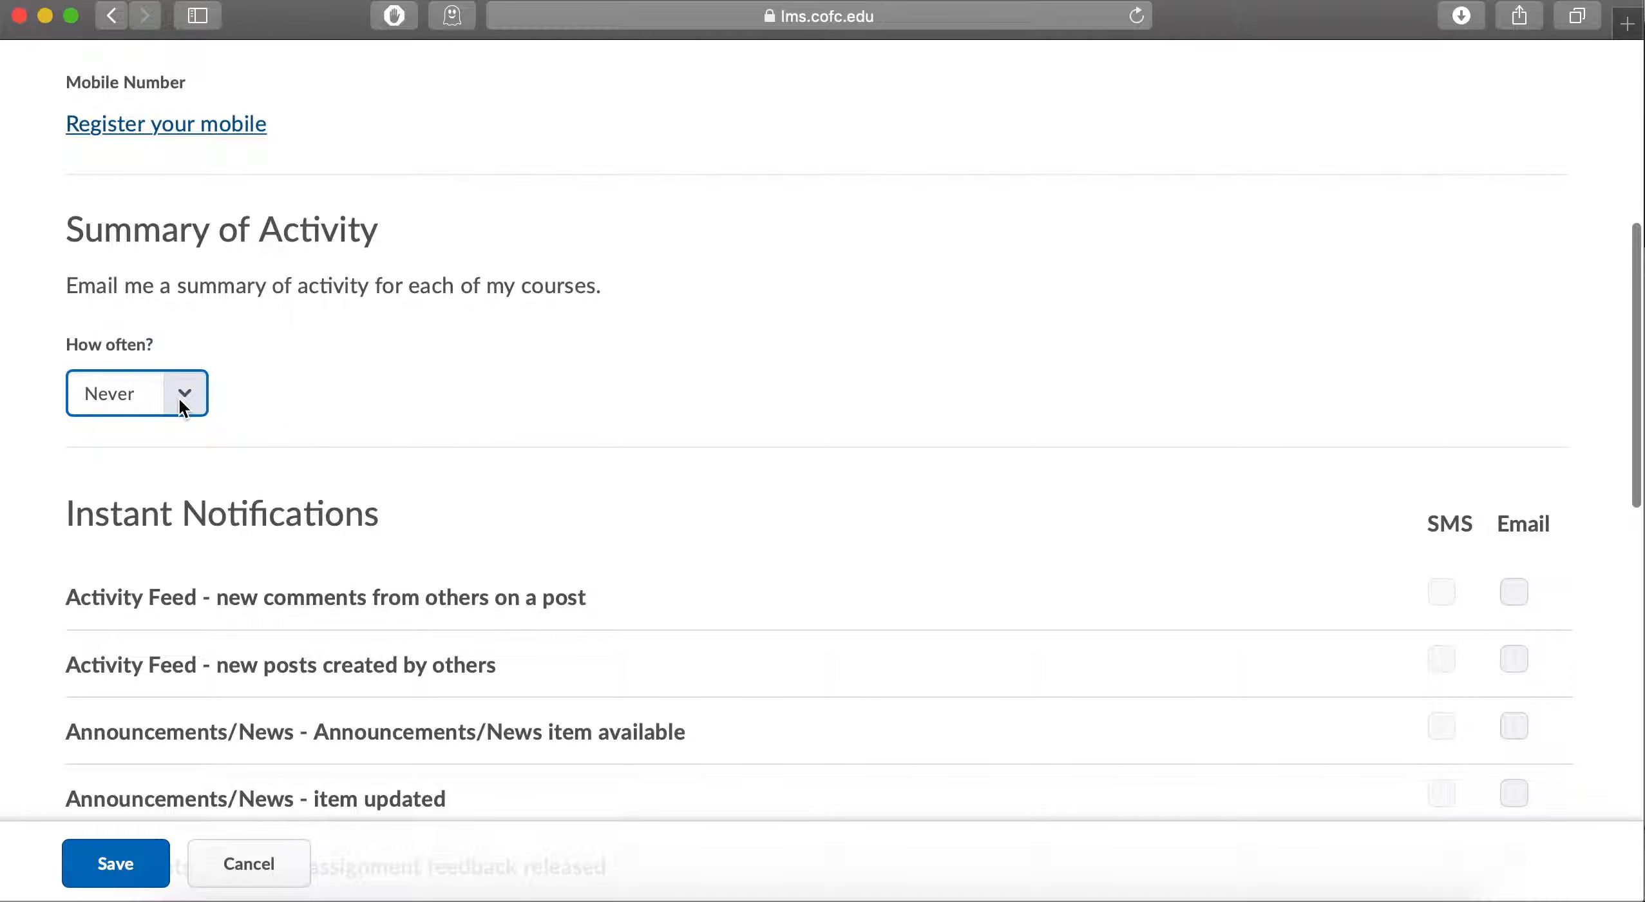
{"action": "scroll", "scroll_direction": "down", "scroll_amount": 3}
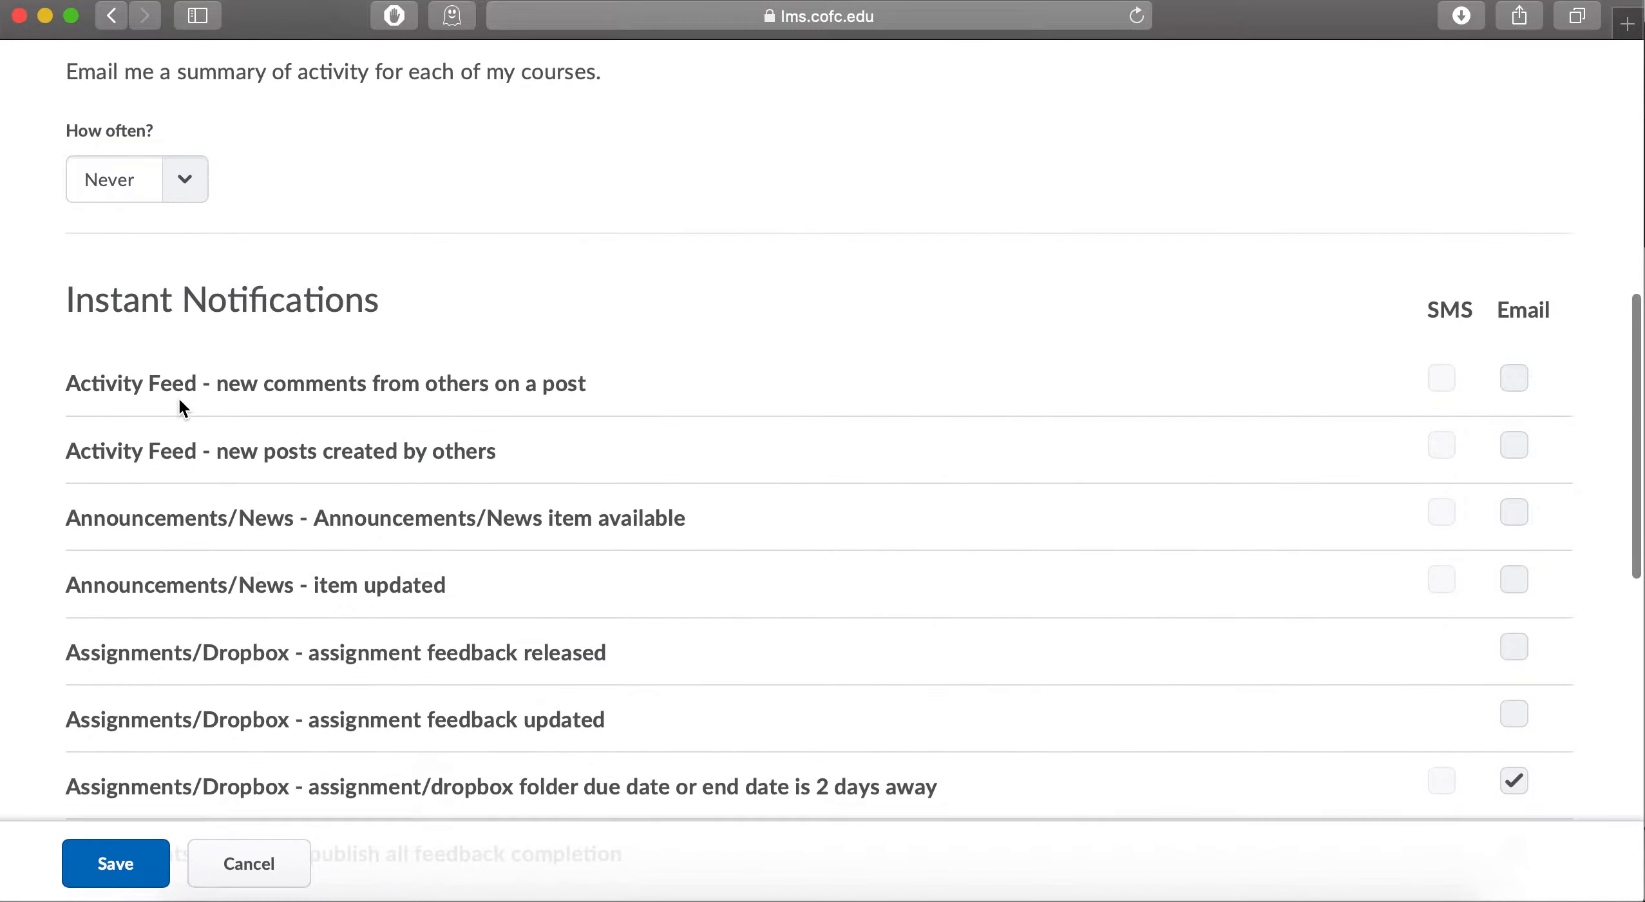
{"action": "scroll", "scroll_direction": "down", "scroll_amount": 3}
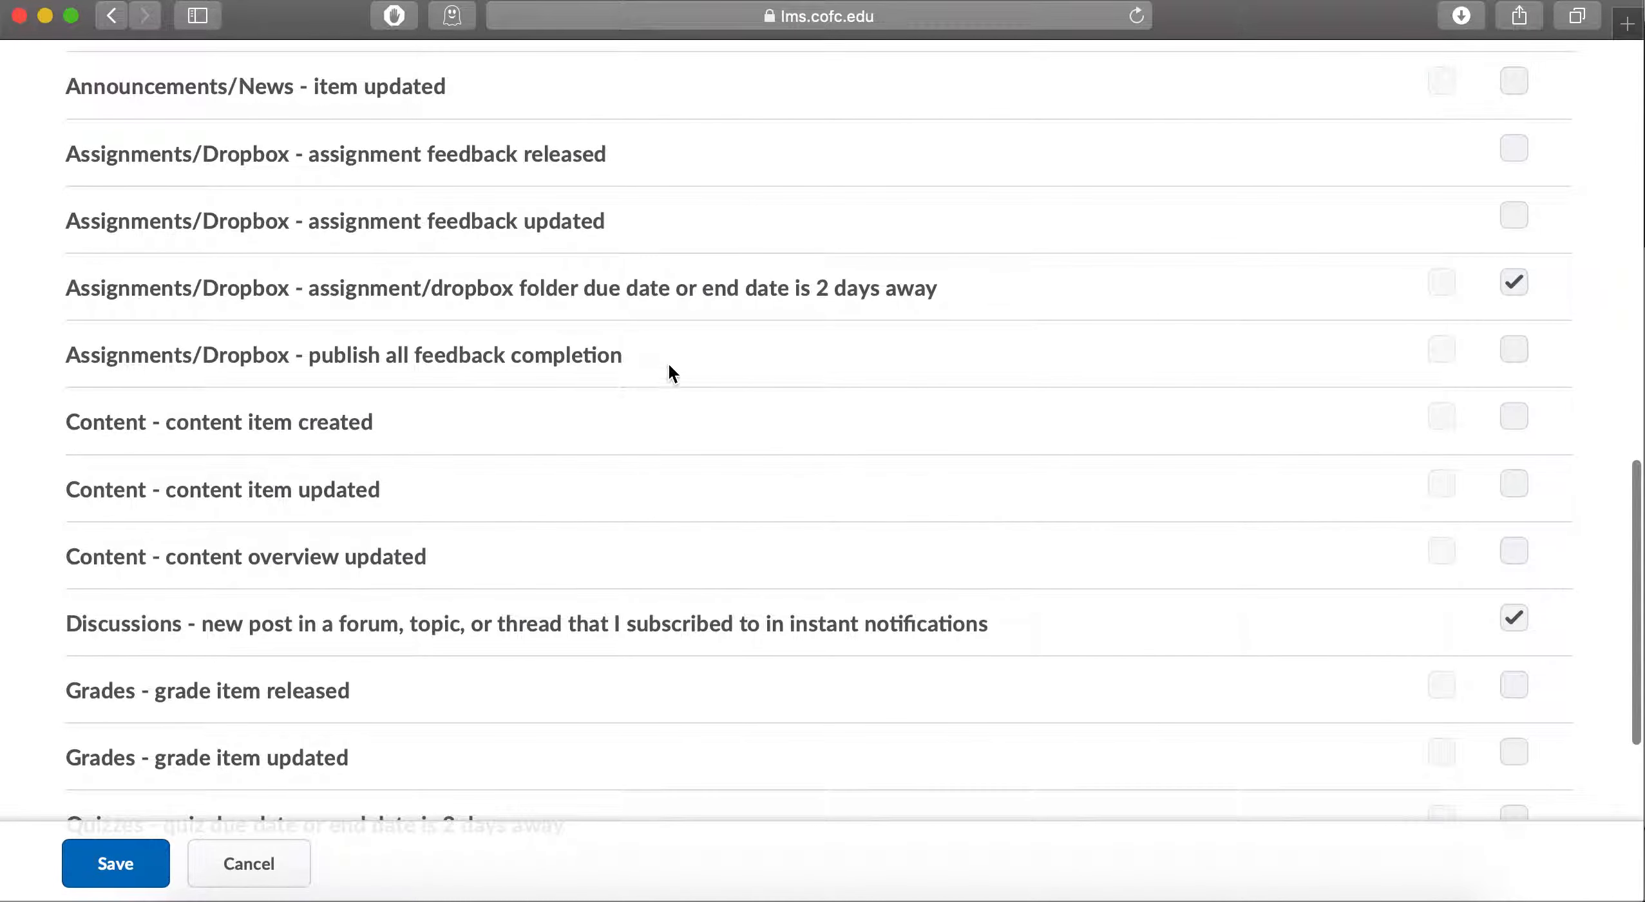
{"action": "scroll", "scroll_direction": "down", "scroll_amount": 3}
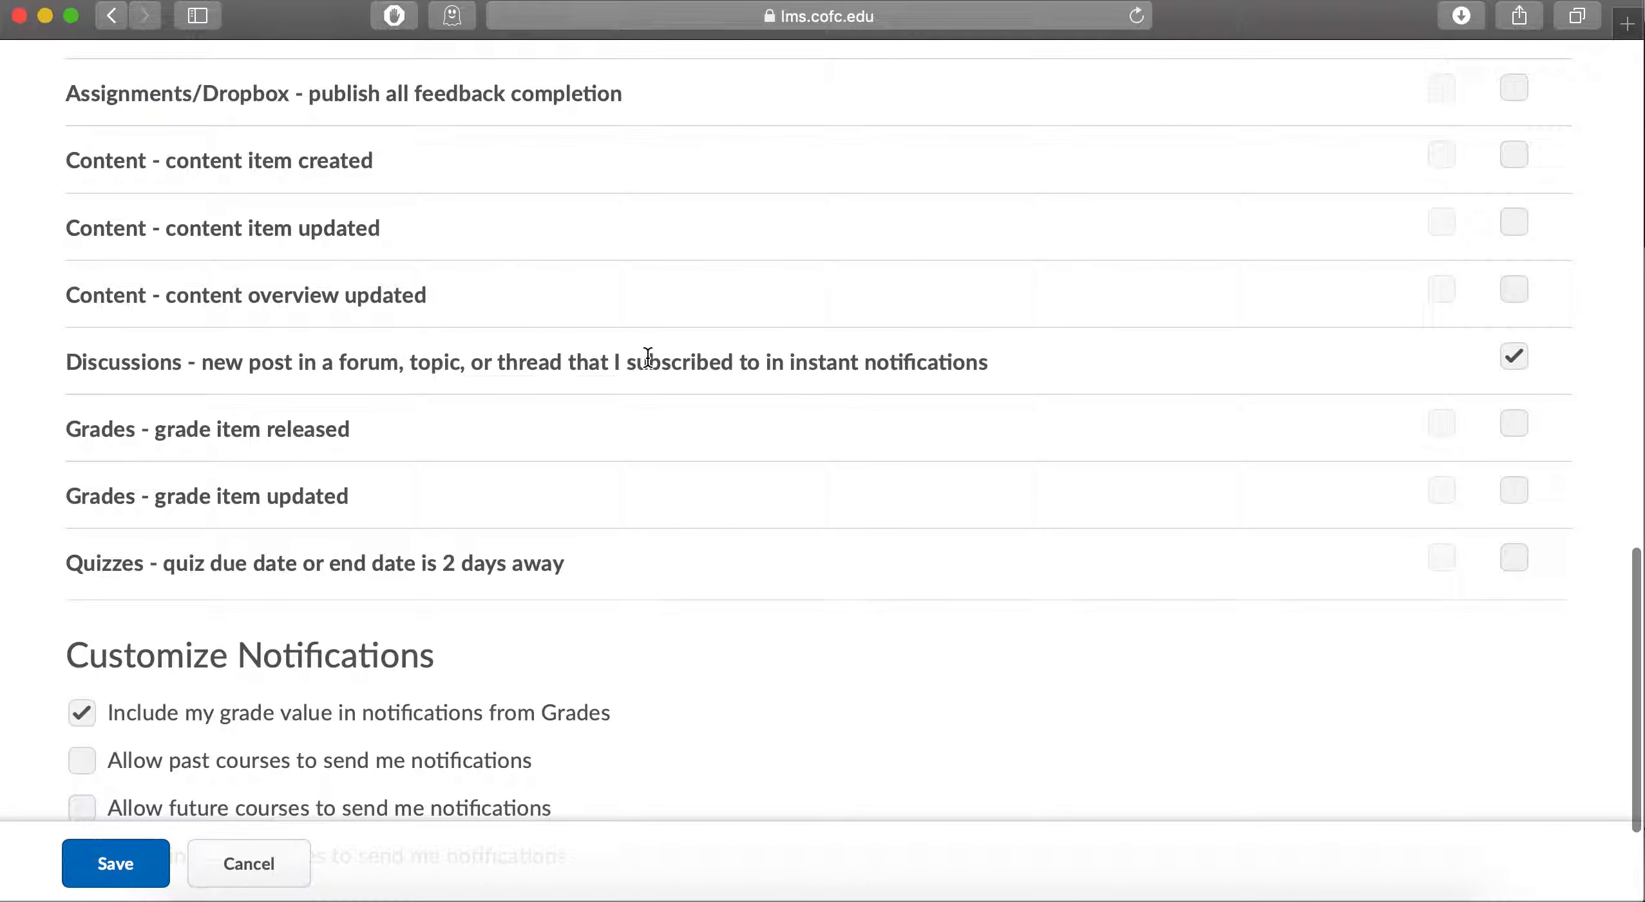
{"action": "mouse_move", "coordinate": [551, 426]}
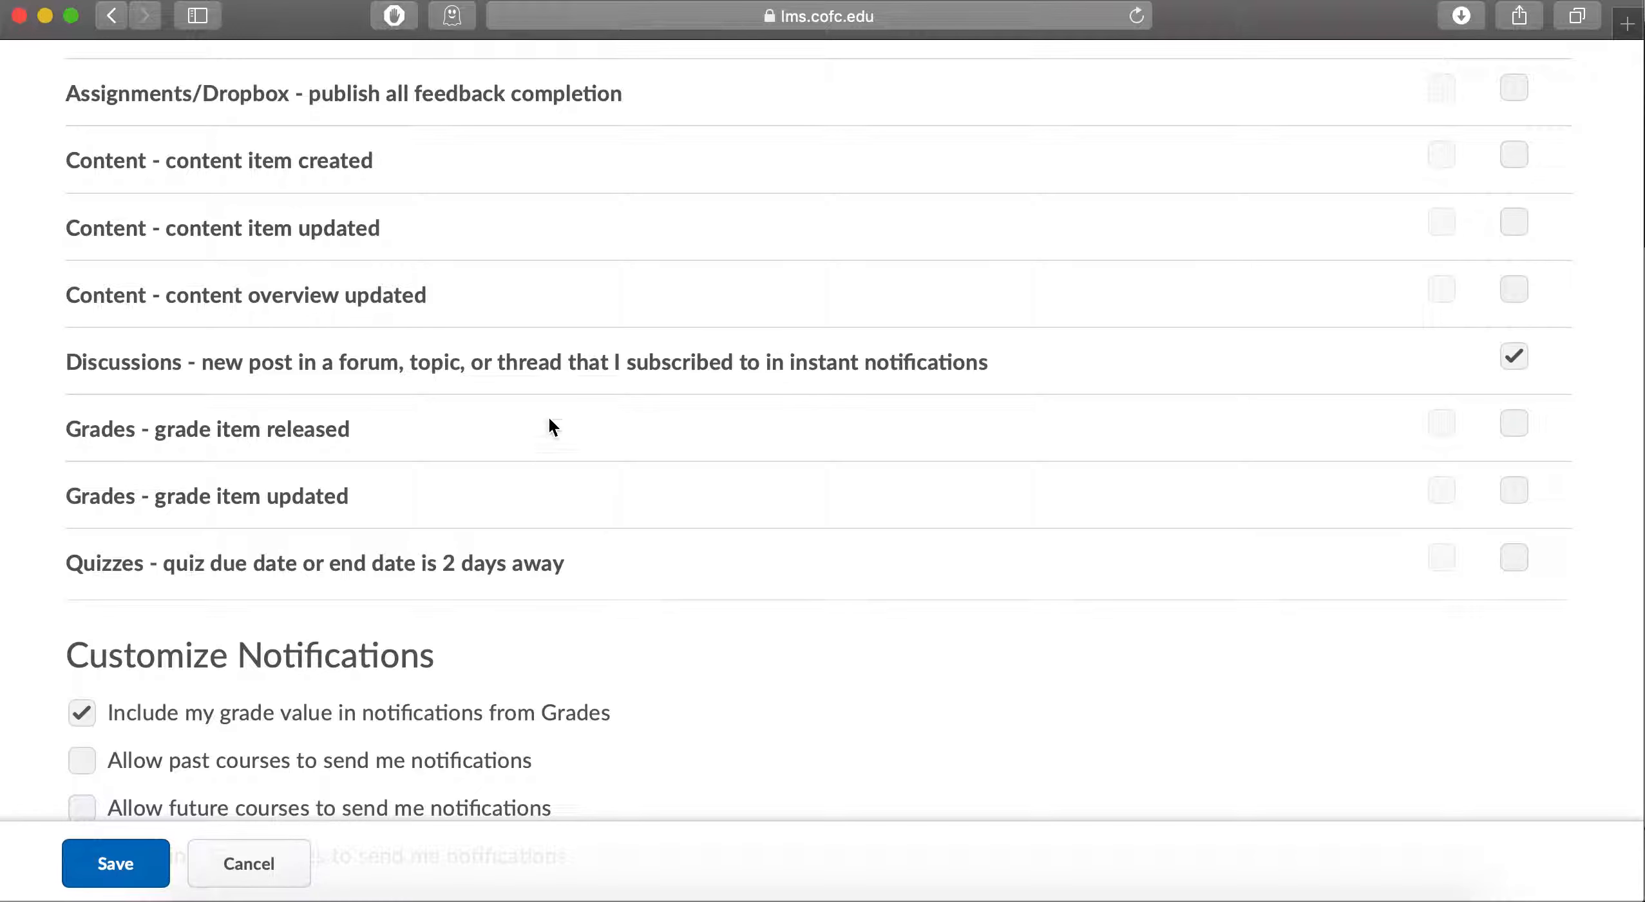
{"action": "scroll", "scroll_direction": "down", "scroll_amount": 3}
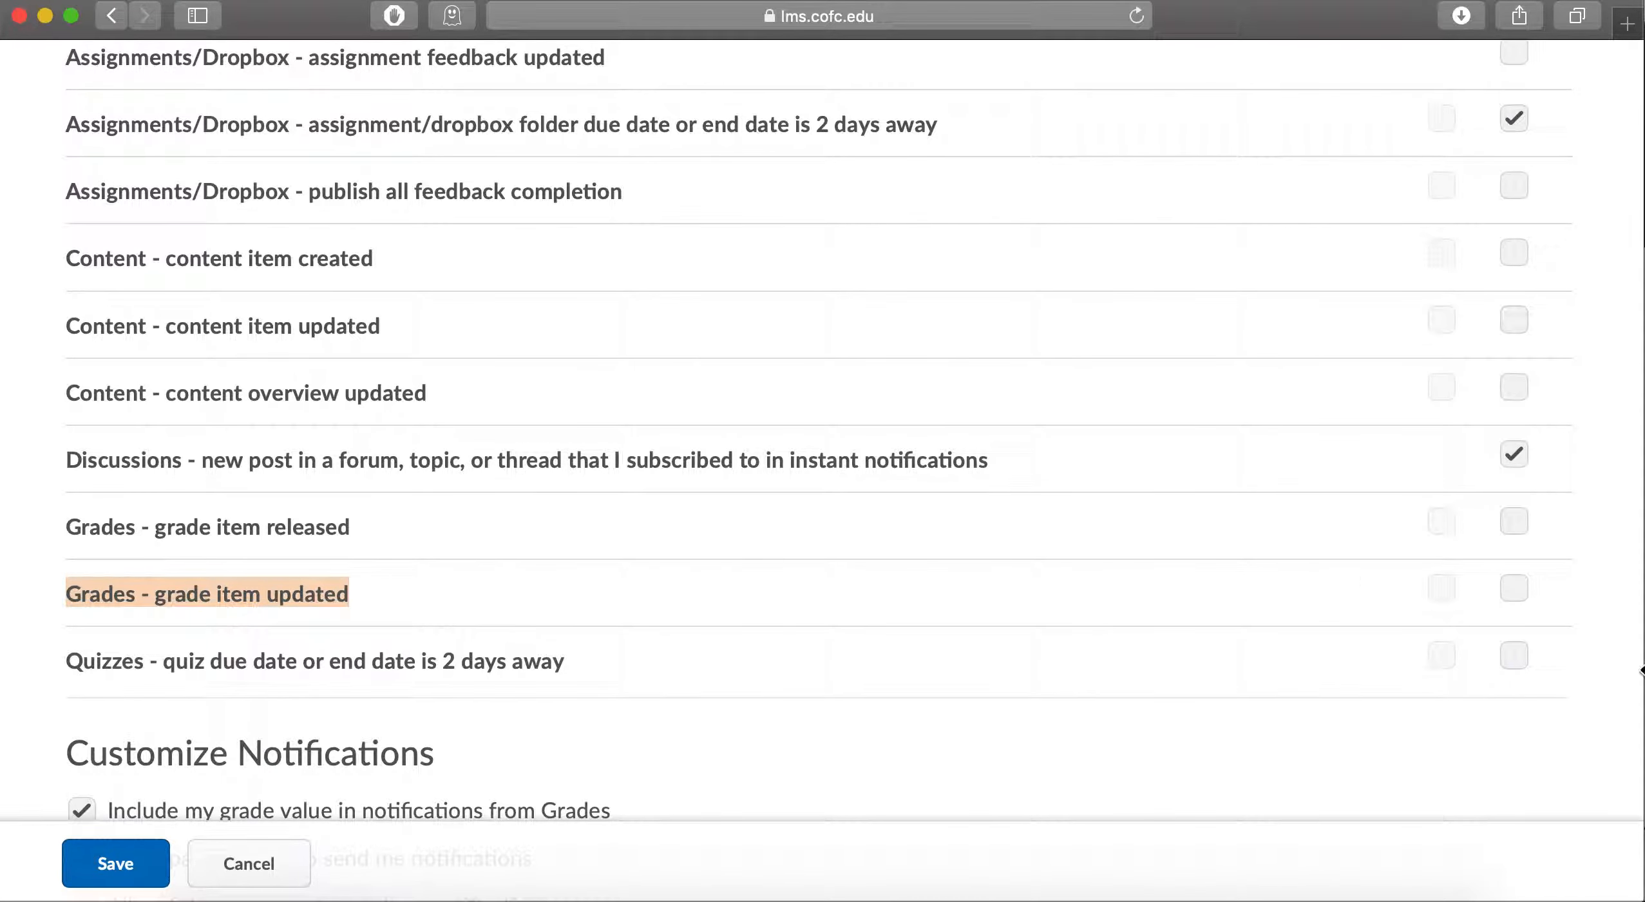
{"action": "scroll", "scroll_direction": "down", "scroll_amount": 3}
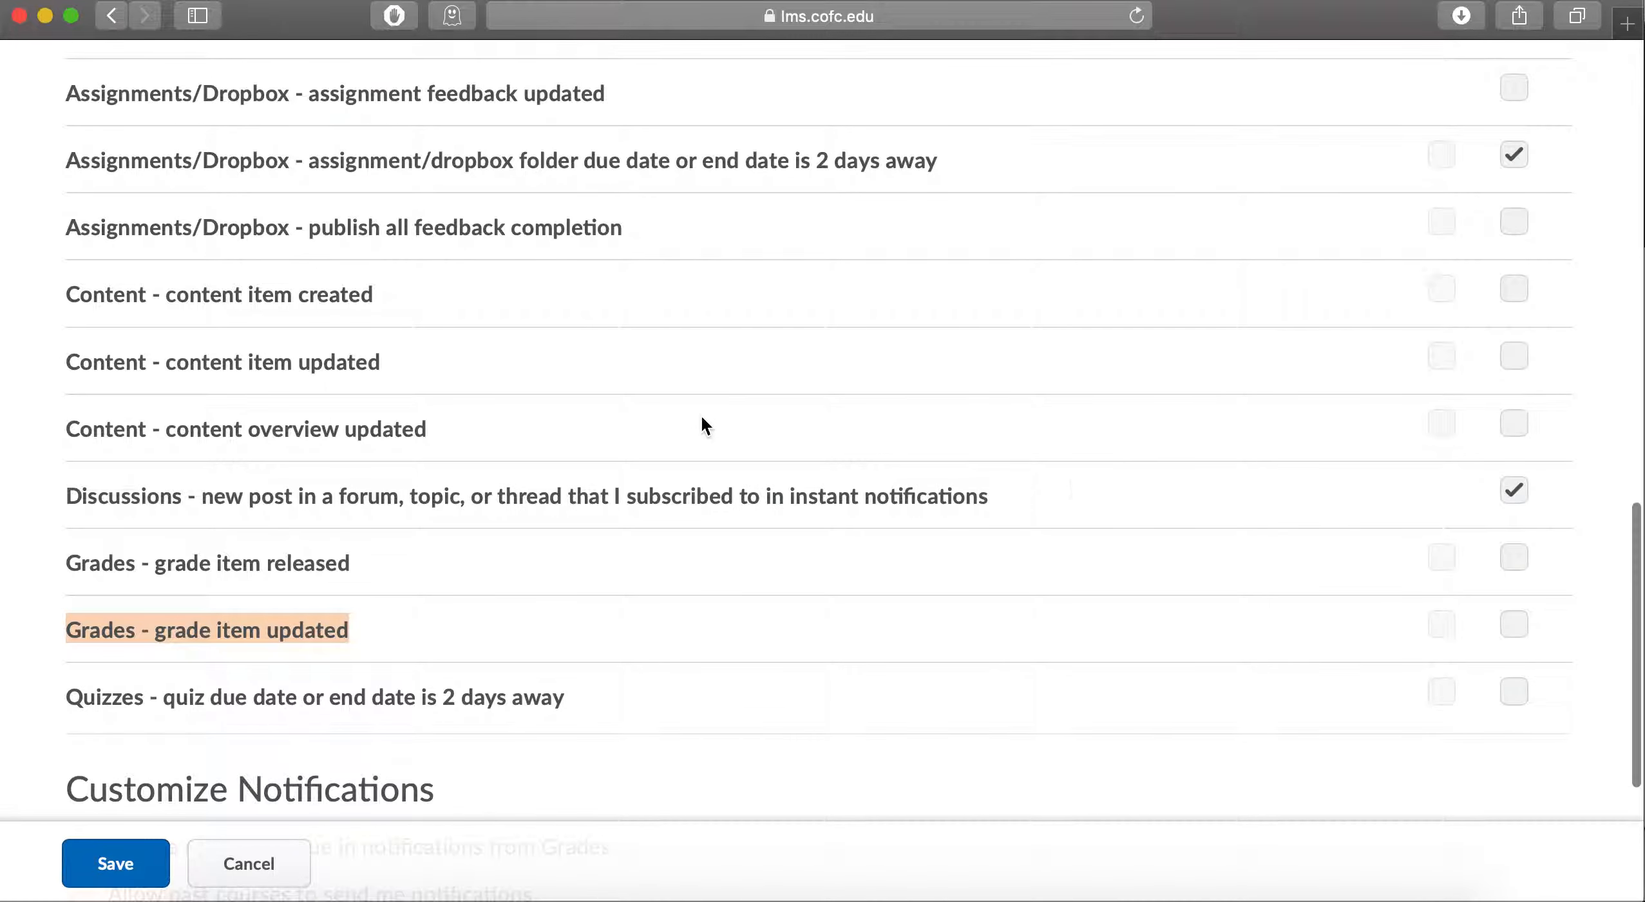
{"action": "mouse_move", "coordinate": [193, 662]}
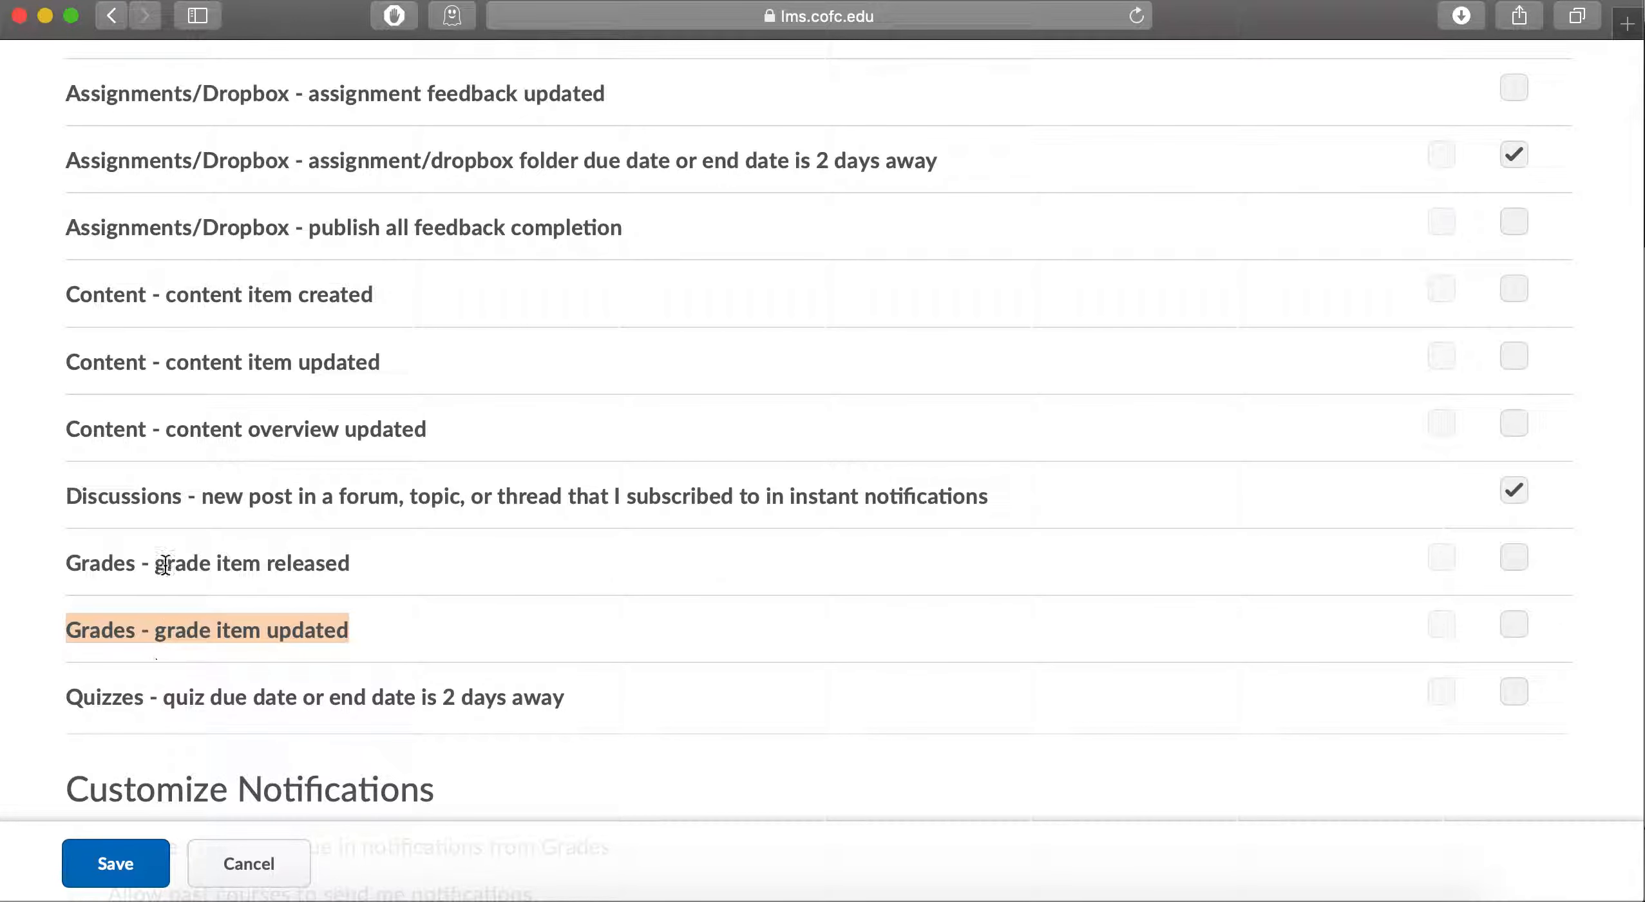
{"action": "mouse_move", "coordinate": [177, 703]}
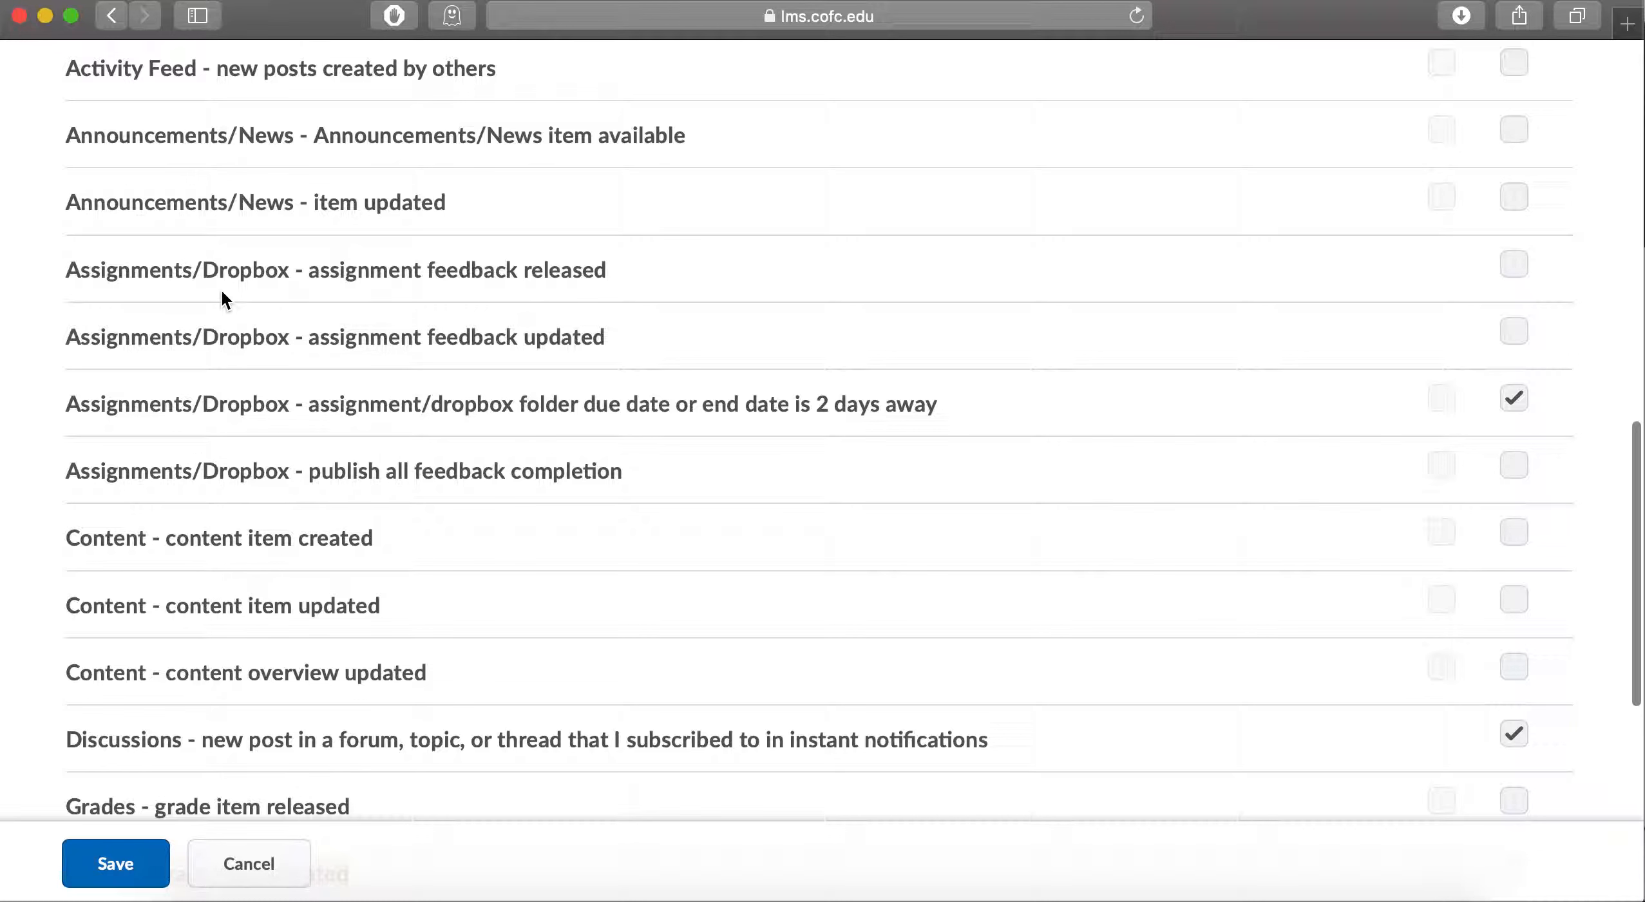
{"action": "mouse_move", "coordinate": [246, 271]}
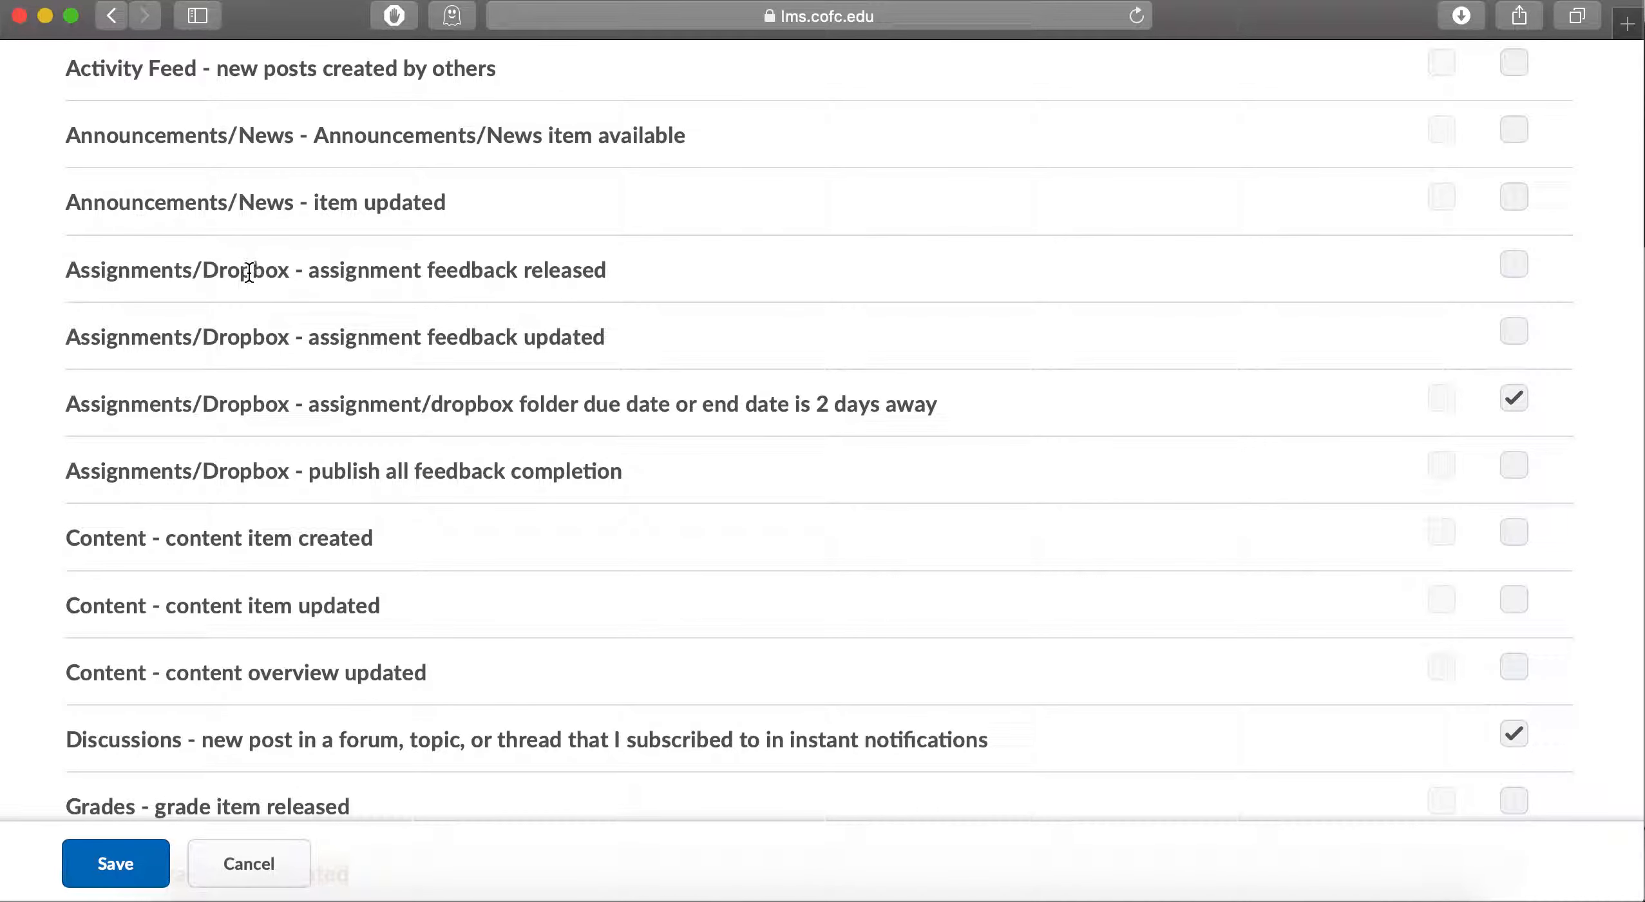
{"action": "mouse_move", "coordinate": [274, 257]}
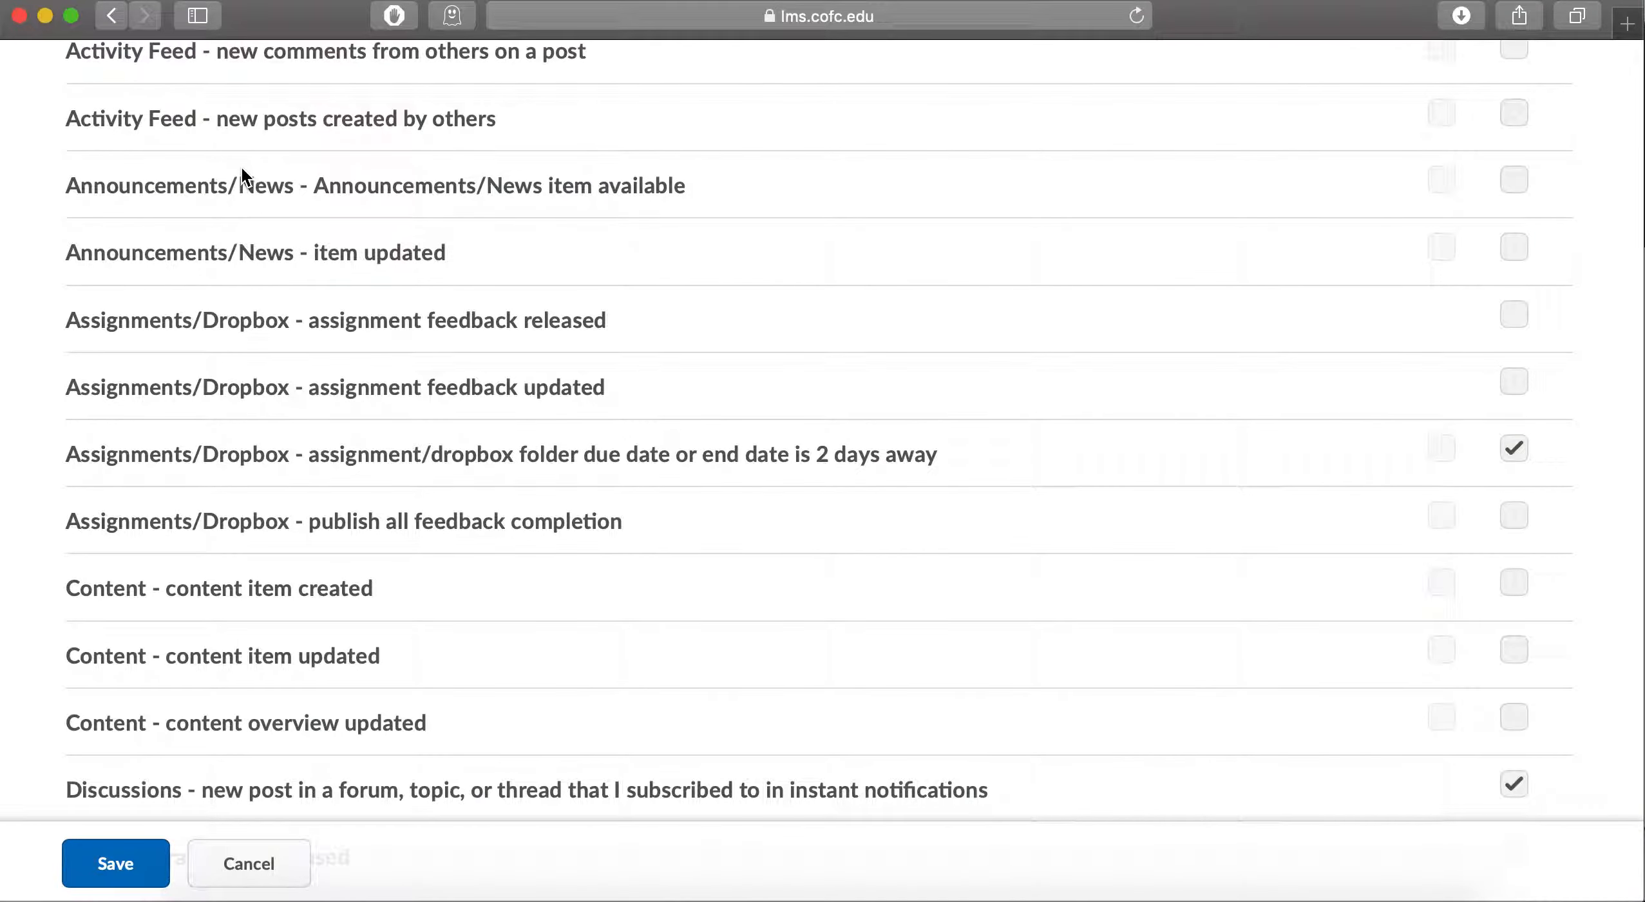
{"action": "scroll", "scroll_direction": "down", "scroll_amount": 3}
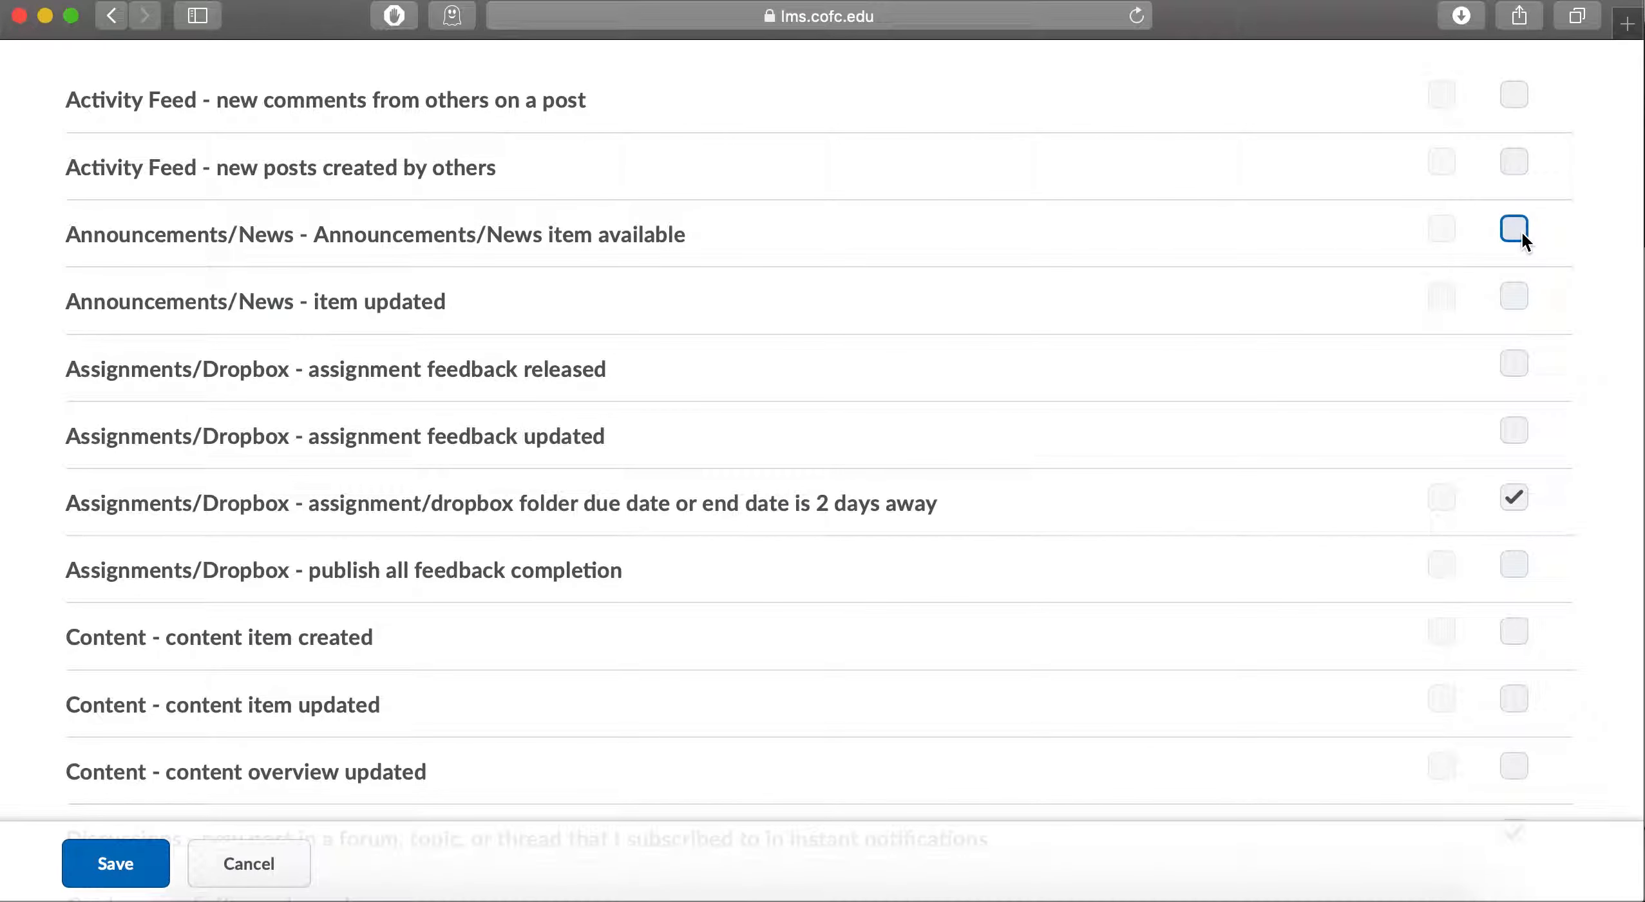
- Enable Email instant notifications for announcements, assignment feedback and new content items
{"action": "left_click", "coordinate": [1514, 295]}
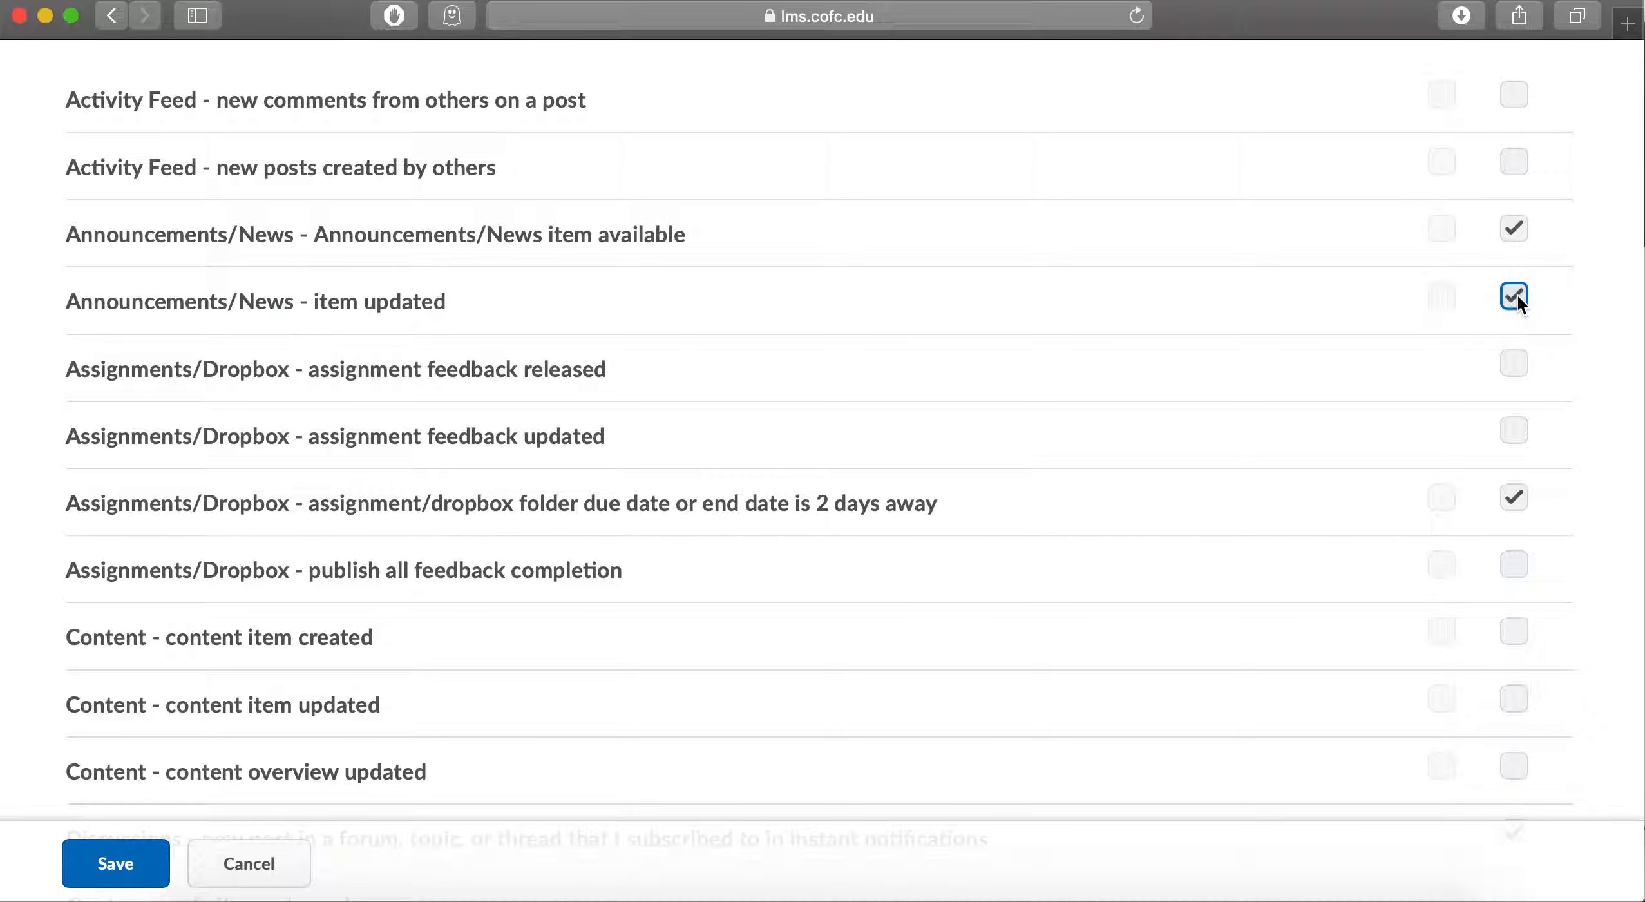
{"action": "scroll", "scroll_direction": "down", "scroll_amount": 3}
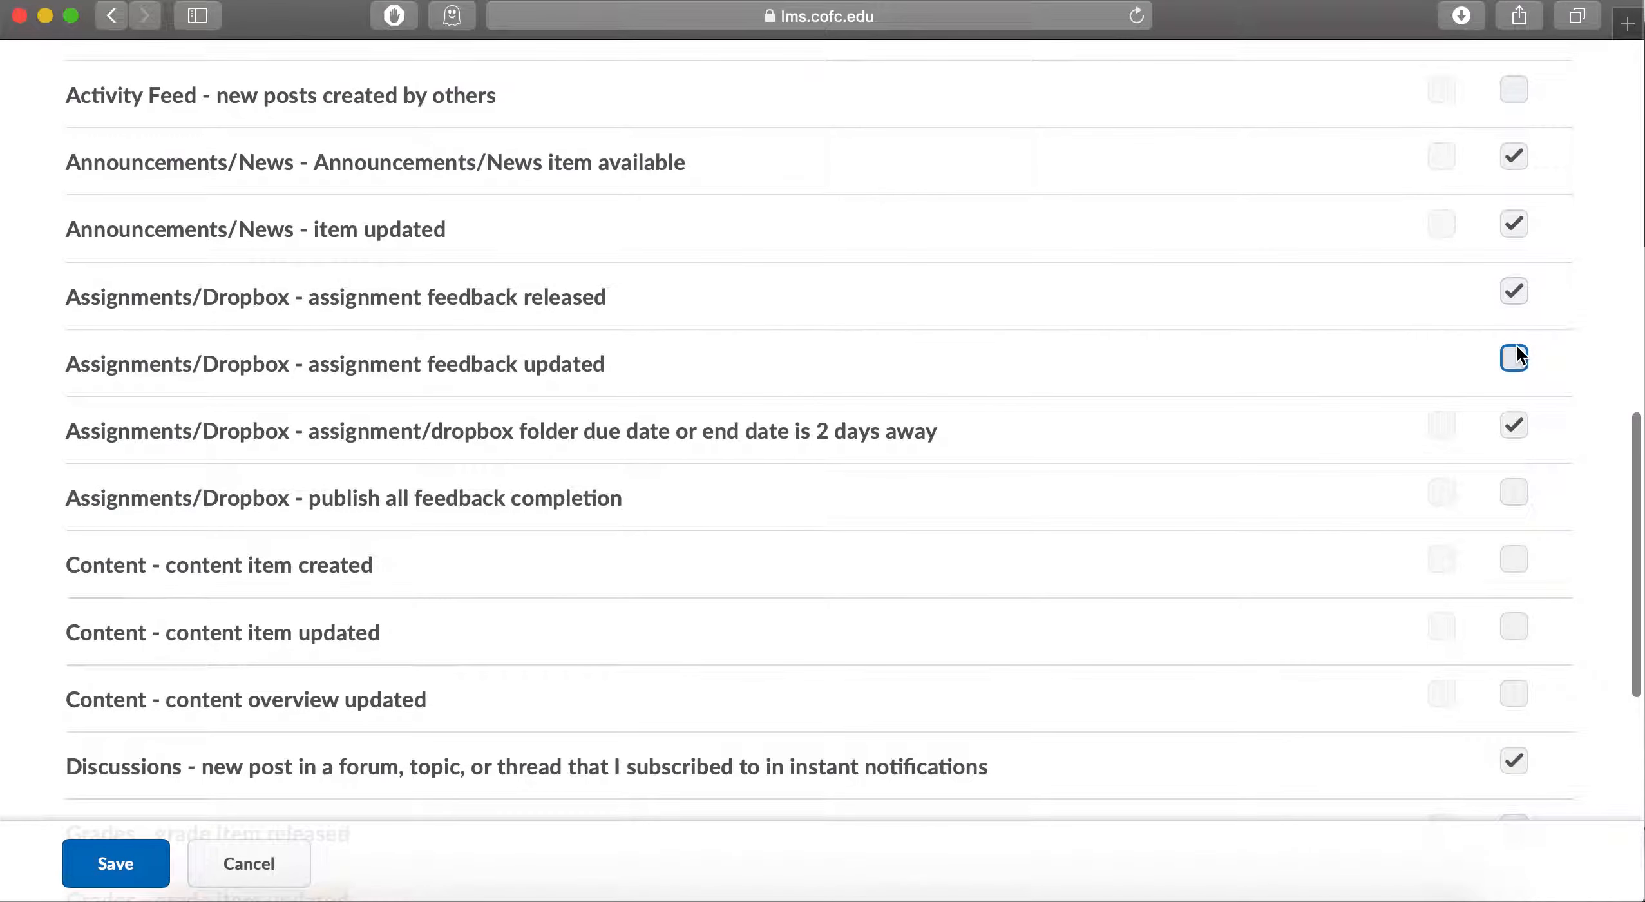
{"action": "left_click", "coordinate": [1514, 358]}
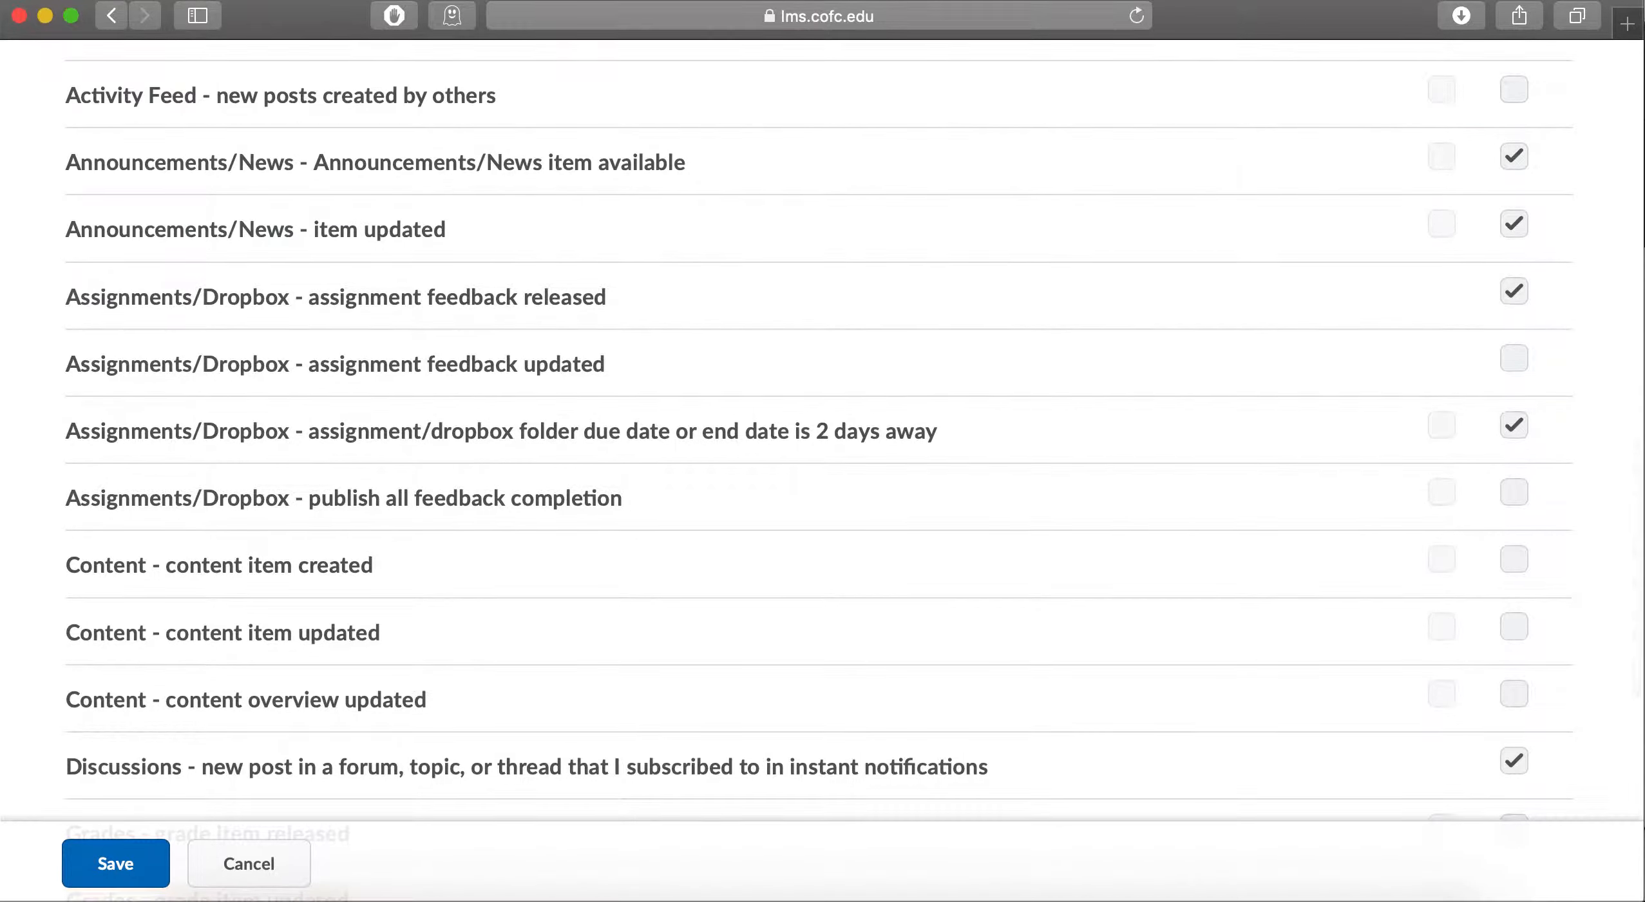
{"action": "scroll", "scroll_direction": "down", "scroll_amount": 3}
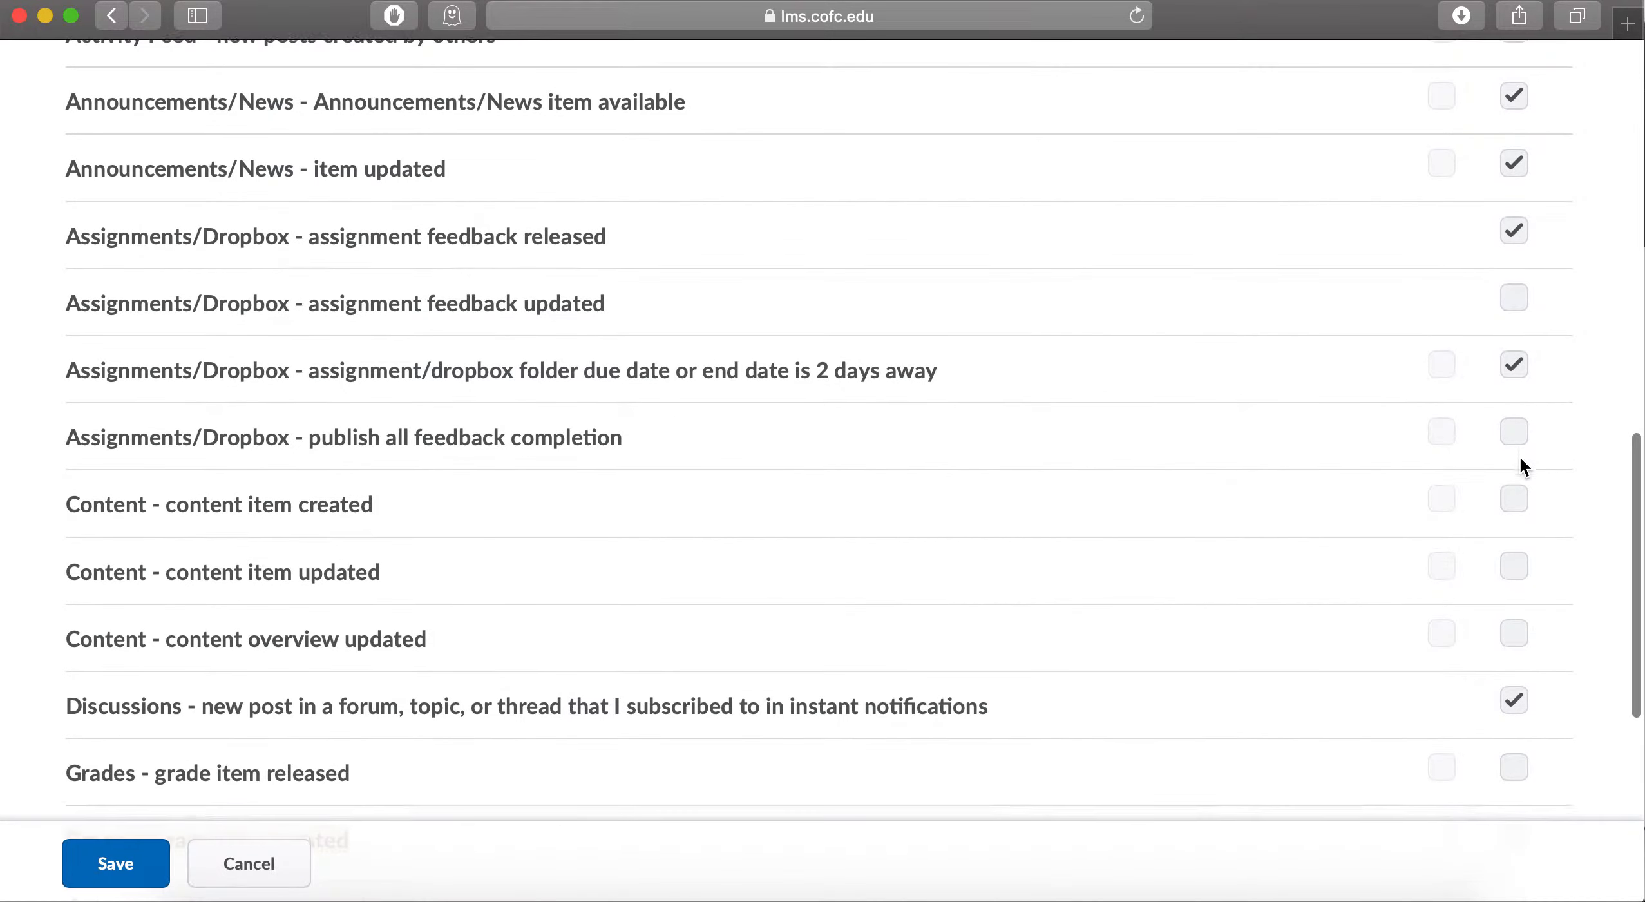
{"action": "scroll", "scroll_direction": "down", "scroll_amount": 3}
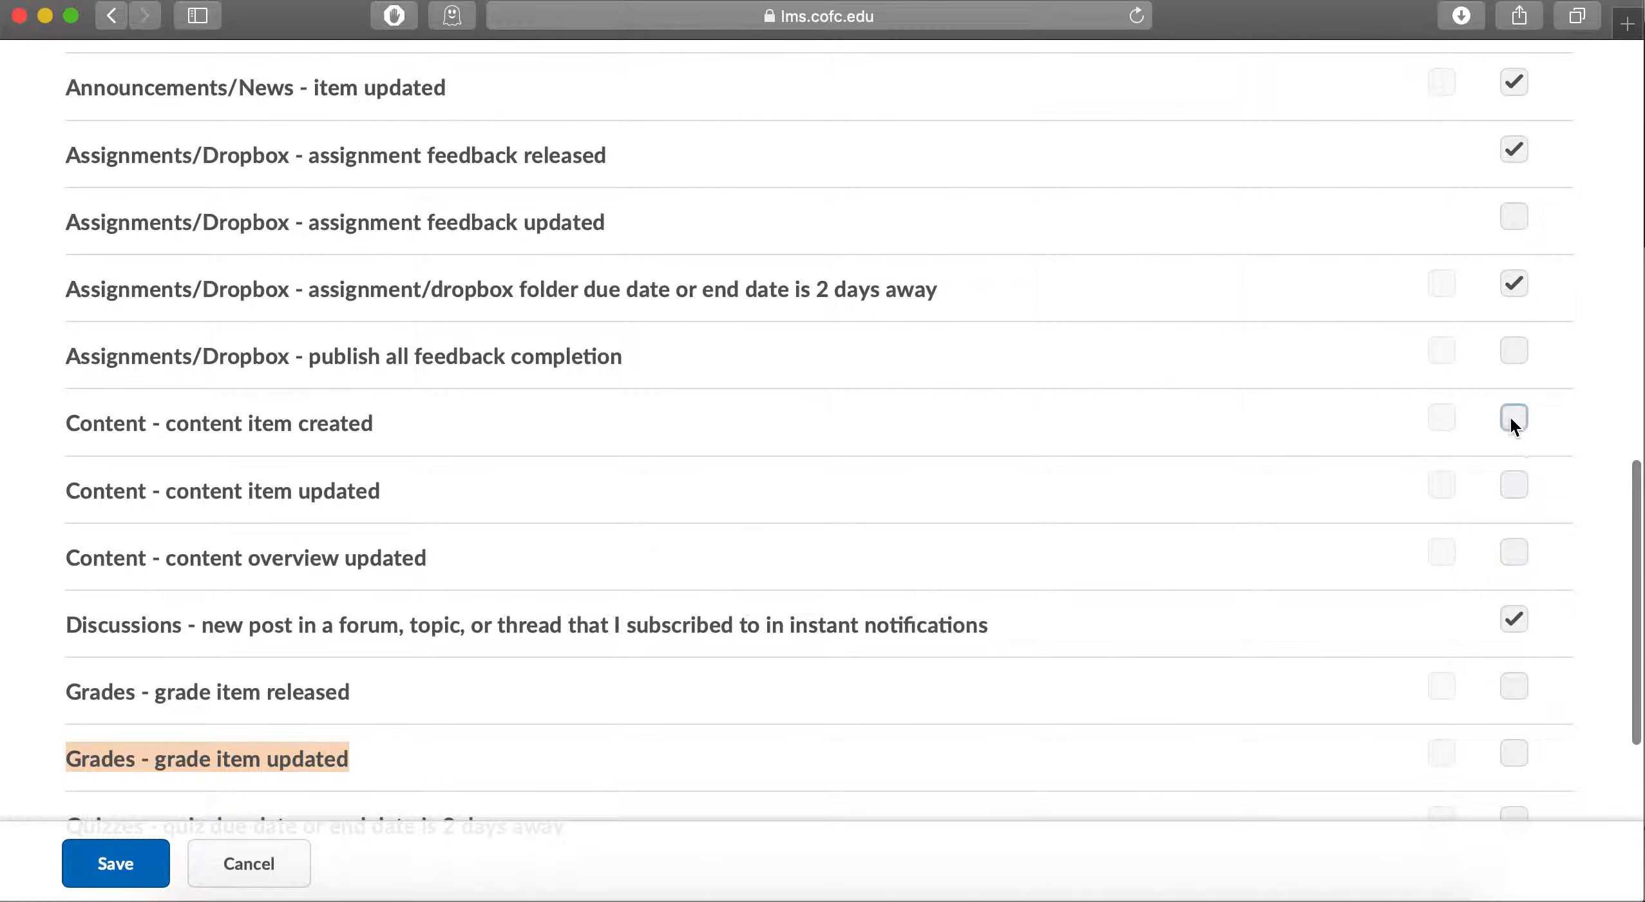
{"action": "left_click", "coordinate": [1513, 417]}
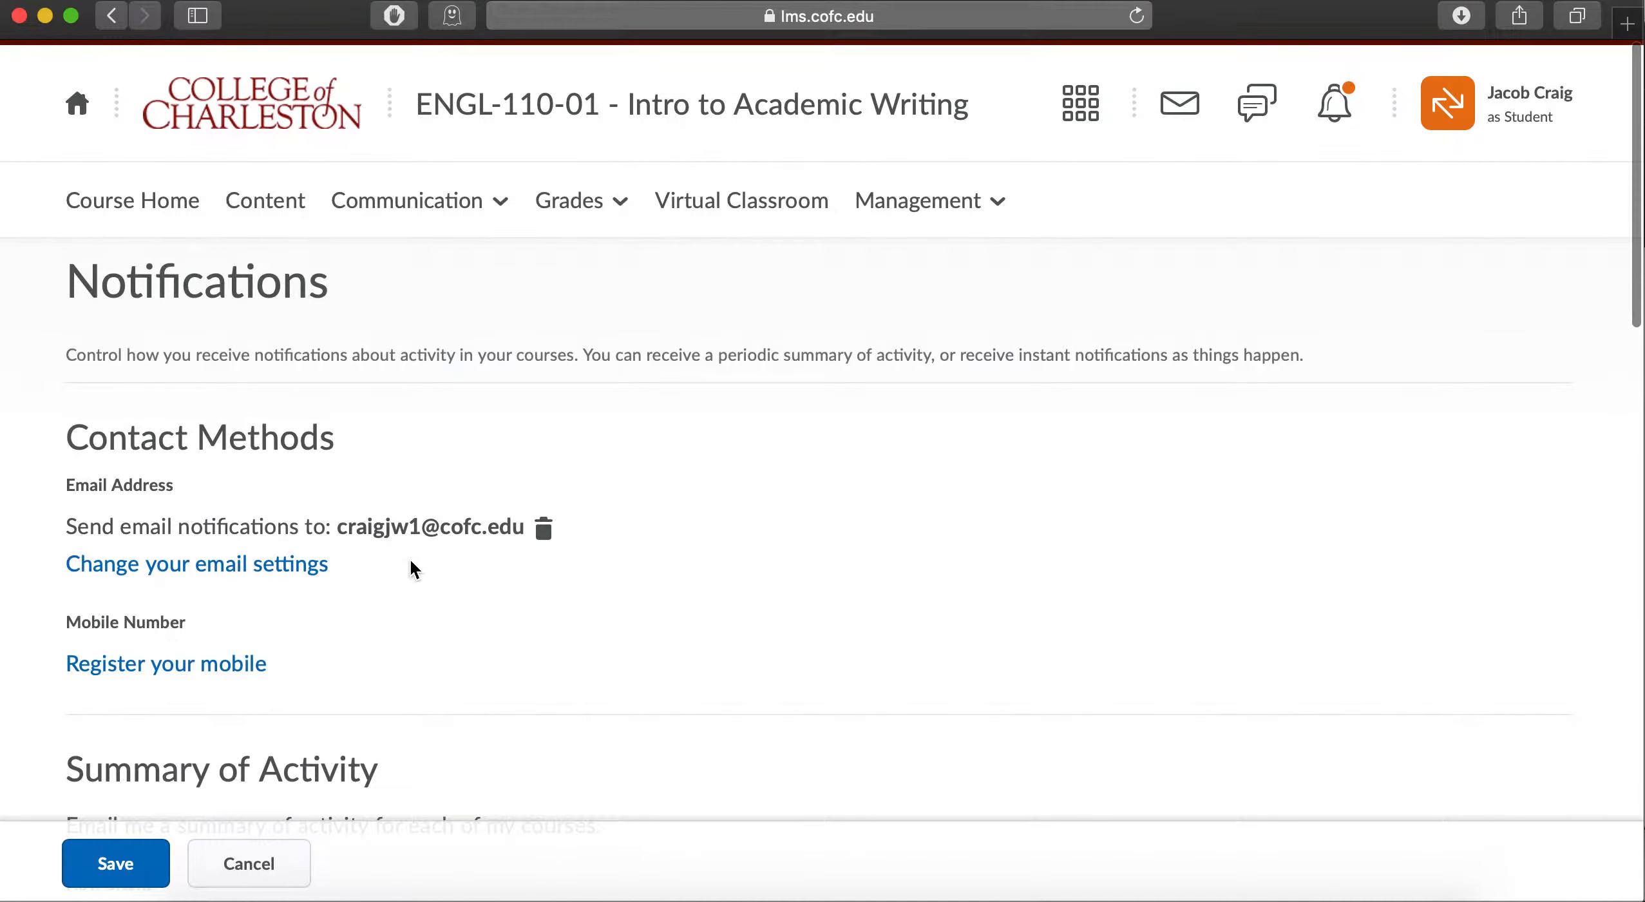
{"action": "mouse_move", "coordinate": [407, 483]}
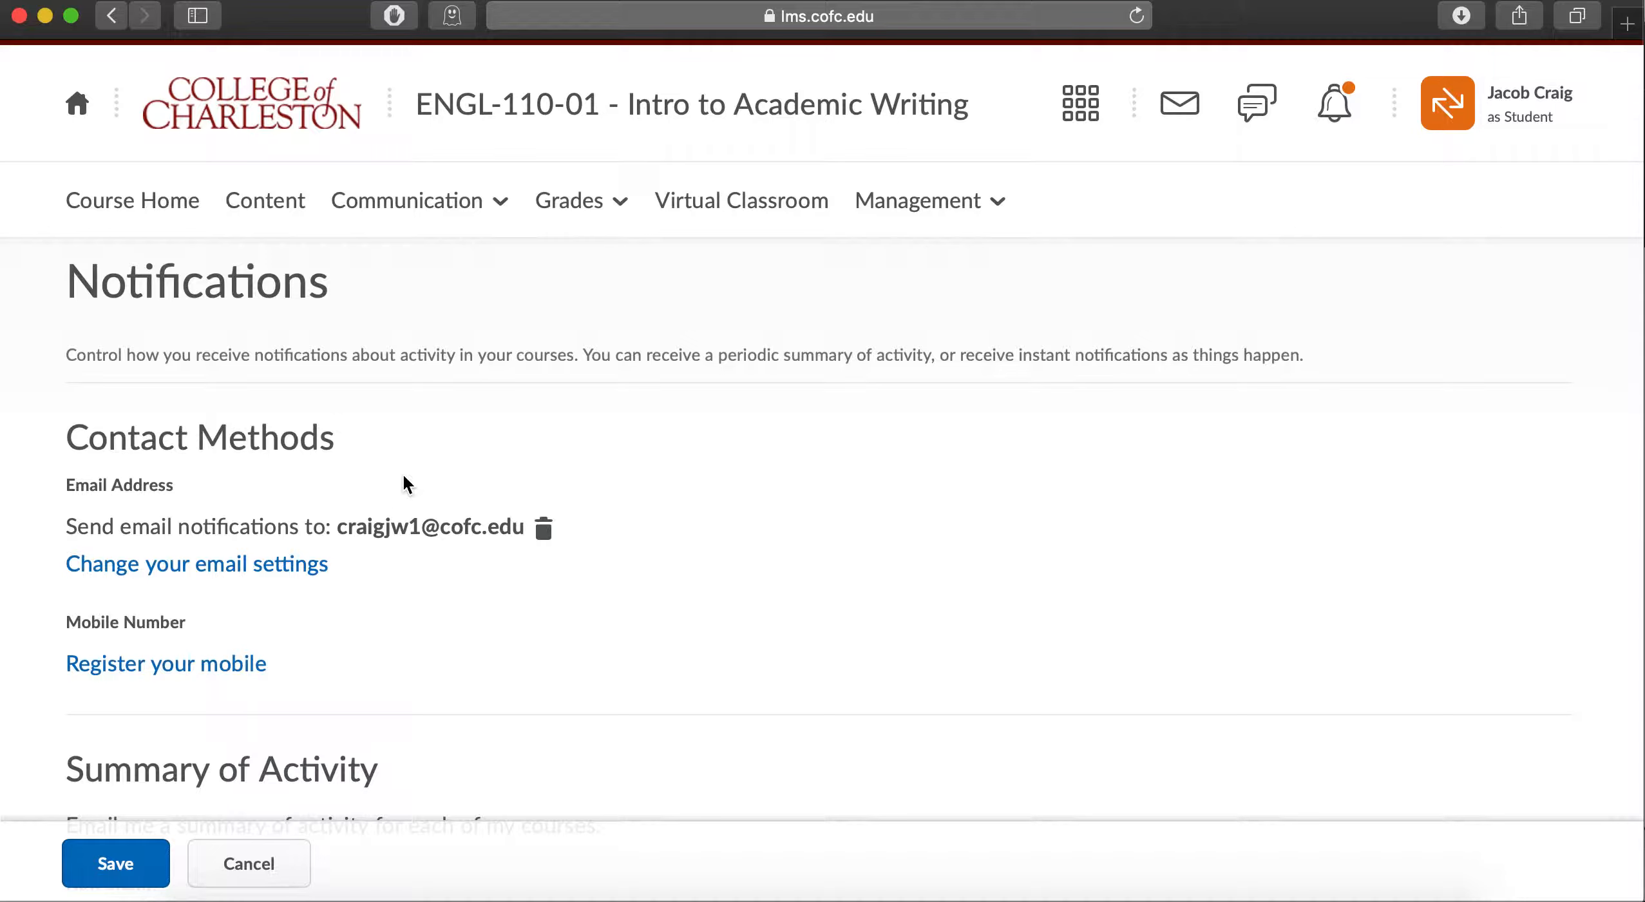
{"action": "mouse_move", "coordinate": [390, 152]}
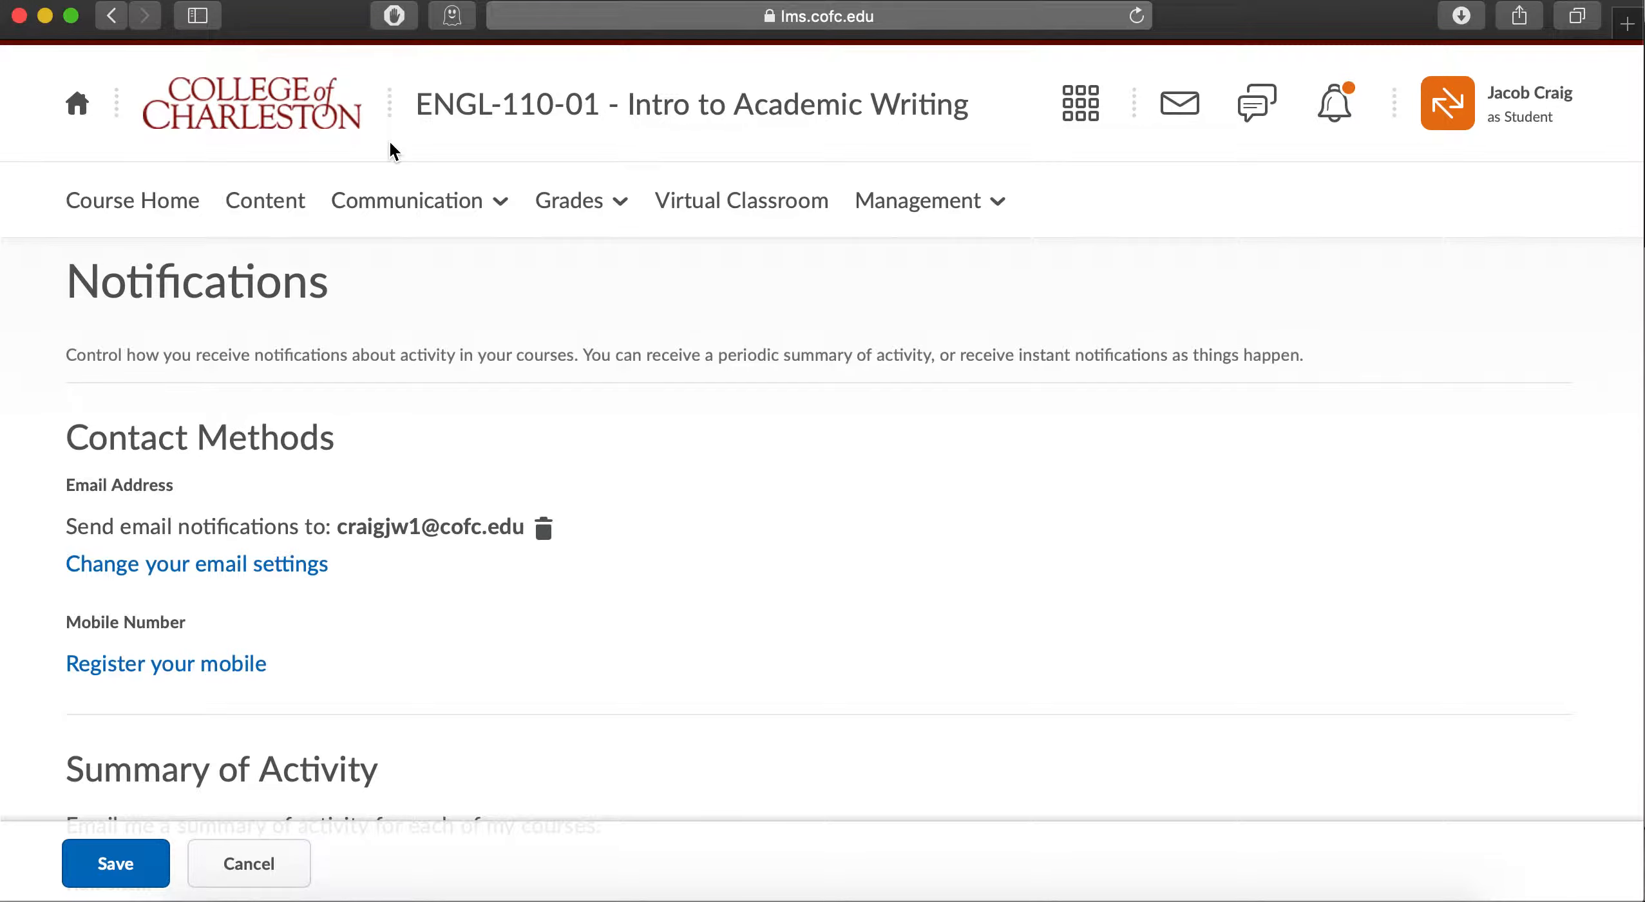
- Save the notification preferences and return to the ENGL-110-01 course home
{"action": "left_click", "coordinate": [133, 199]}
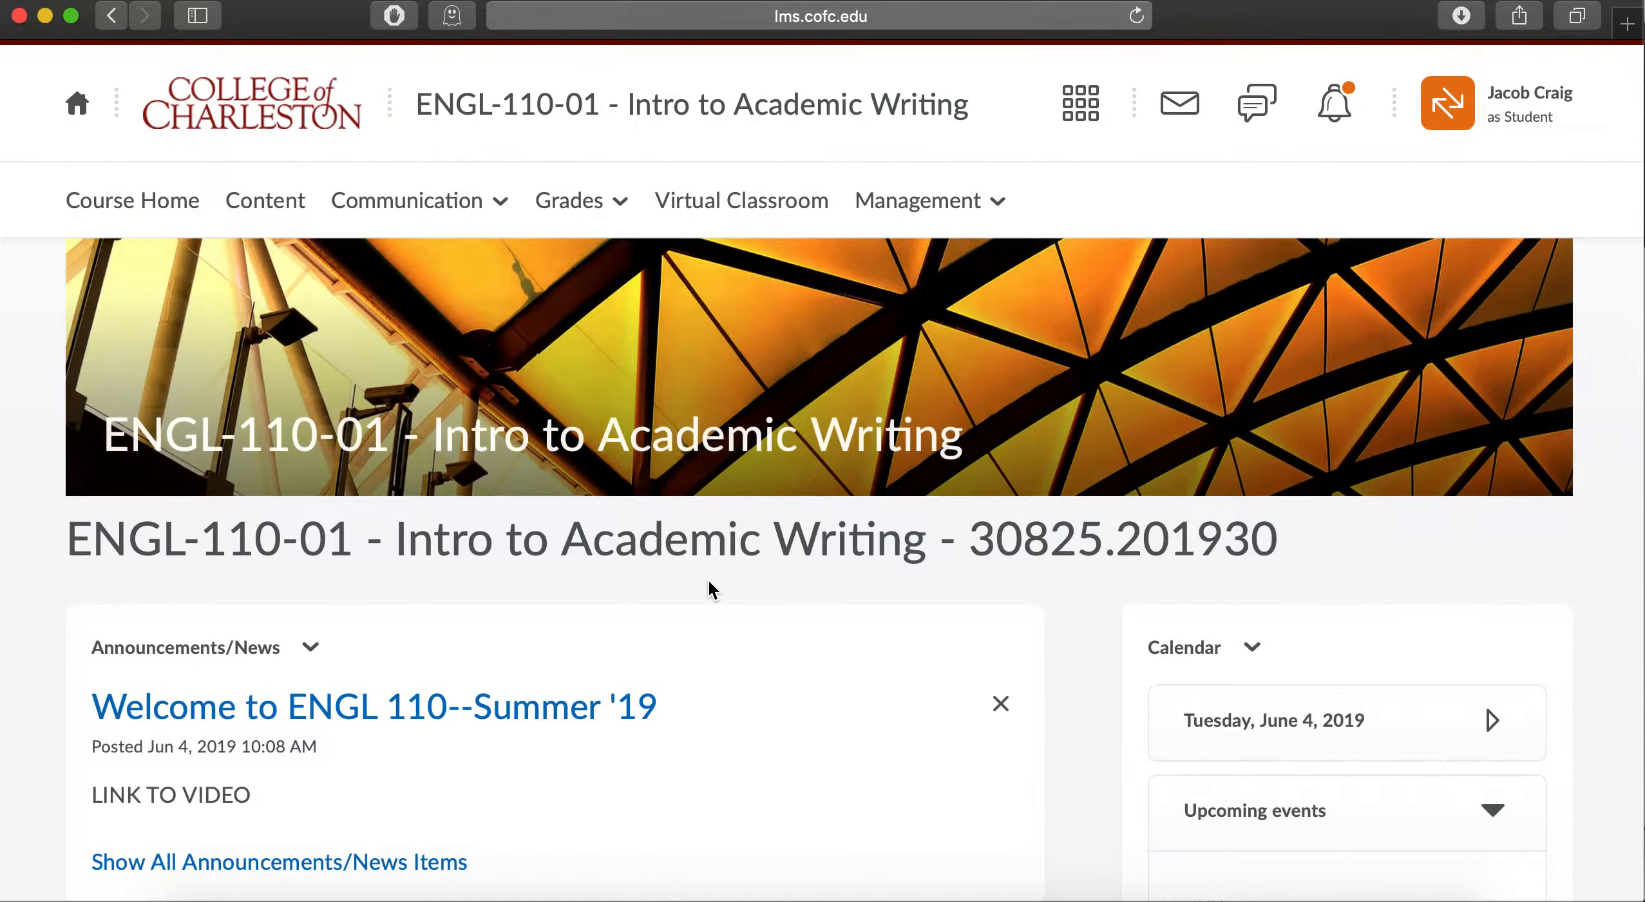
- Open the 'Read the Syllabus - Due' event from the Calendar widget's upcoming events
{"action": "scroll", "scroll_direction": "down", "scroll_amount": 3}
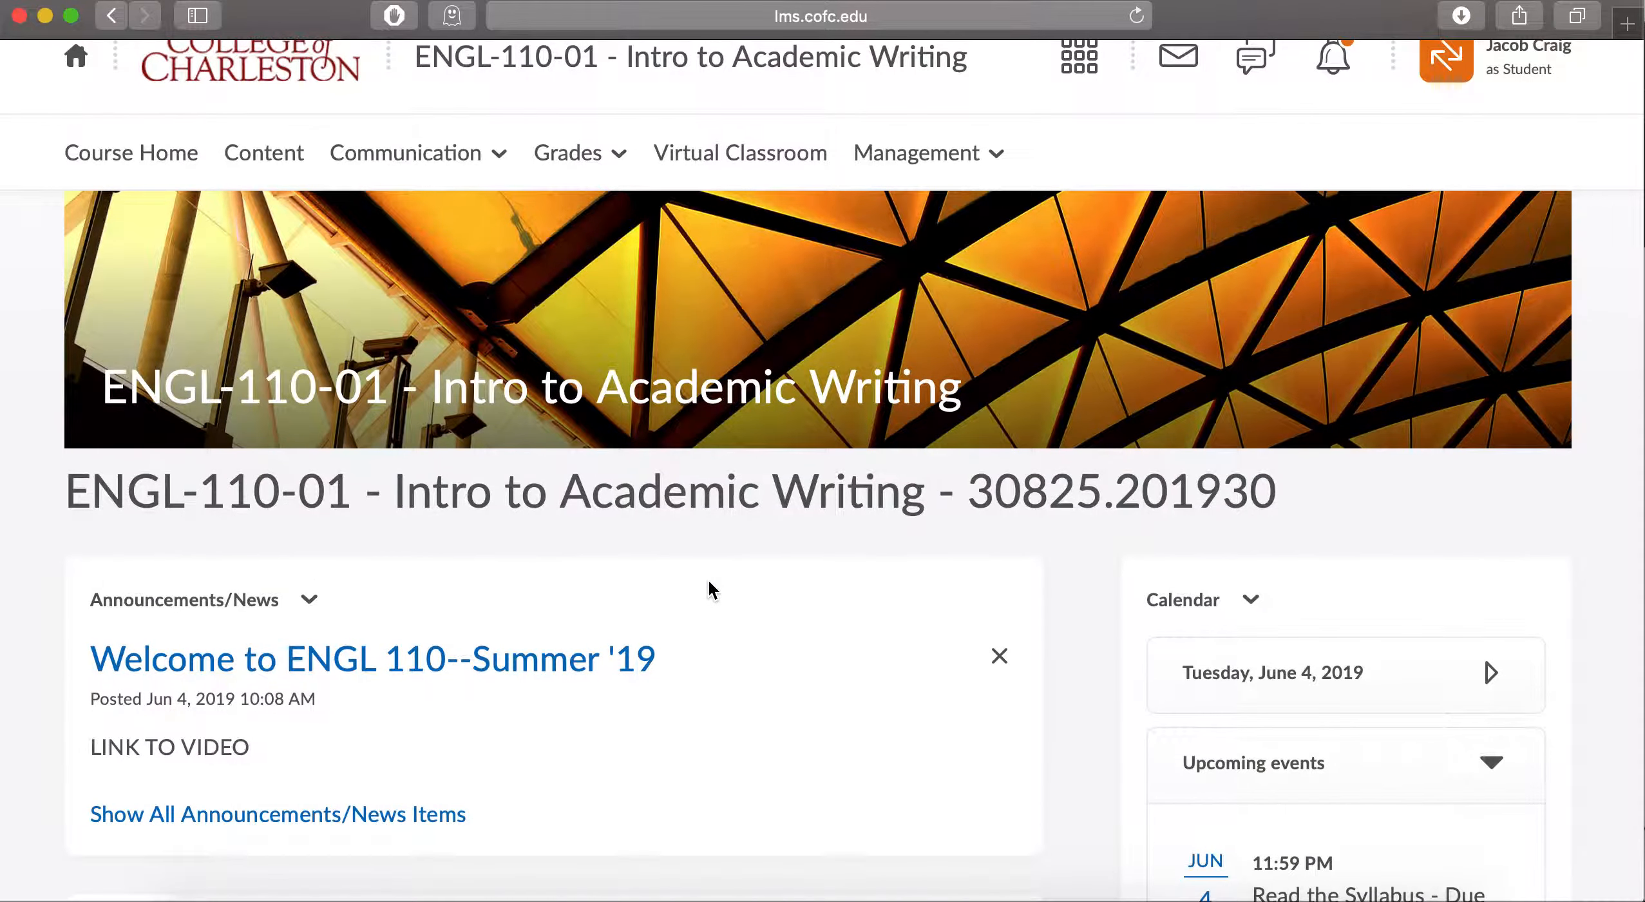
{"action": "scroll", "scroll_direction": "down", "scroll_amount": 3}
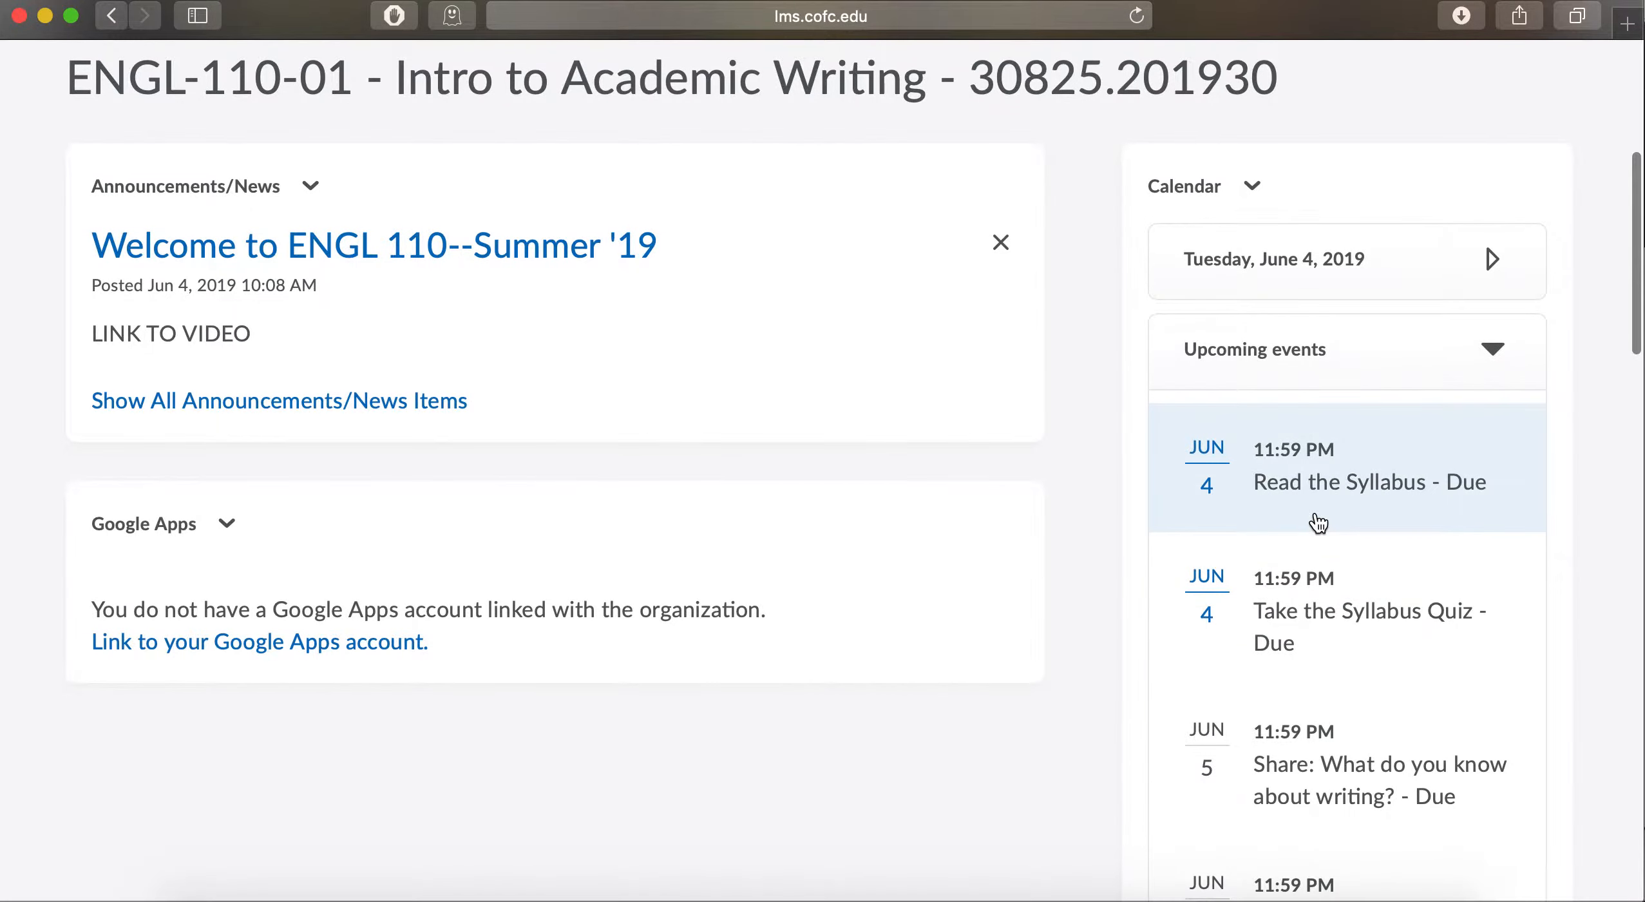
{"action": "scroll", "scroll_direction": "down", "scroll_amount": 3}
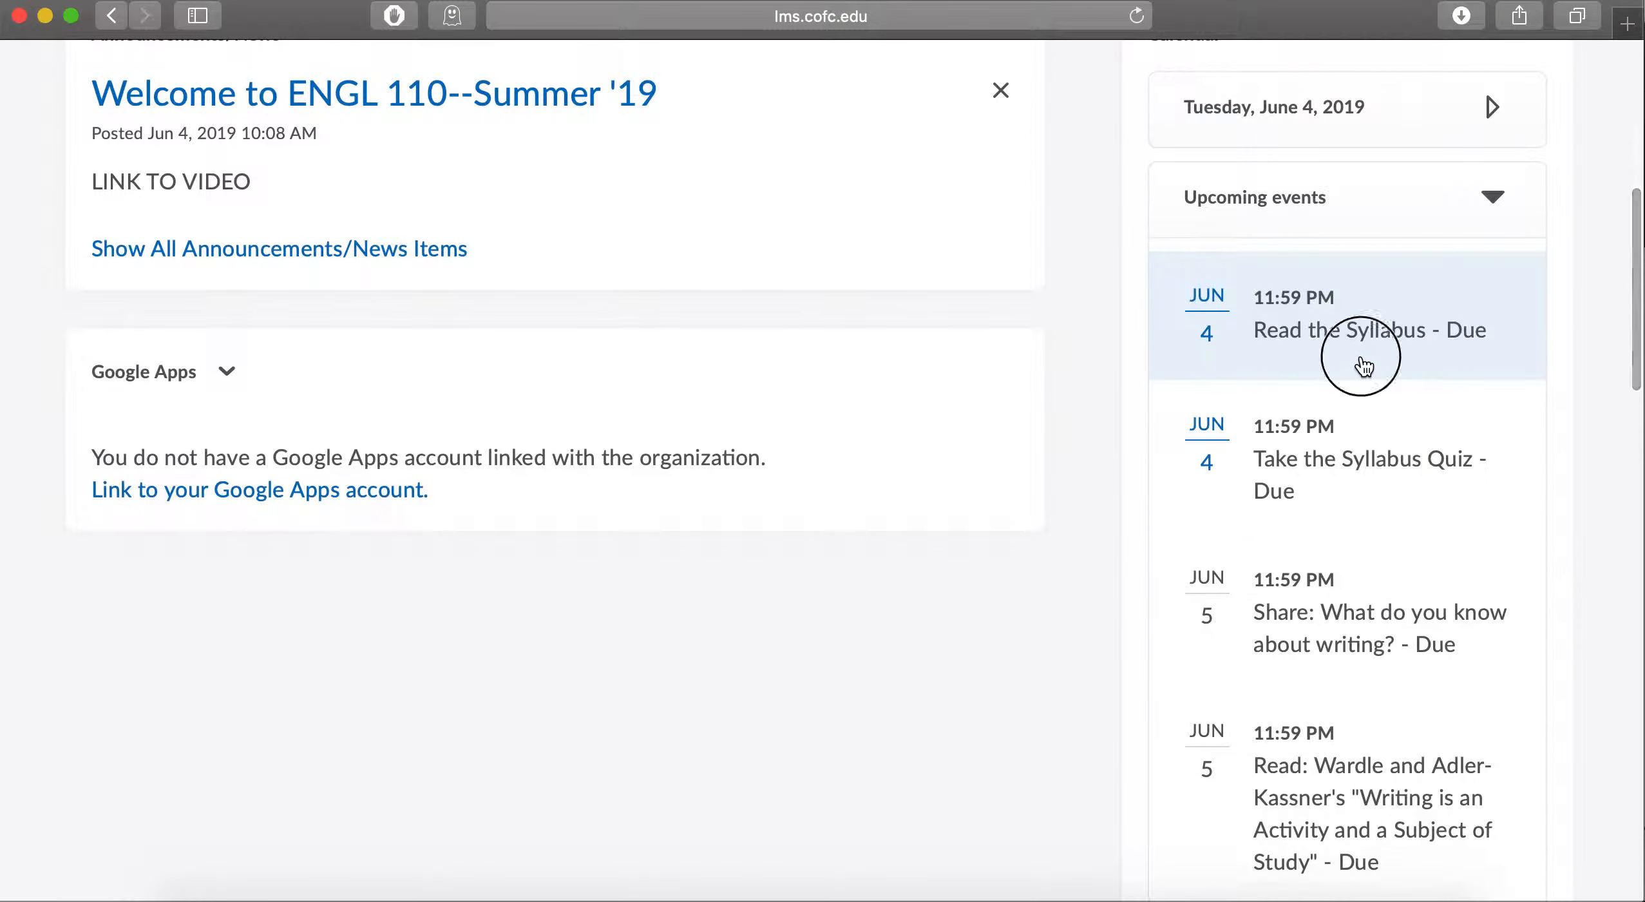
{"action": "left_click", "coordinate": [1370, 330]}
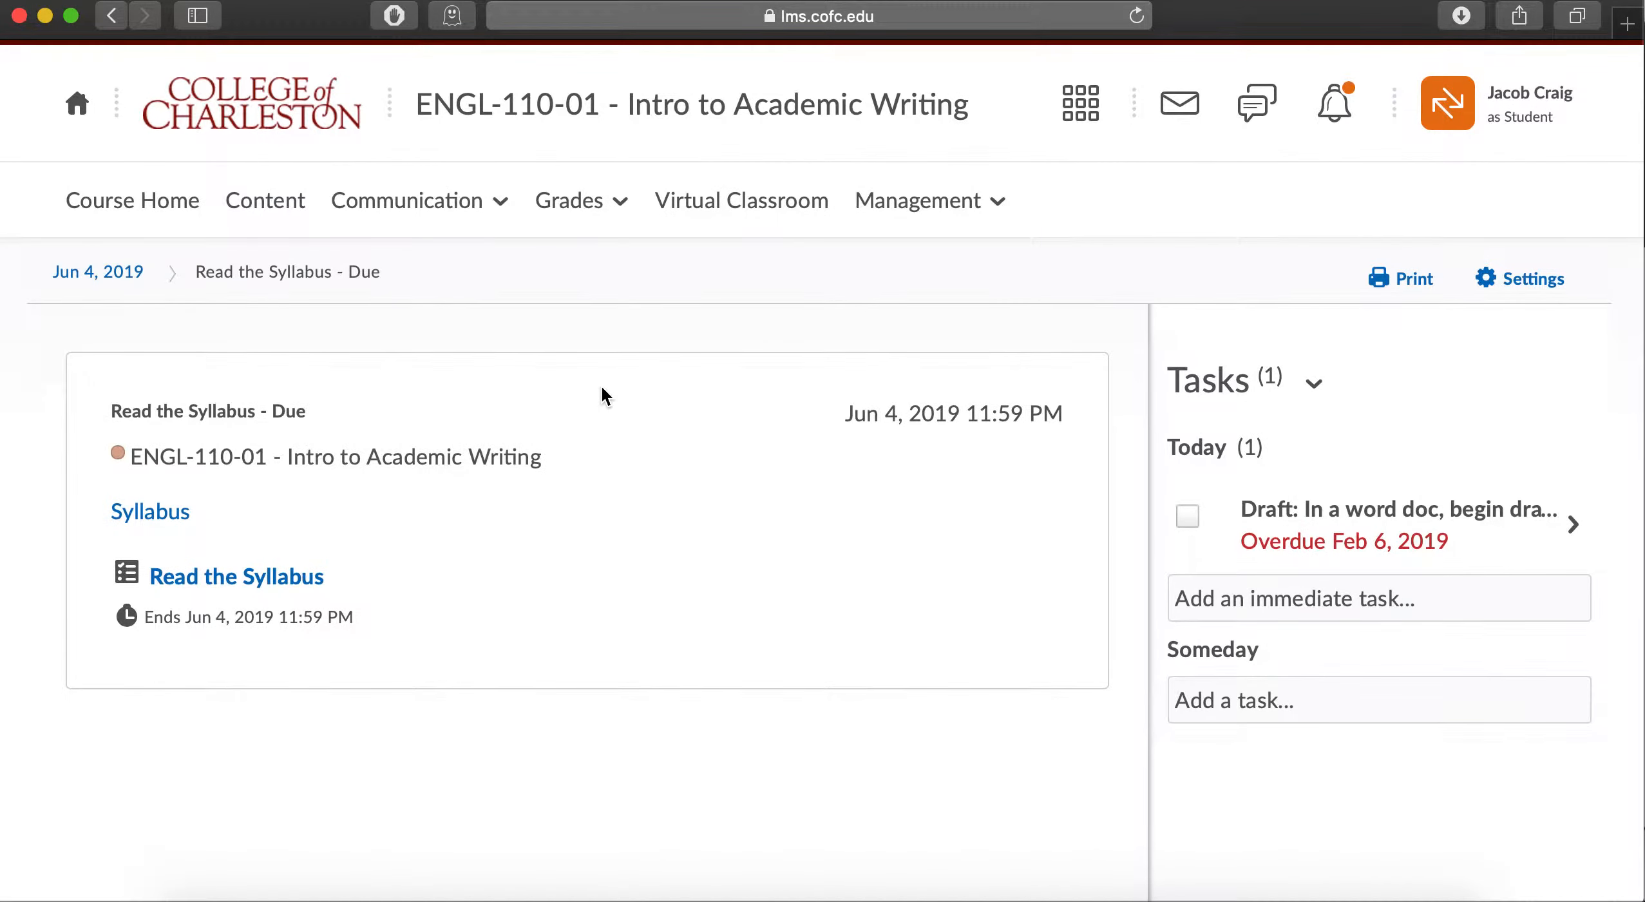
{"action": "mouse_move", "coordinate": [237, 576]}
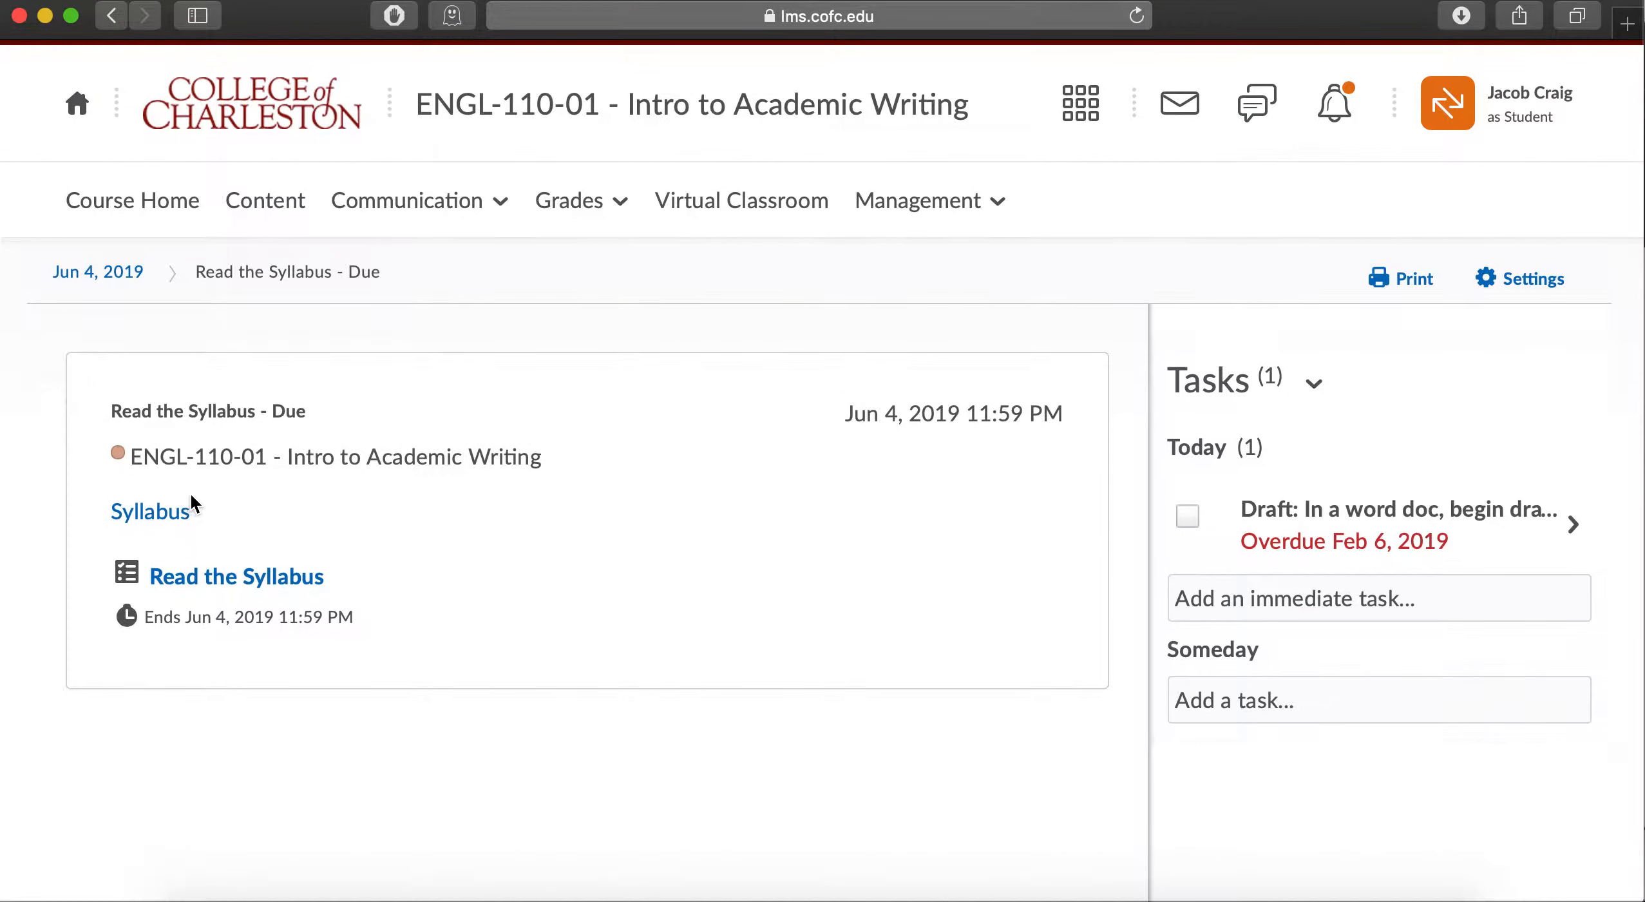
{"action": "mouse_move", "coordinate": [236, 576]}
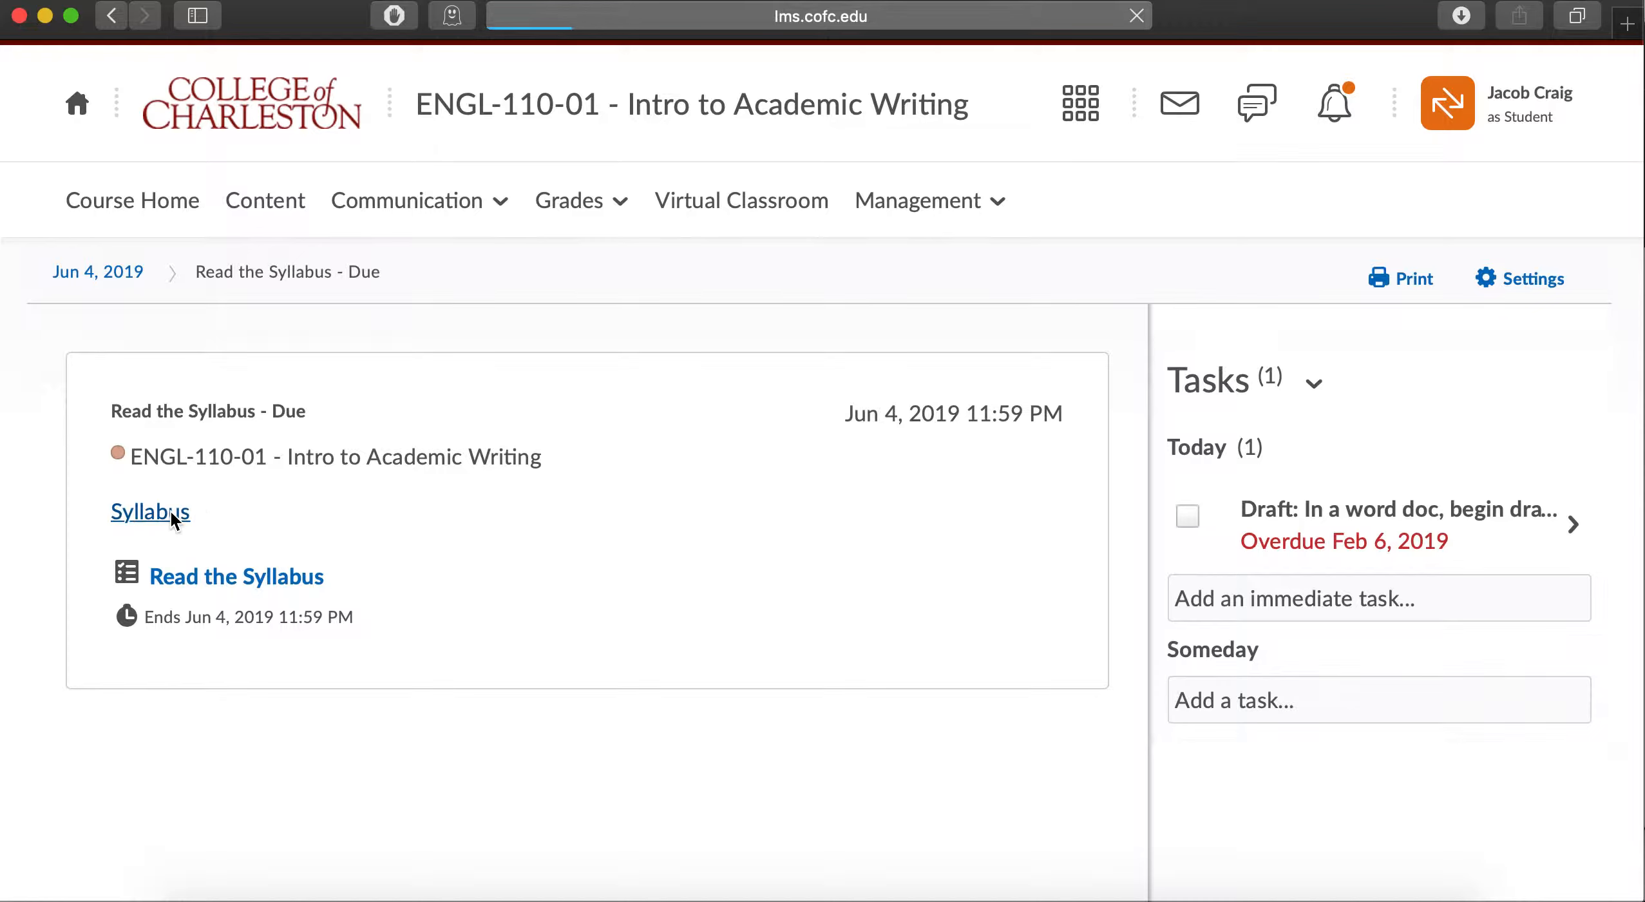
- Follow the Syllabus link, open it in a new window, then return to course home
{"action": "left_click", "coordinate": [150, 511]}
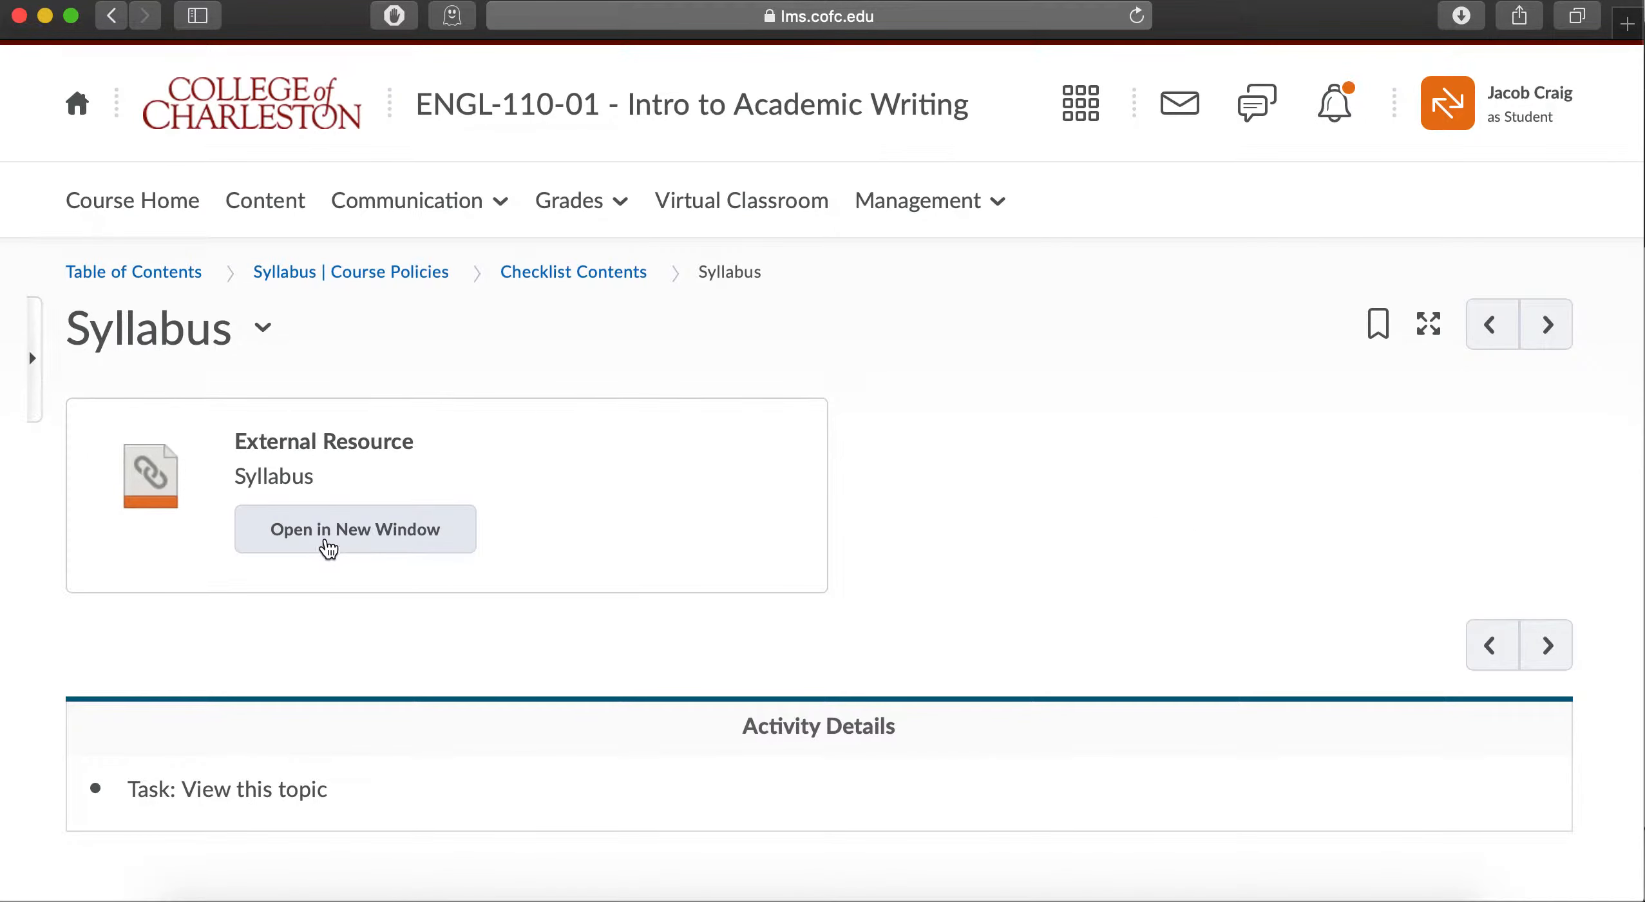
{"action": "left_click", "coordinate": [354, 528]}
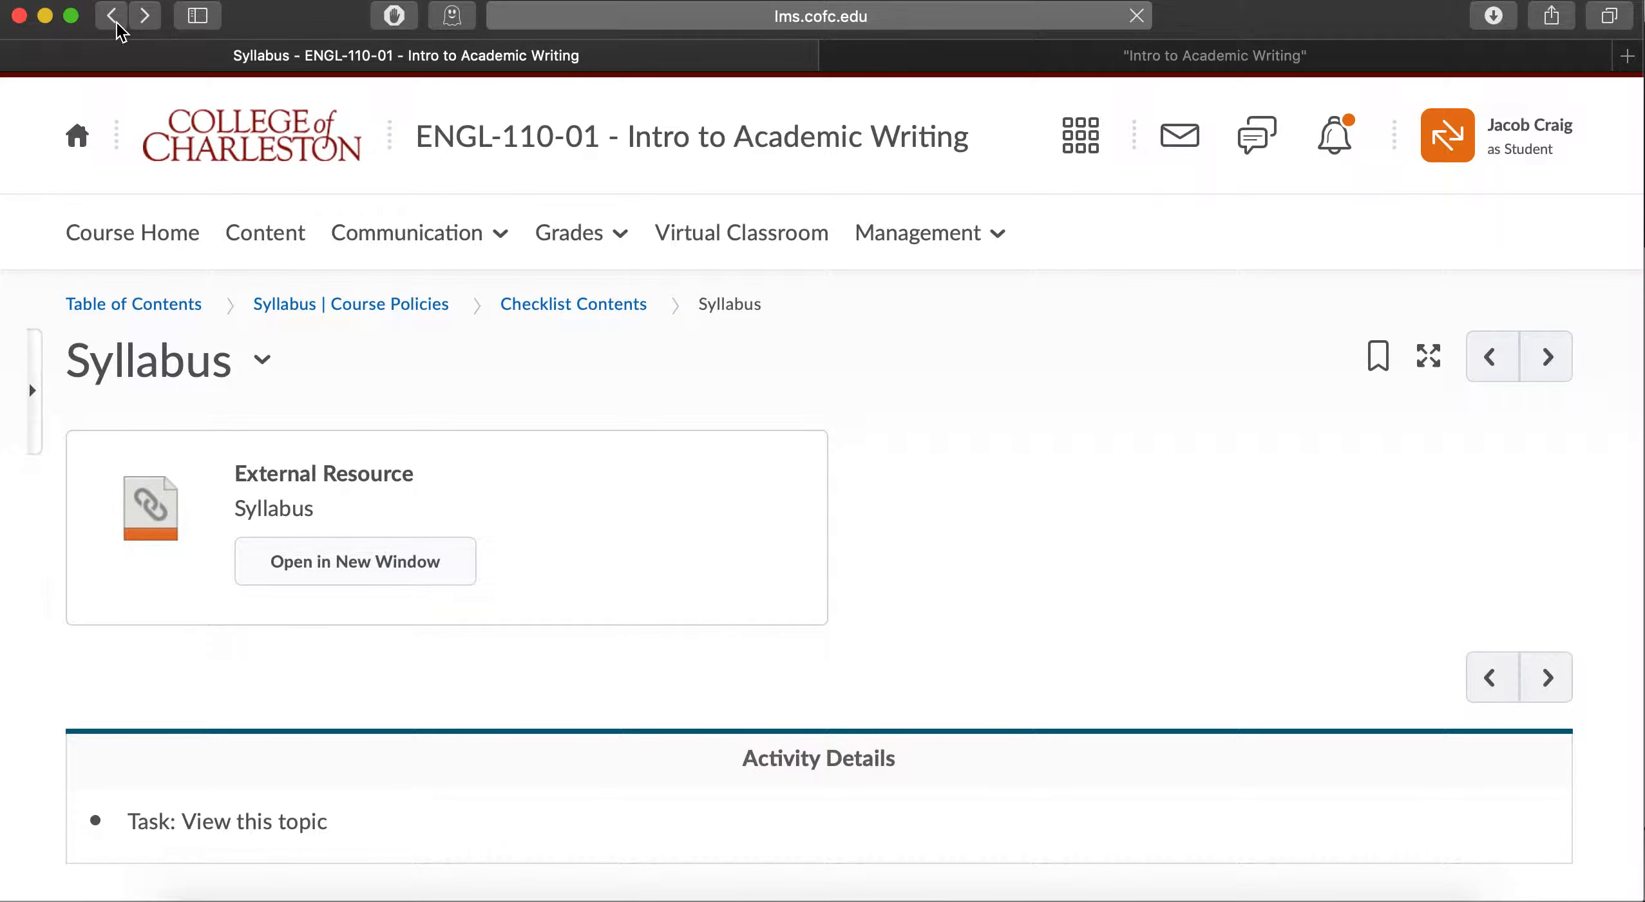
{"action": "left_click", "coordinate": [111, 14]}
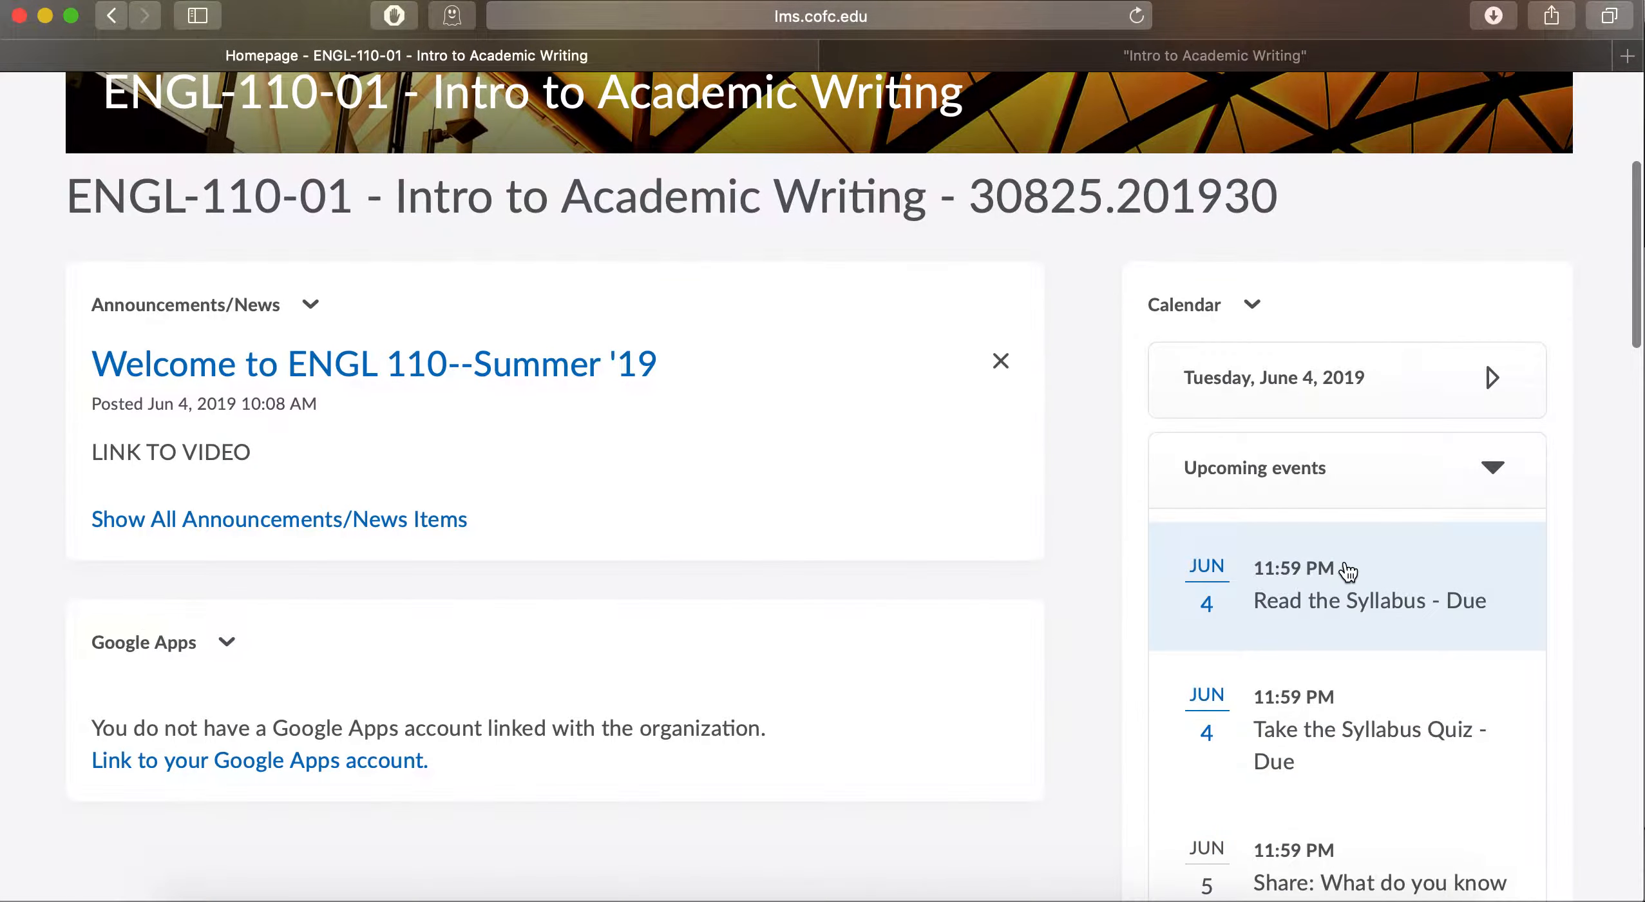
- In the Day 1 checklist, tick Read the Syllabus complete and save it
{"action": "left_click", "coordinate": [1370, 601]}
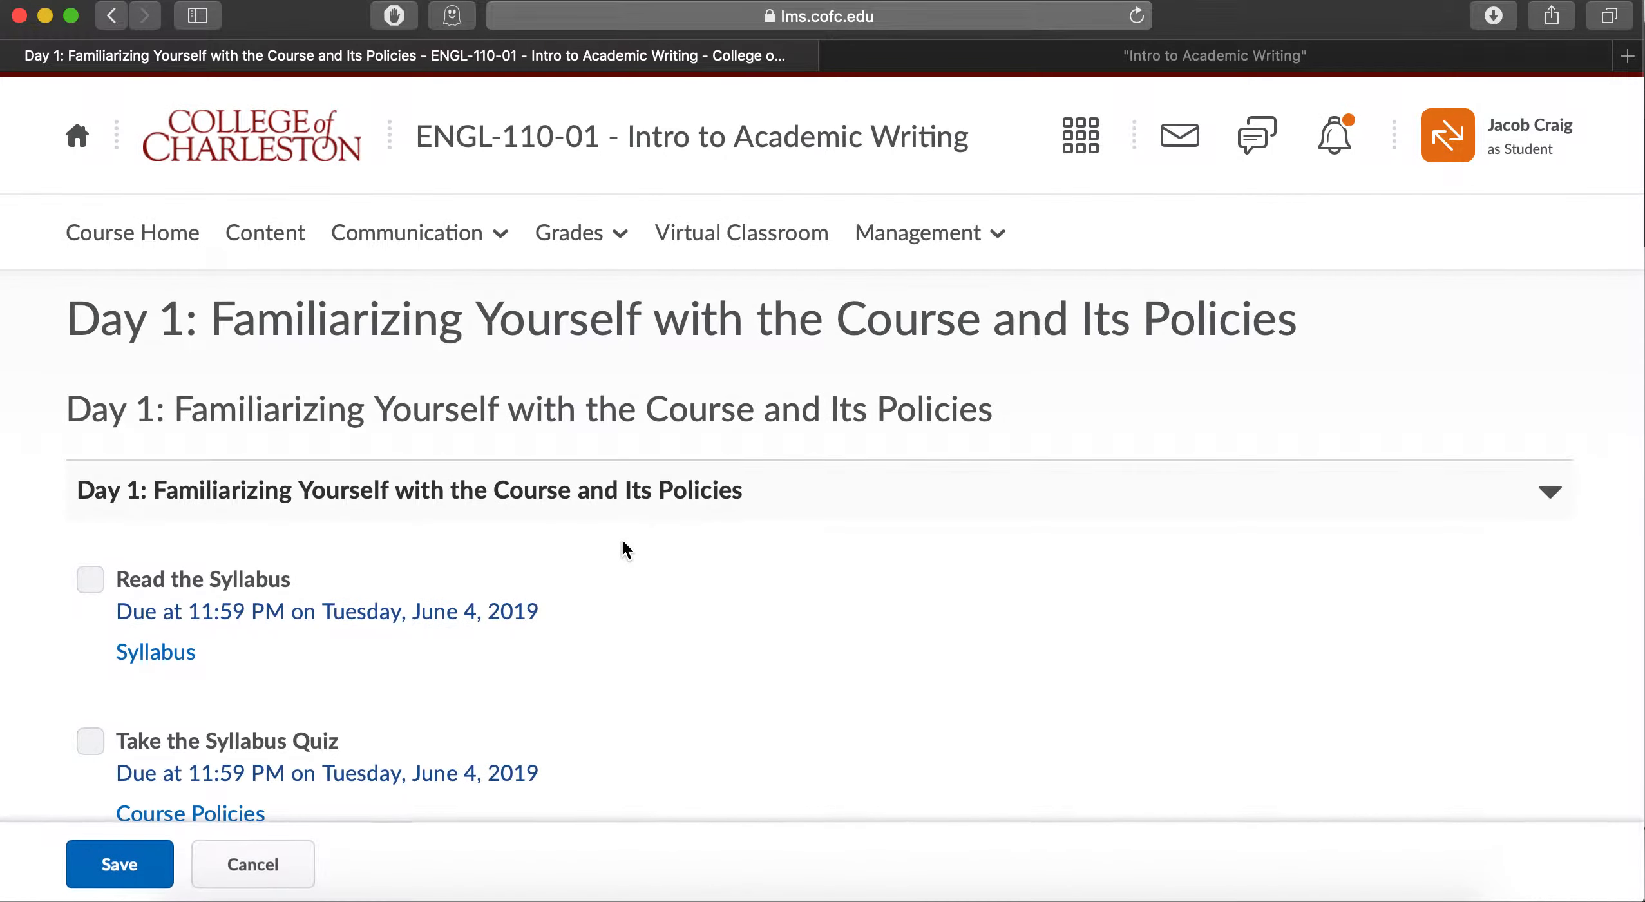
{"action": "scroll", "scroll_direction": "down", "scroll_amount": 3}
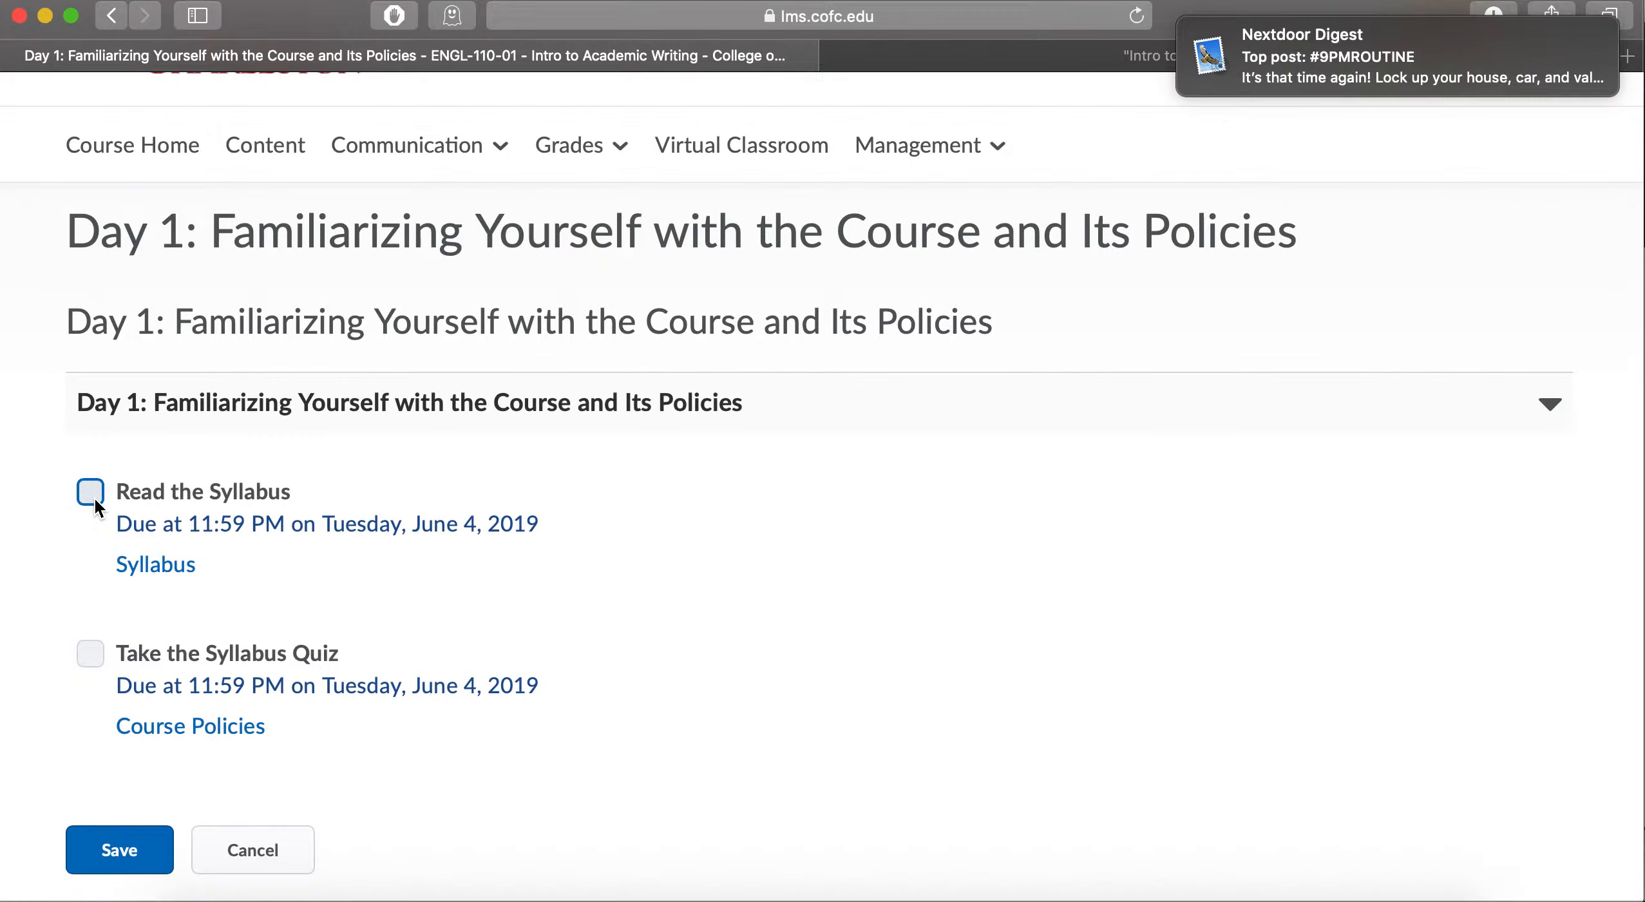
{"action": "left_click", "coordinate": [90, 491]}
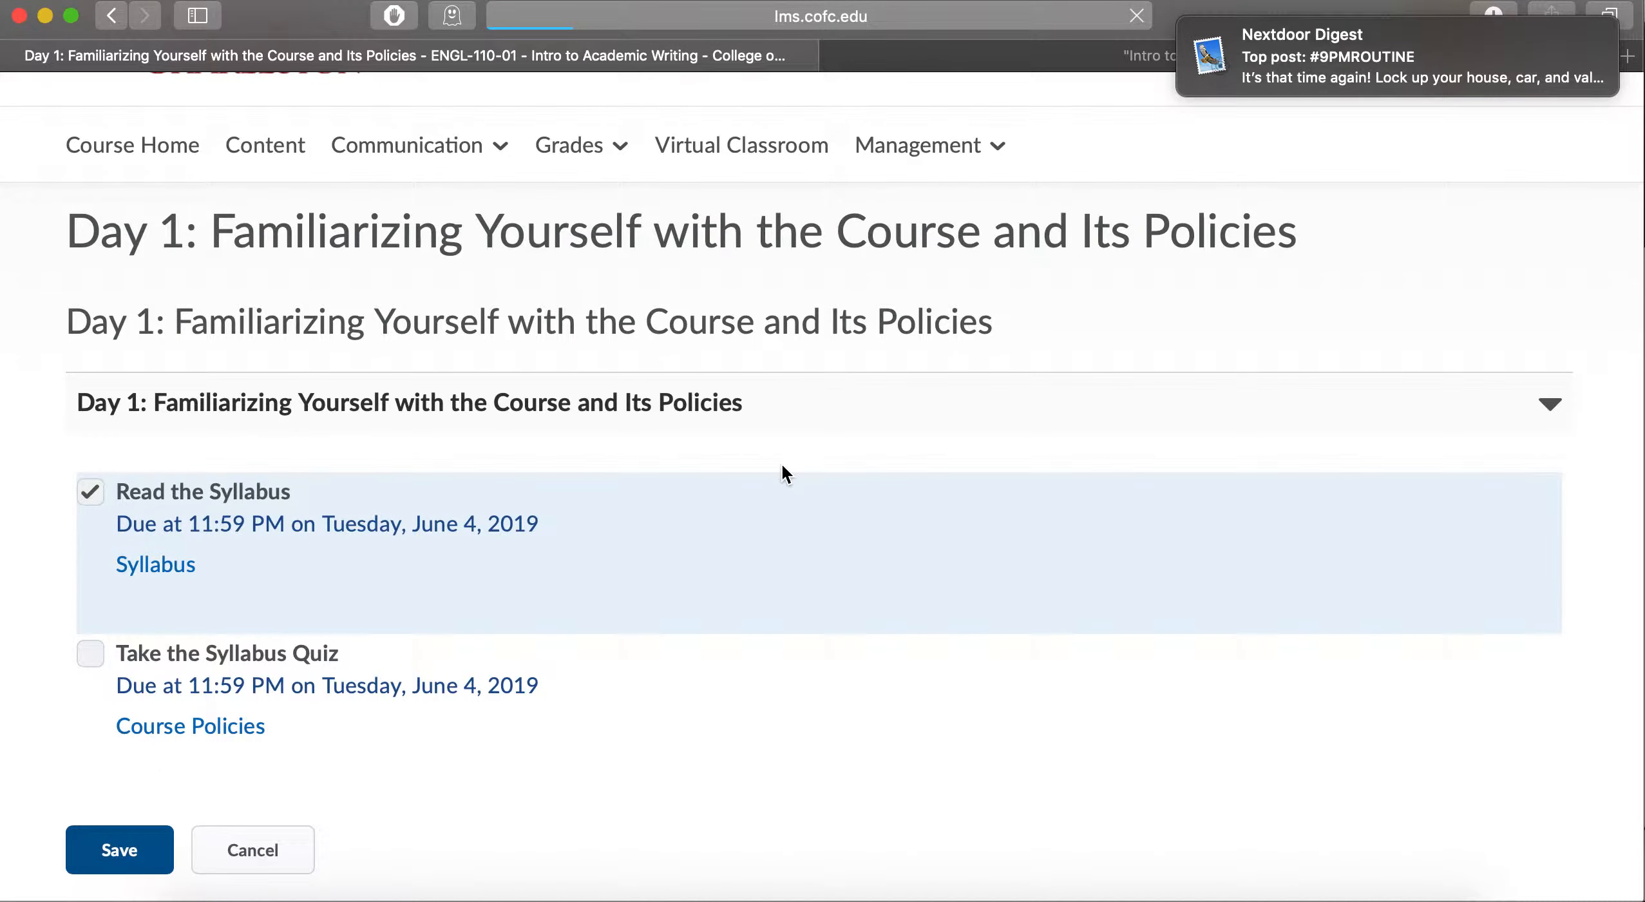
{"action": "left_click", "coordinate": [118, 849]}
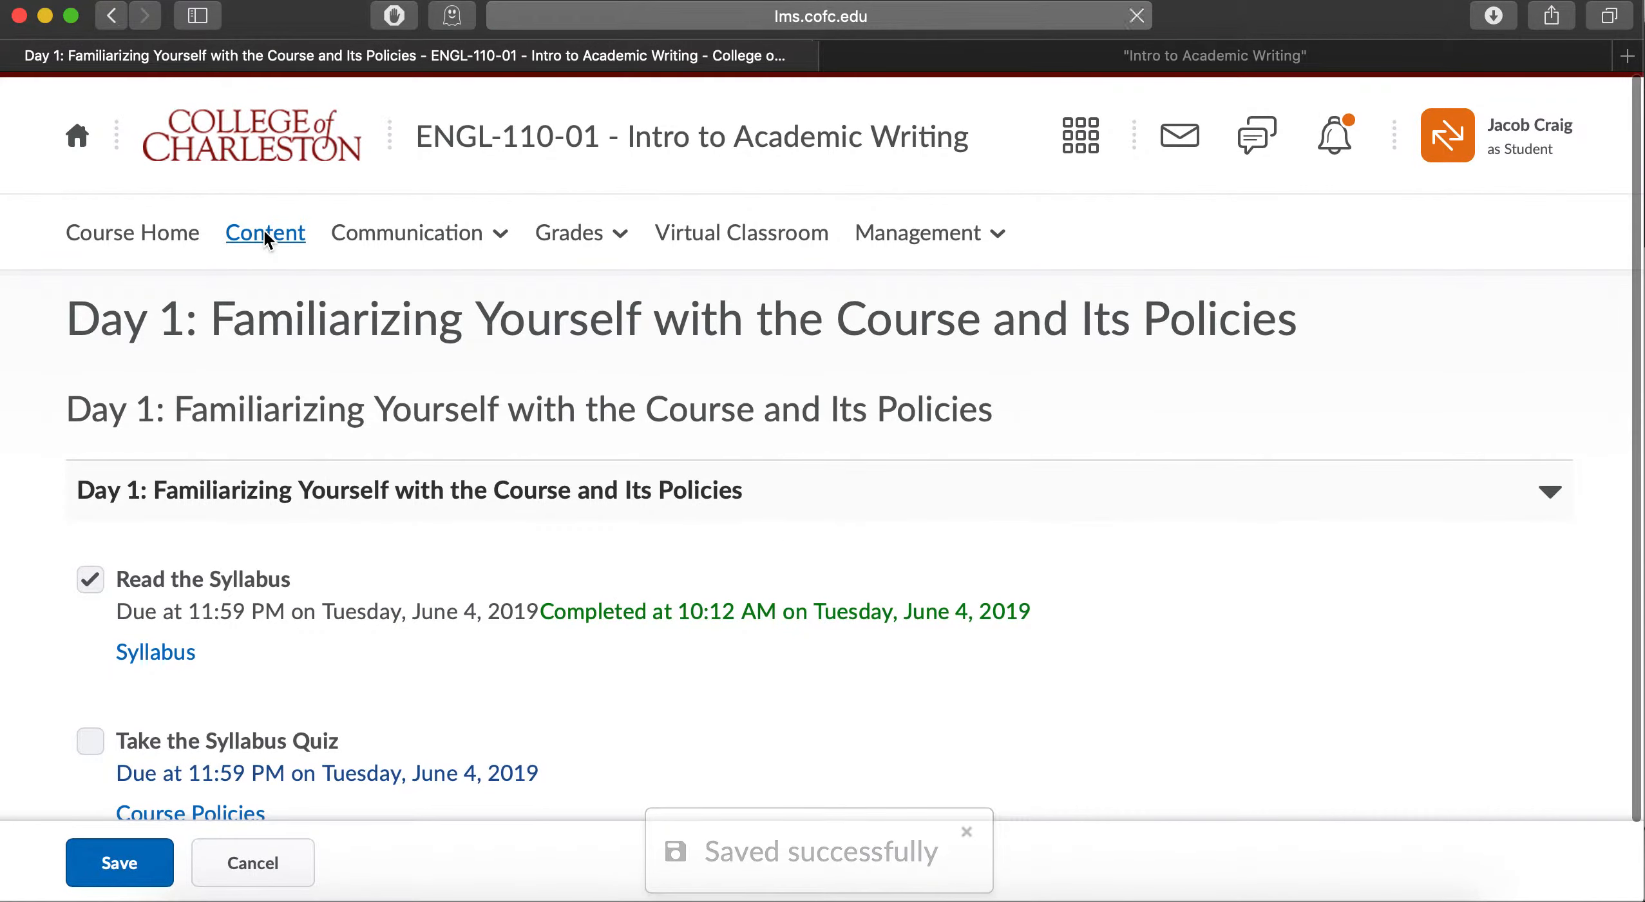
- Open Content and the Syllabus | Course Policies module, showing 1 of 3 topics complete
{"action": "left_click", "coordinate": [264, 232]}
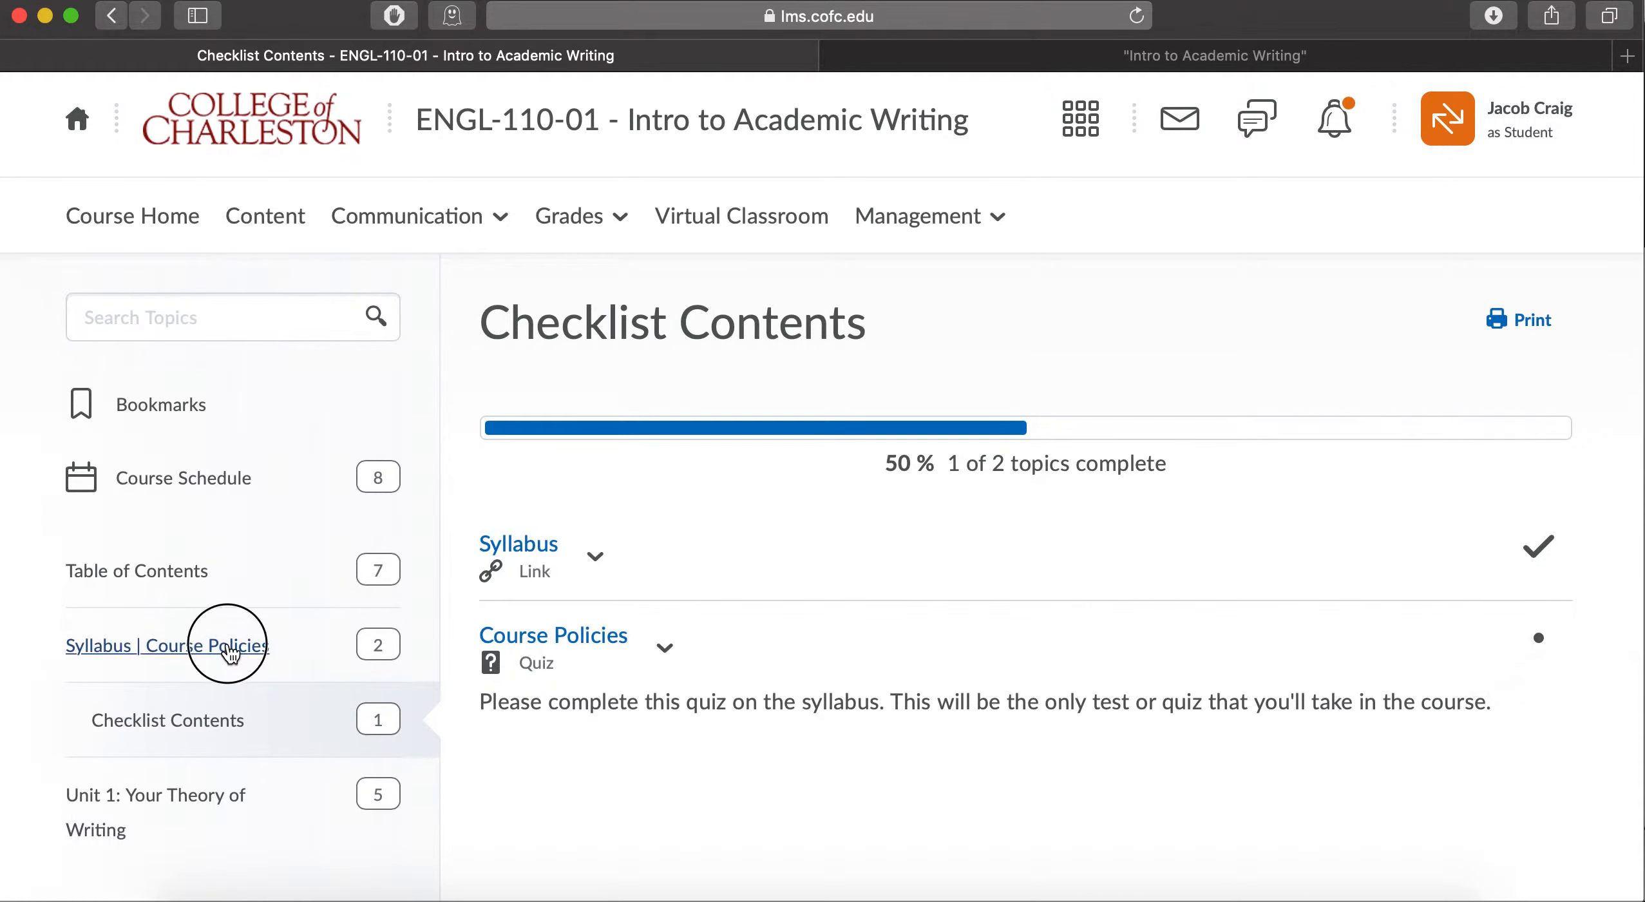
{"action": "left_click", "coordinate": [166, 646]}
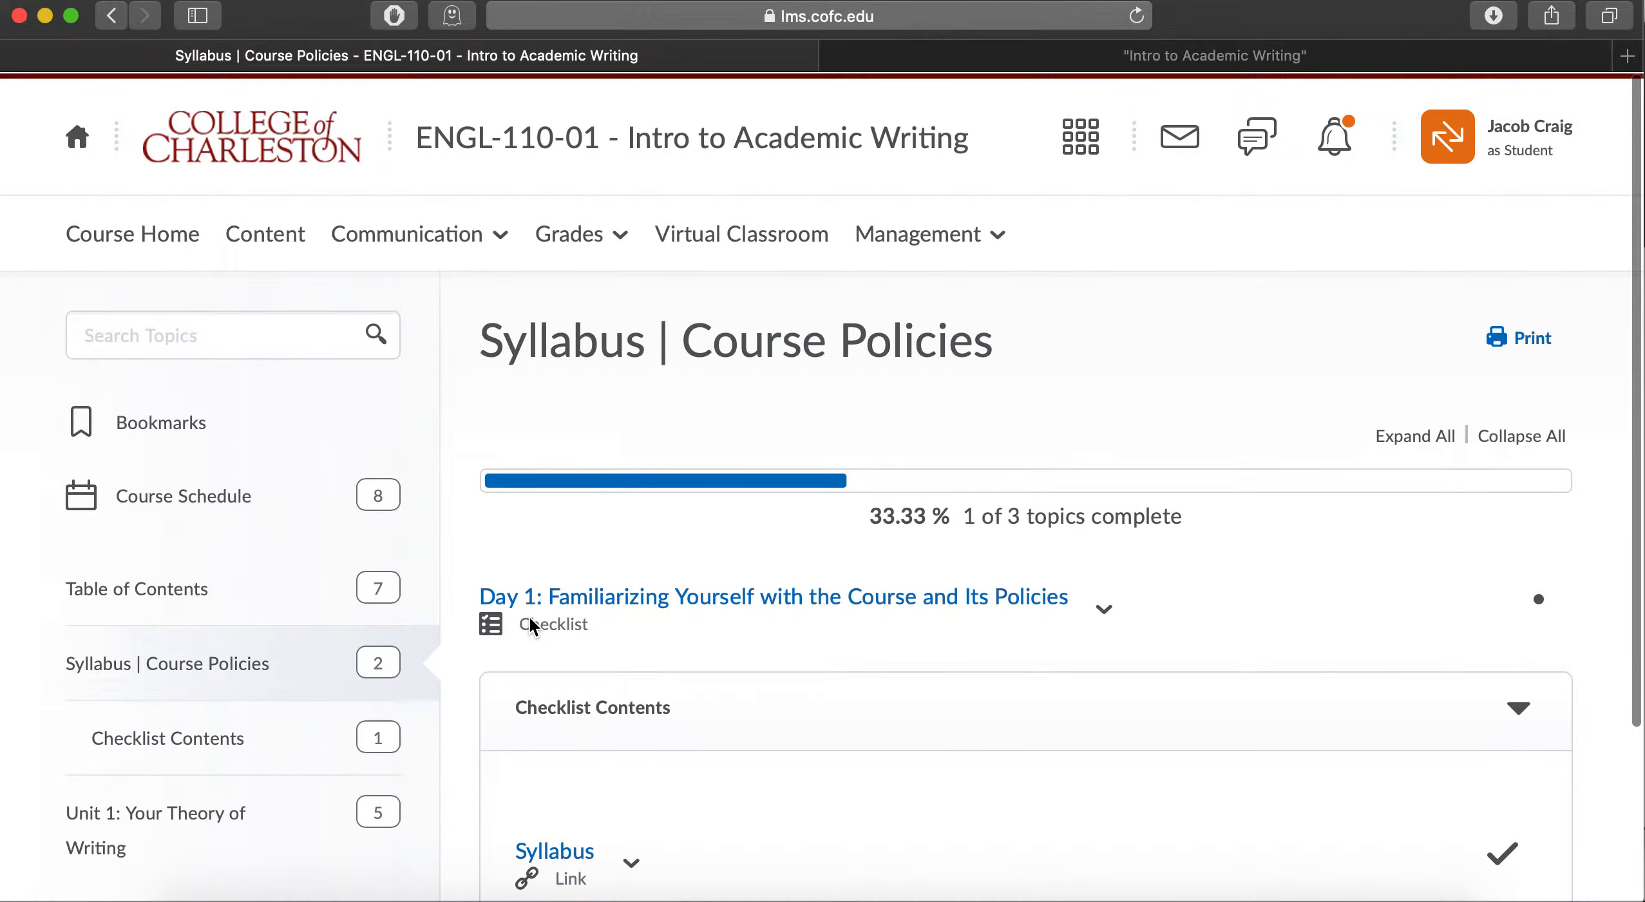
{"action": "scroll", "scroll_direction": "down", "scroll_amount": 3}
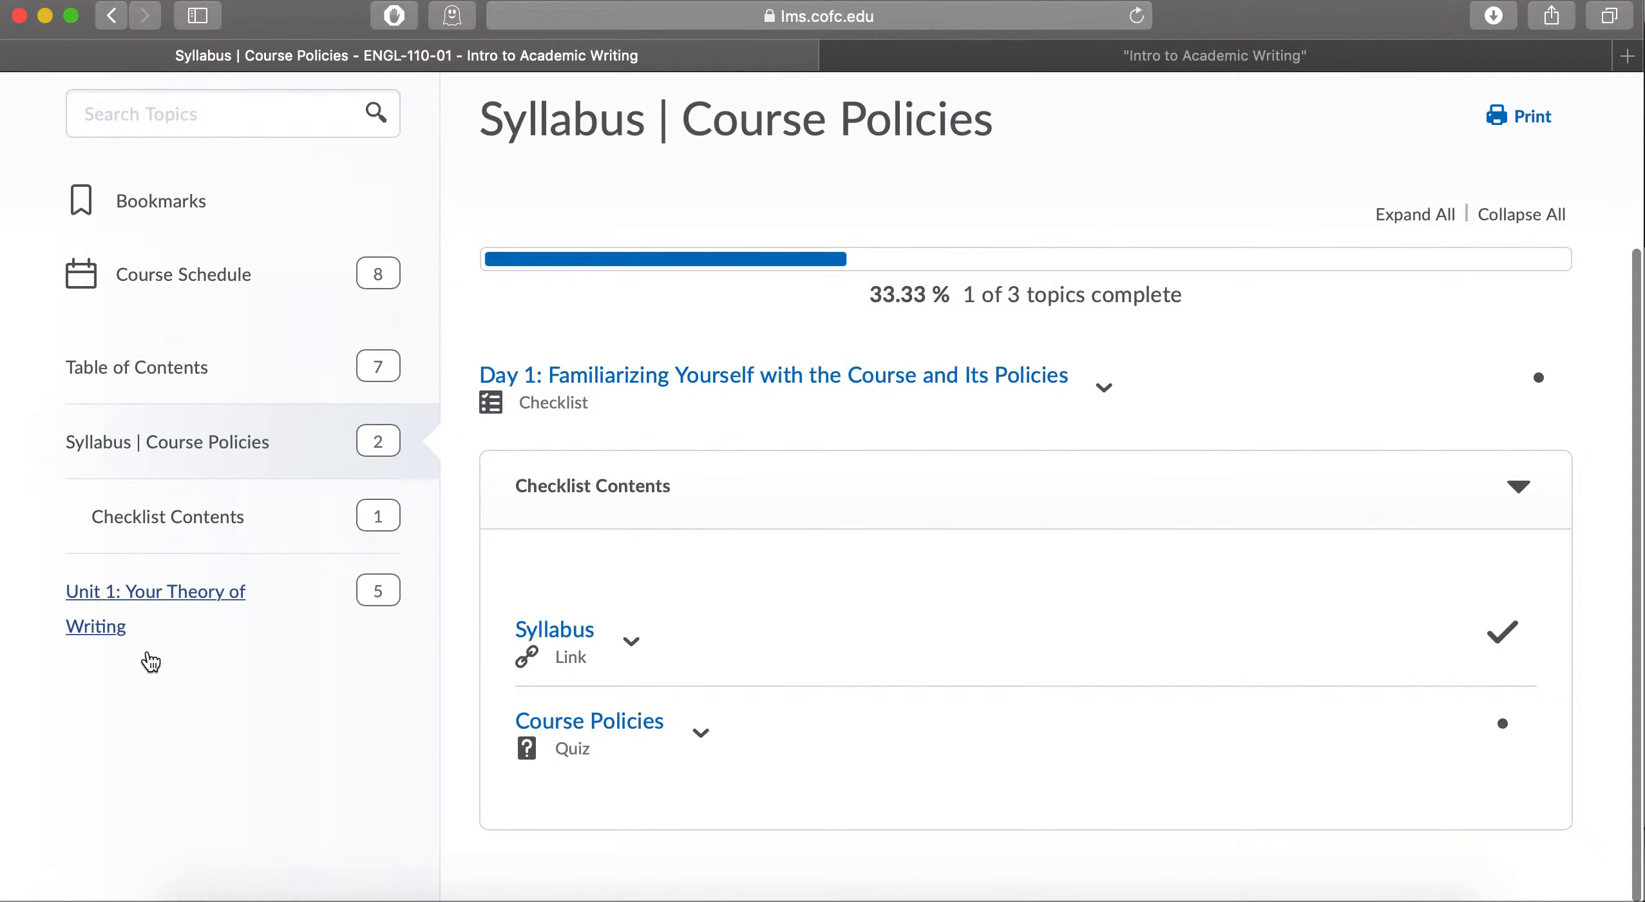
{"action": "mouse_move", "coordinate": [546, 454]}
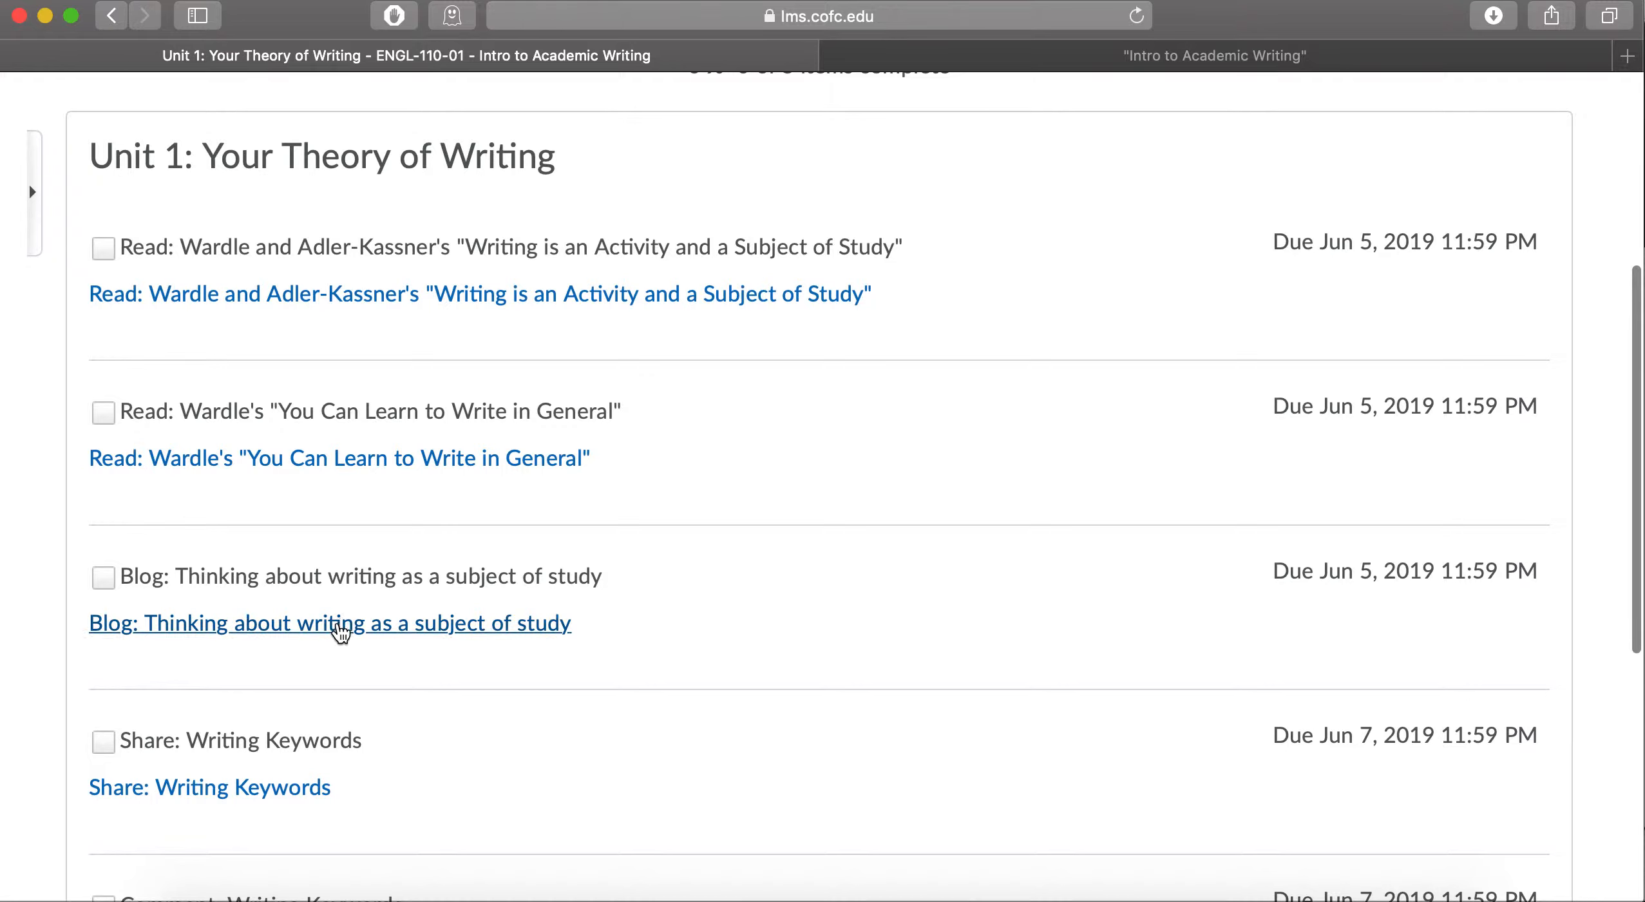
{"action": "mouse_move", "coordinate": [259, 304]}
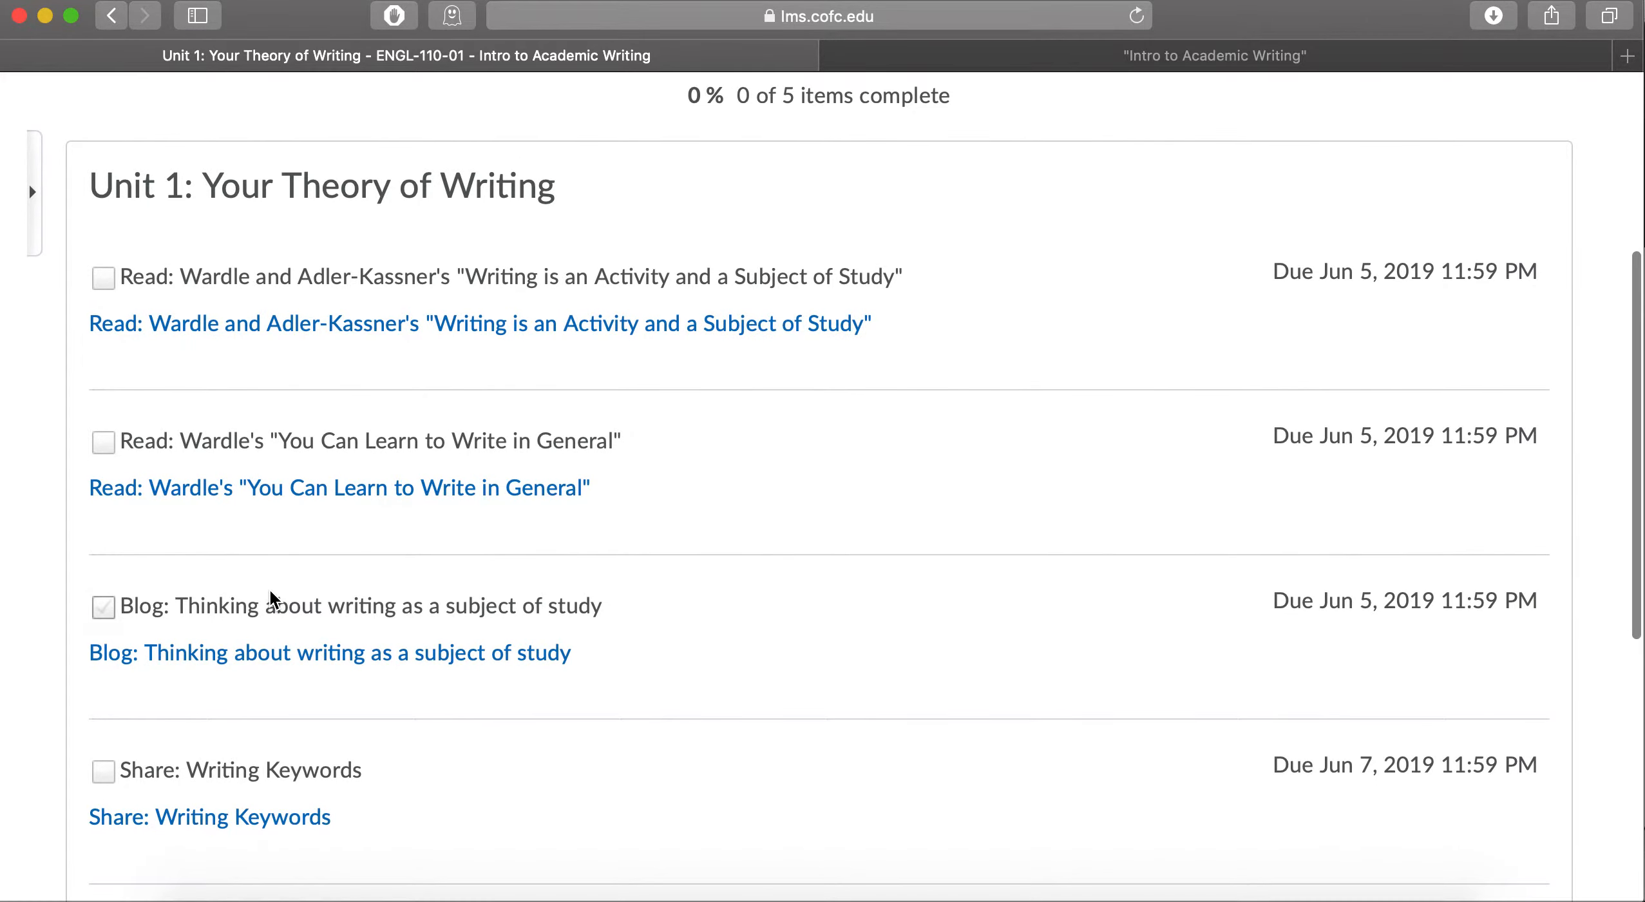
- Open 'Blog: Thinking about writing as a subject of study' from the Unit 1 checklist
{"action": "scroll", "scroll_direction": "down", "scroll_amount": 3}
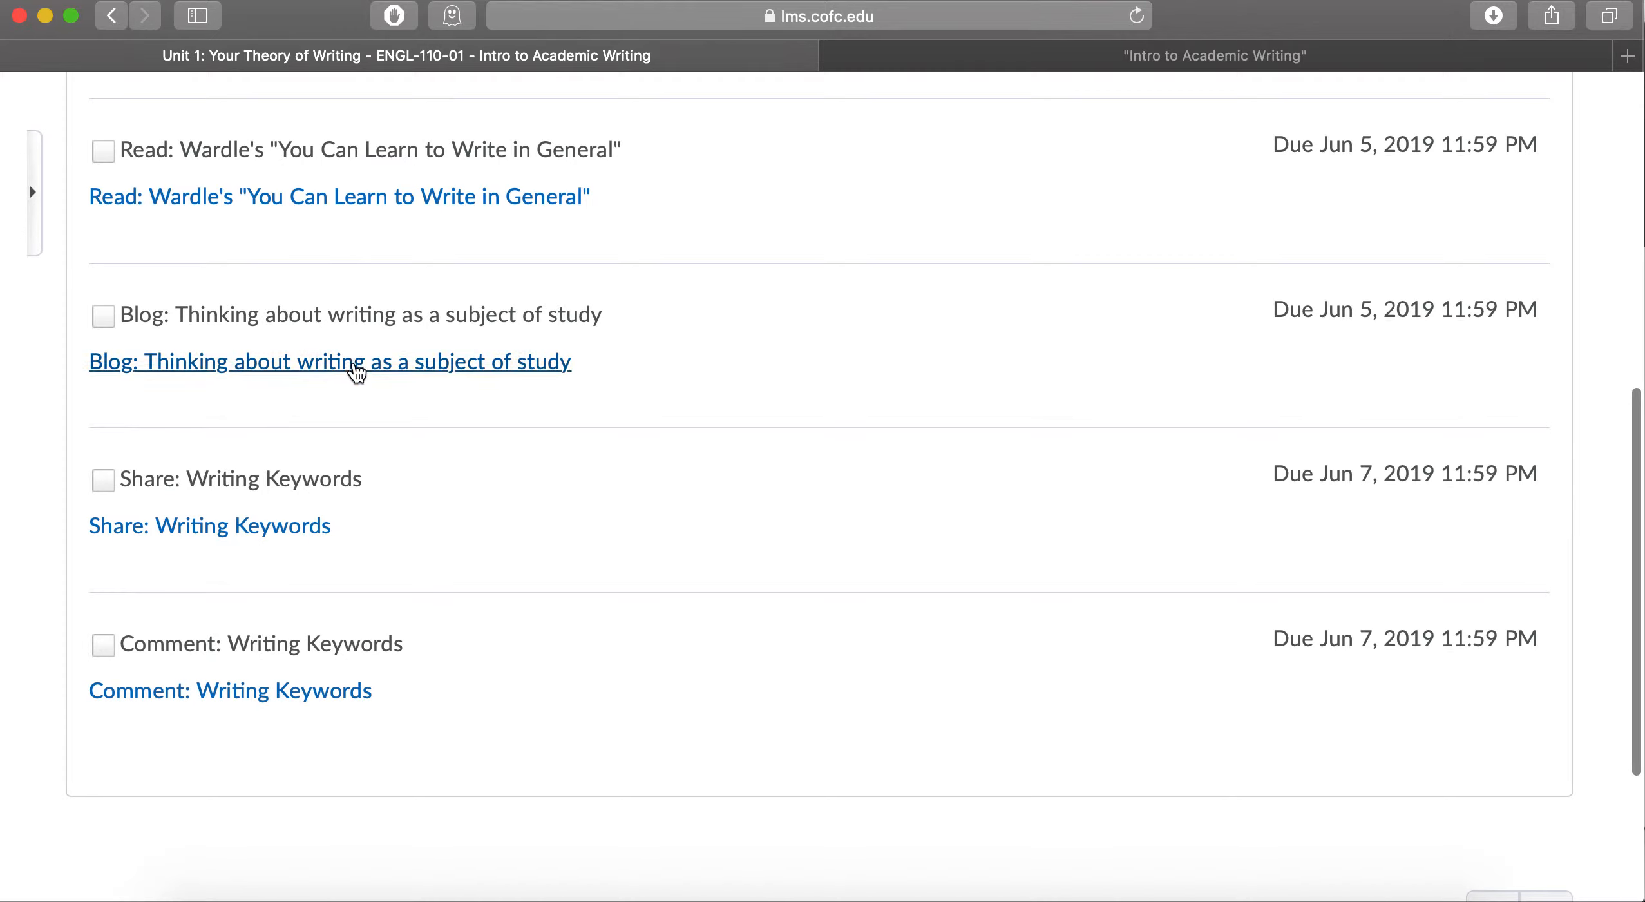
{"action": "mouse_move", "coordinate": [528, 420]}
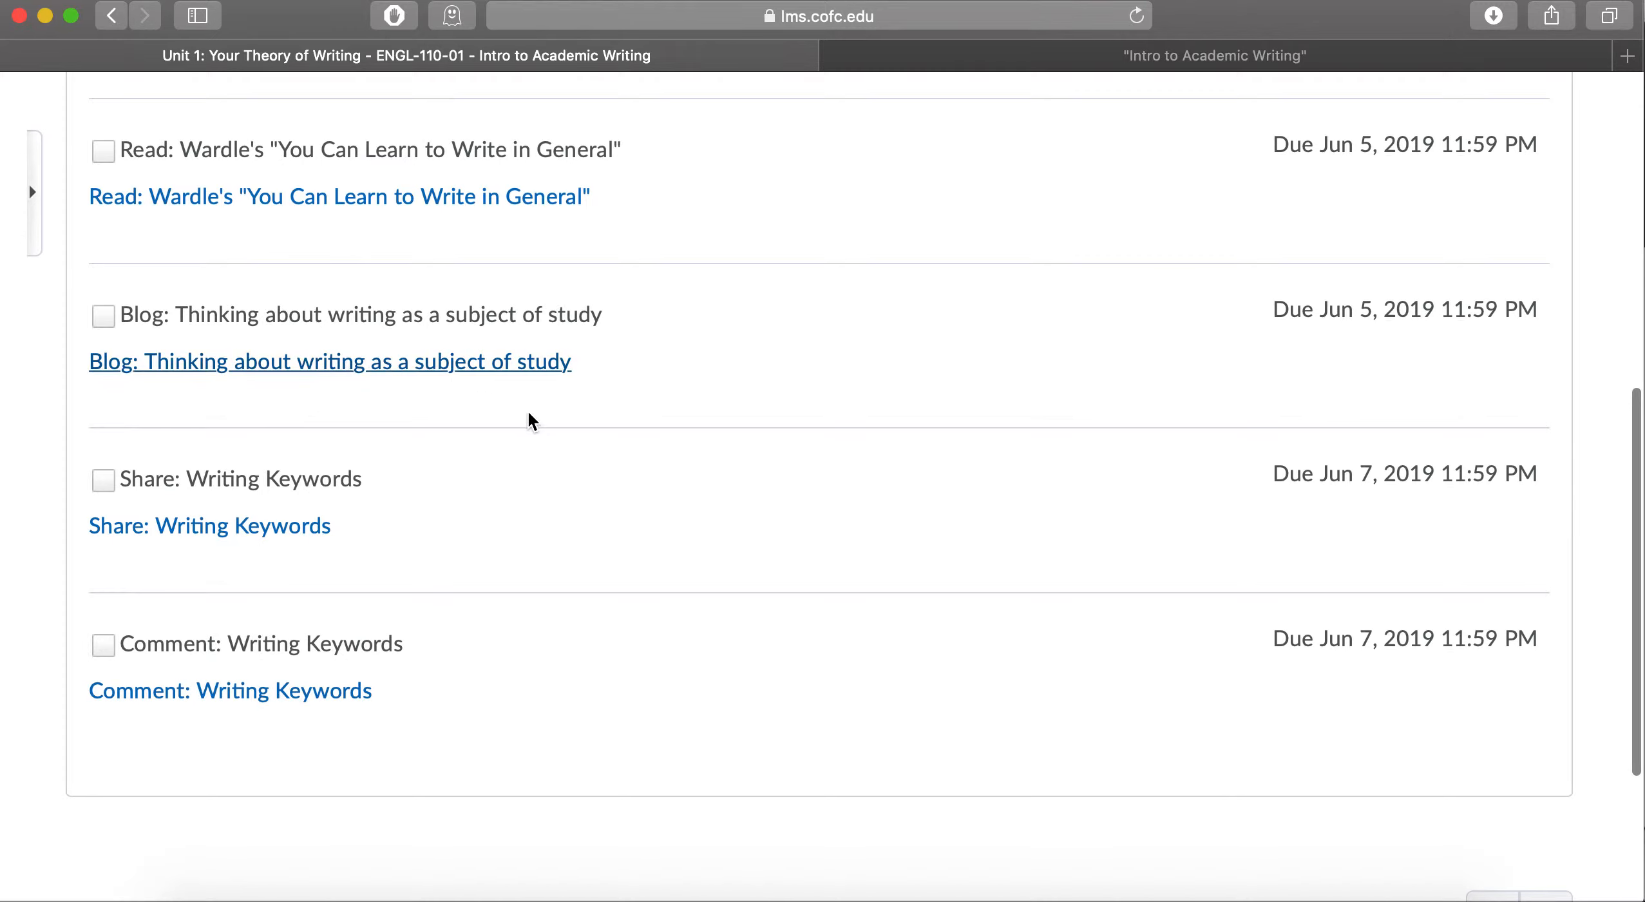
{"action": "left_click", "coordinate": [332, 360]}
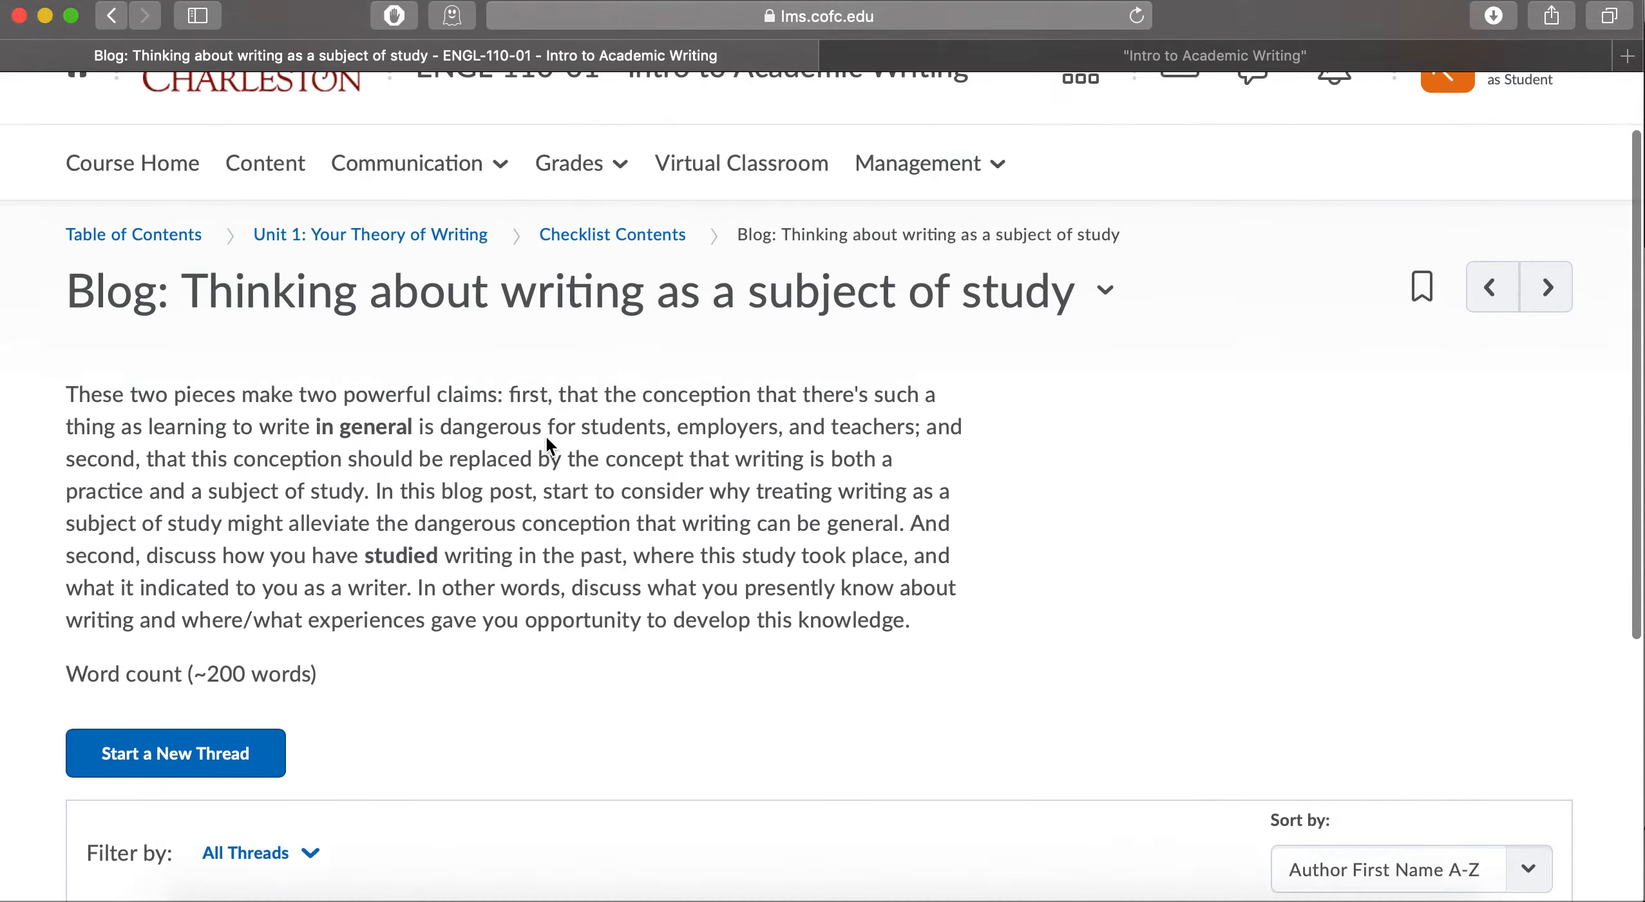
{"action": "scroll", "scroll_direction": "up", "scroll_amount": 3}
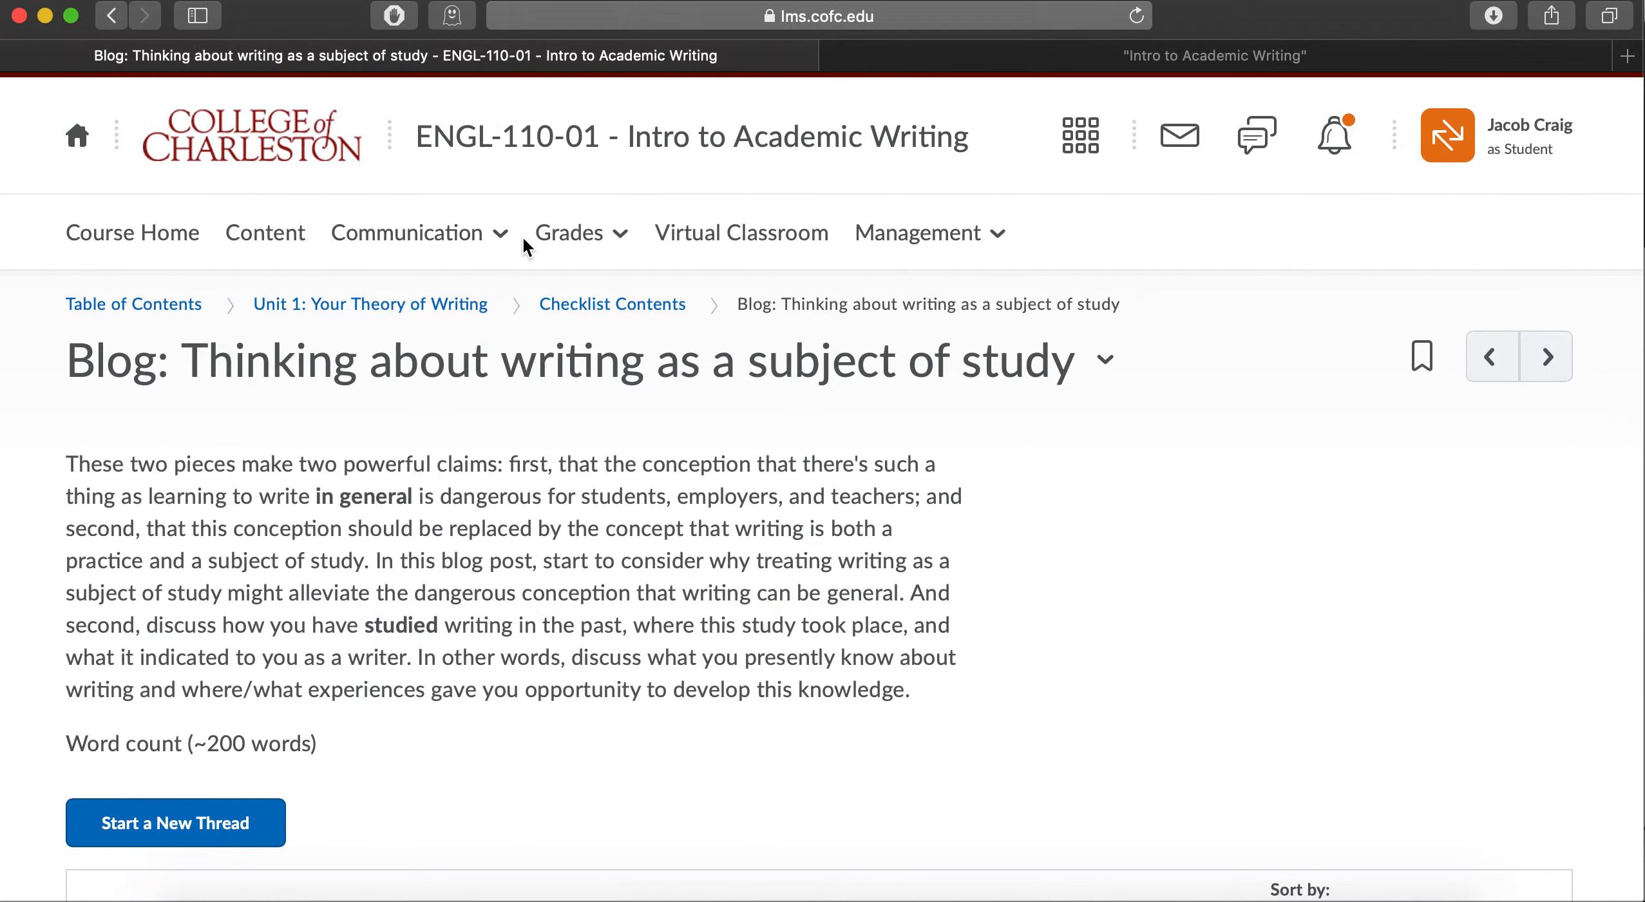
{"action": "mouse_move", "coordinate": [132, 232]}
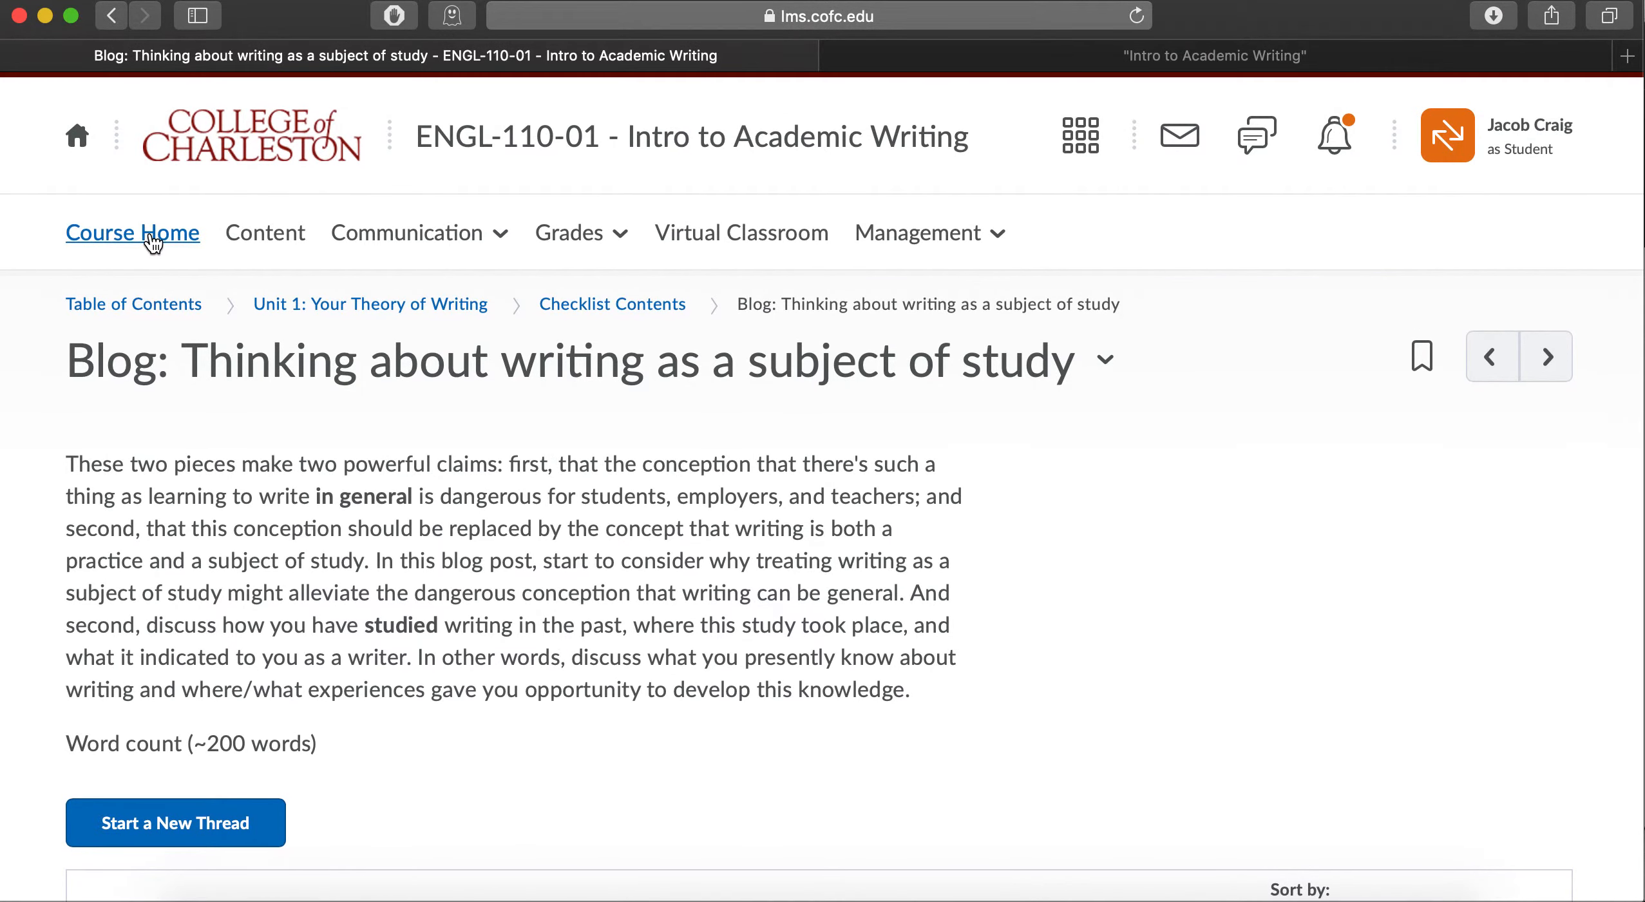